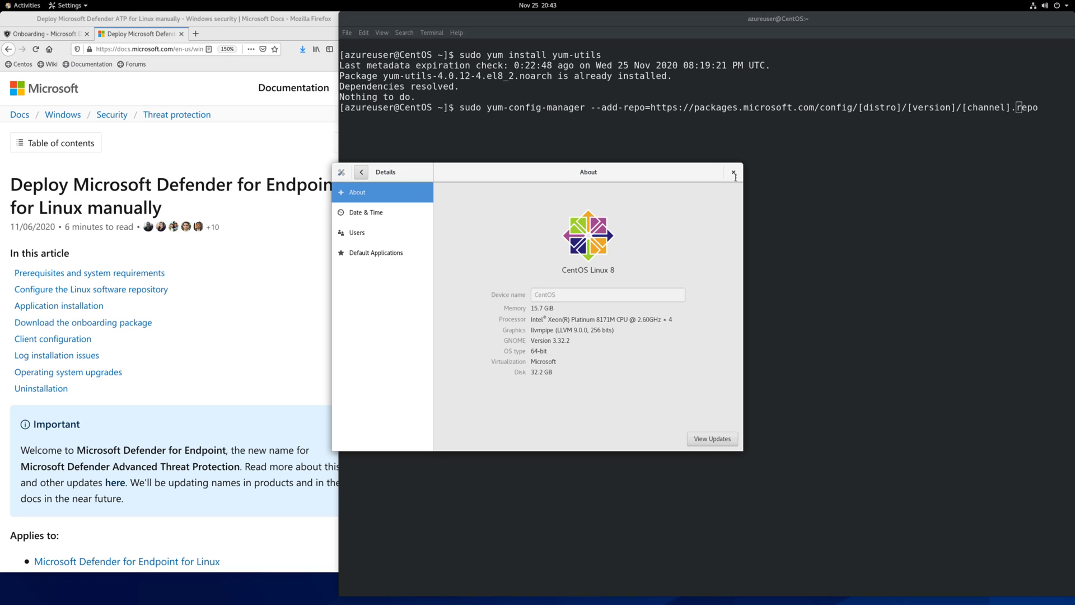
Close the About window and scroll the Docs page to the RHEL/CentOS repository setup, highlighting the prod channel name
{"action": "left_click", "coordinate": [733, 171]}
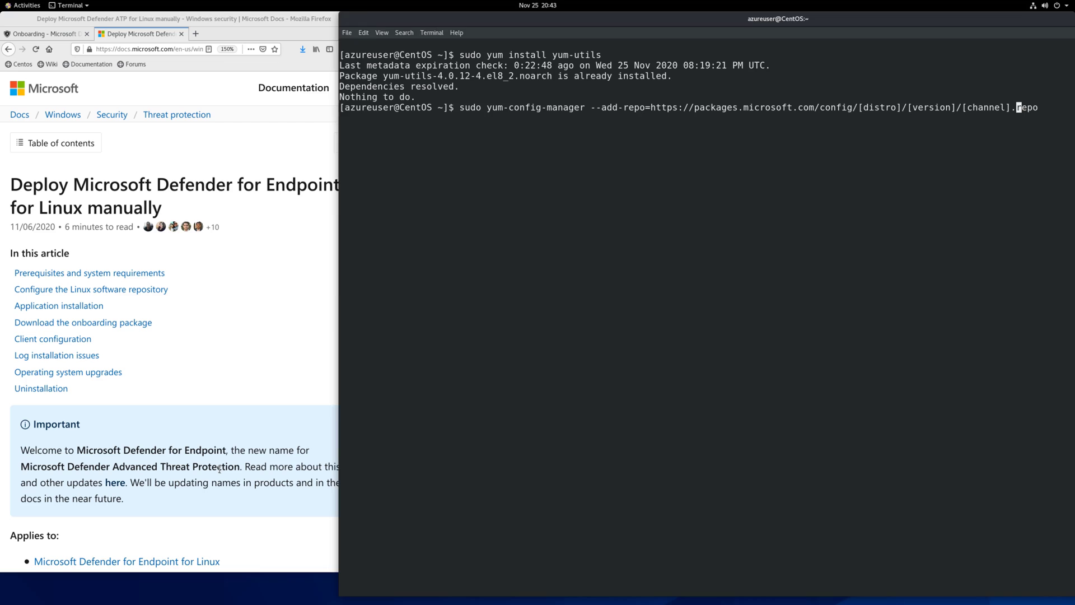
{"action": "scroll", "scroll_direction": "down", "scroll_amount": 3}
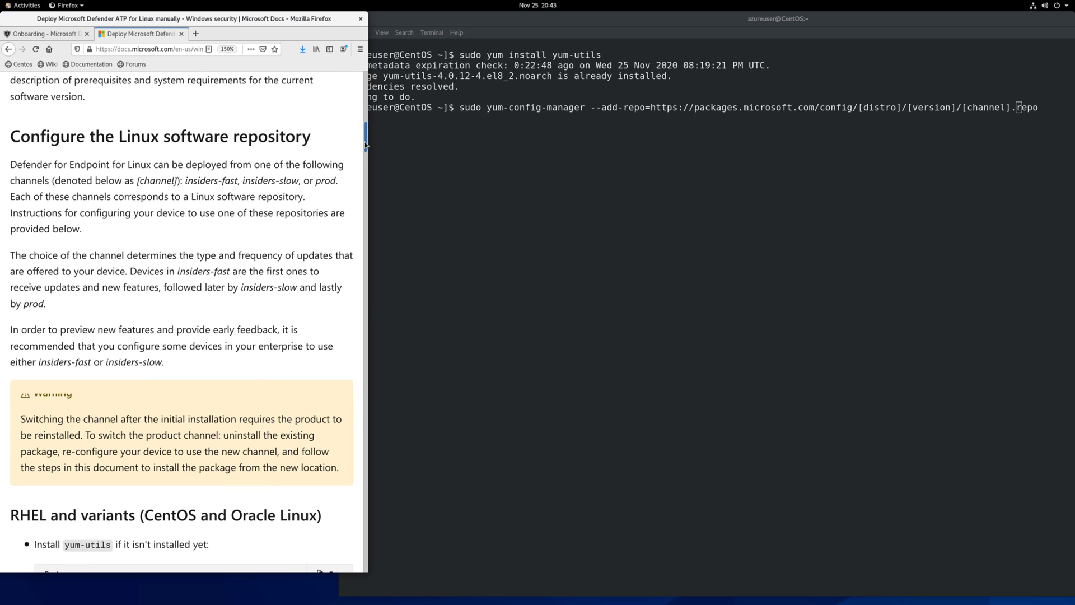
{"action": "left_click_drag", "start_coordinate": [60, 142], "coordinate": [310, 142]}
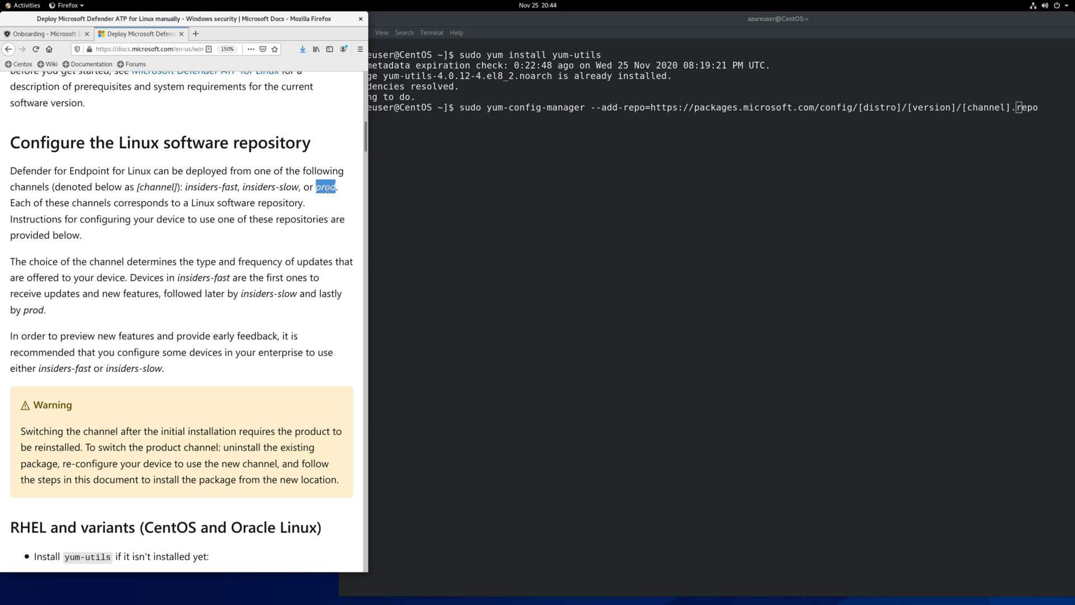
{"action": "scroll", "scroll_direction": "down", "scroll_amount": 3}
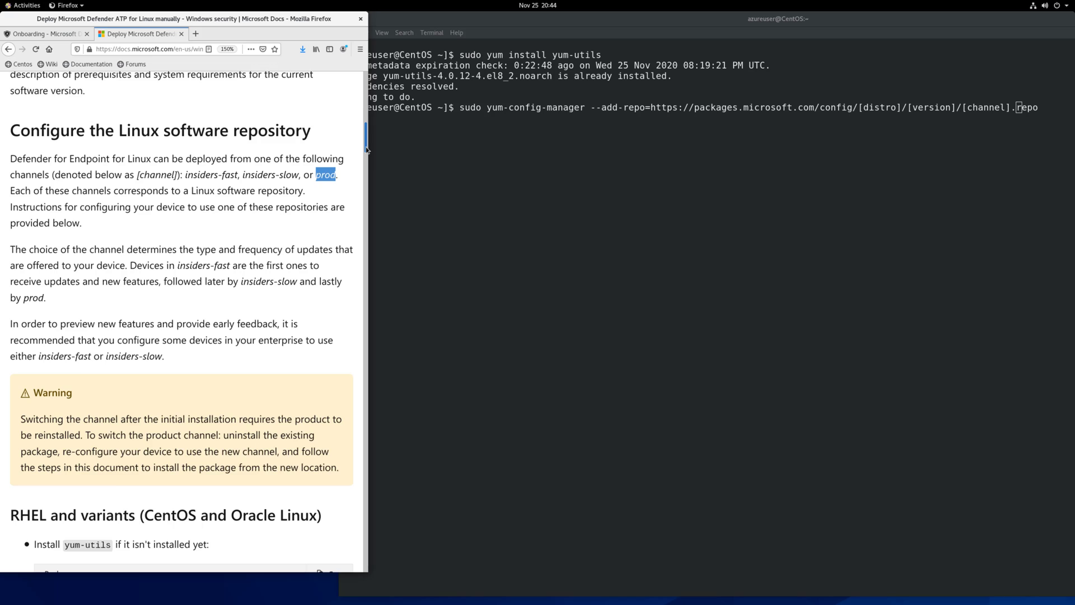
{"action": "scroll", "scroll_direction": "down", "scroll_amount": 3}
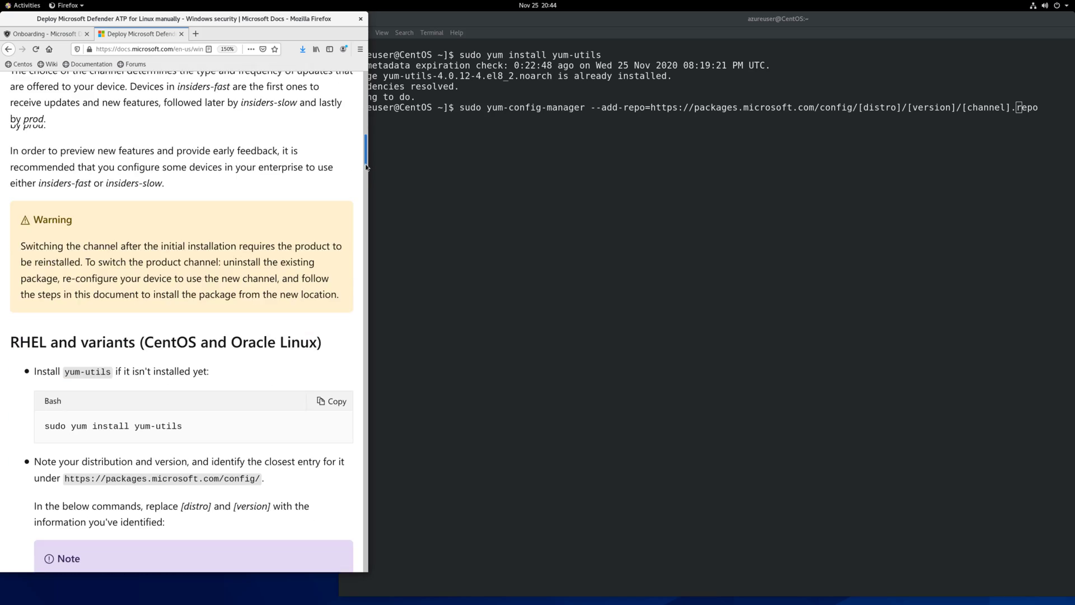
{"action": "scroll", "scroll_direction": "down", "scroll_amount": 3}
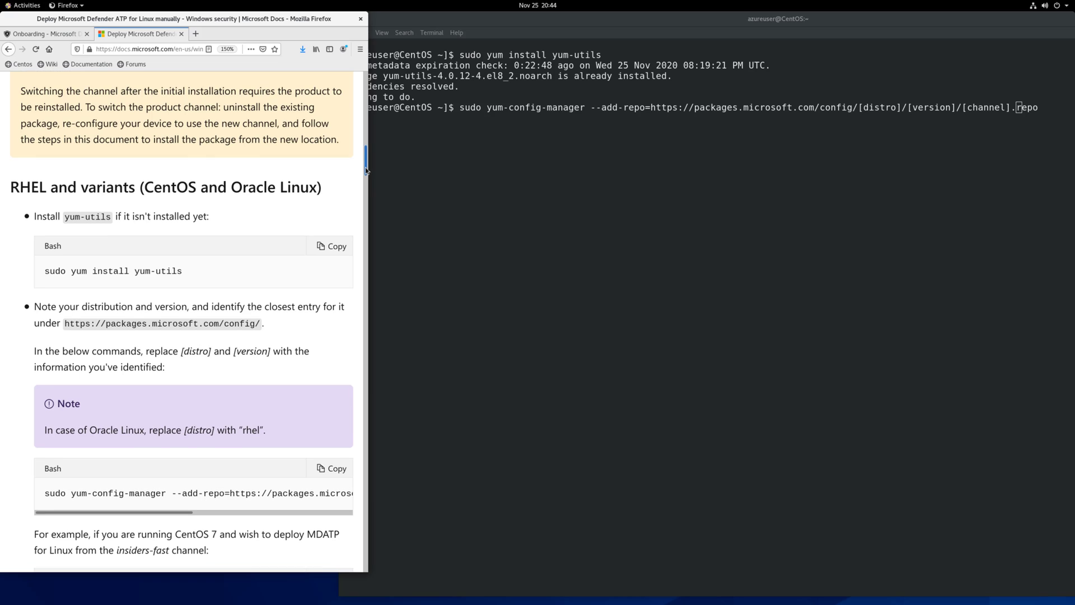
{"action": "scroll", "scroll_direction": "down", "scroll_amount": 3}
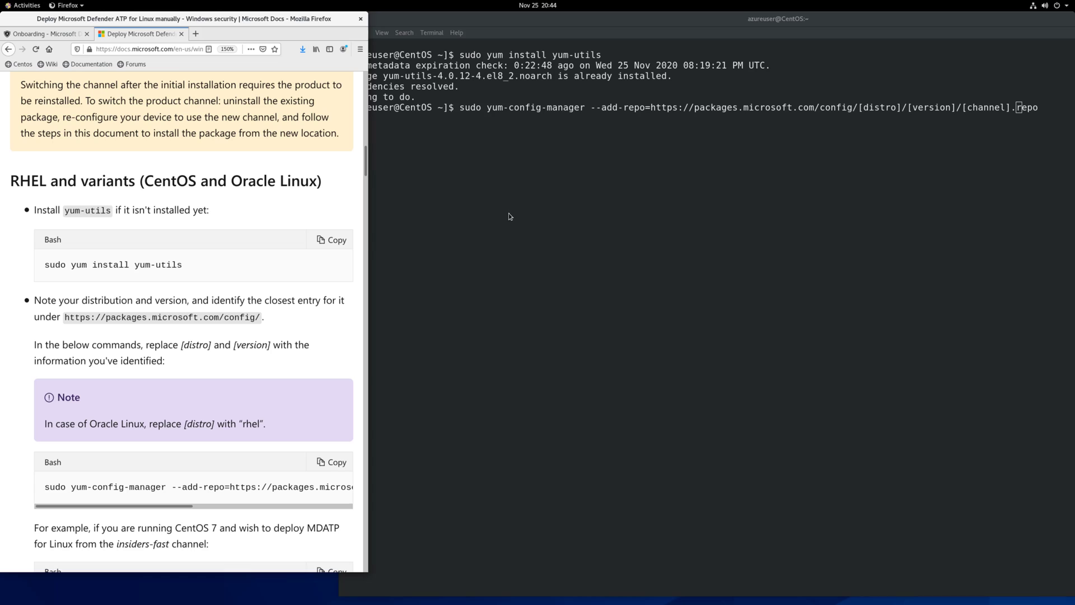
Fill the yum-config-manager URL placeholders with centos/8/prod.repo for the CentOS 8 prod channel
{"action": "left_click", "coordinate": [592, 197]}
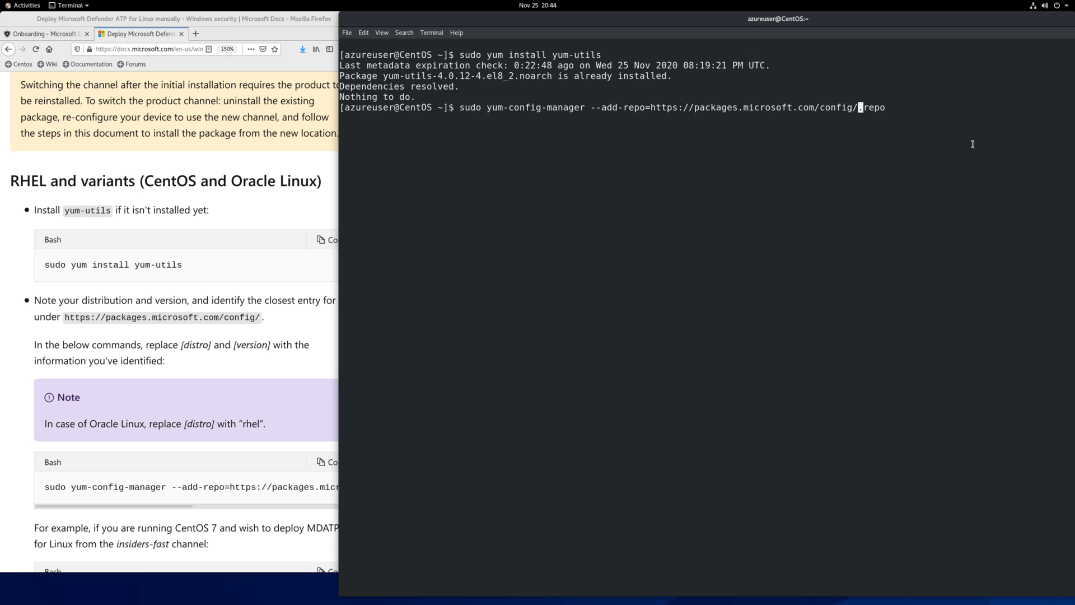
{"action": "type", "text": "cent"}
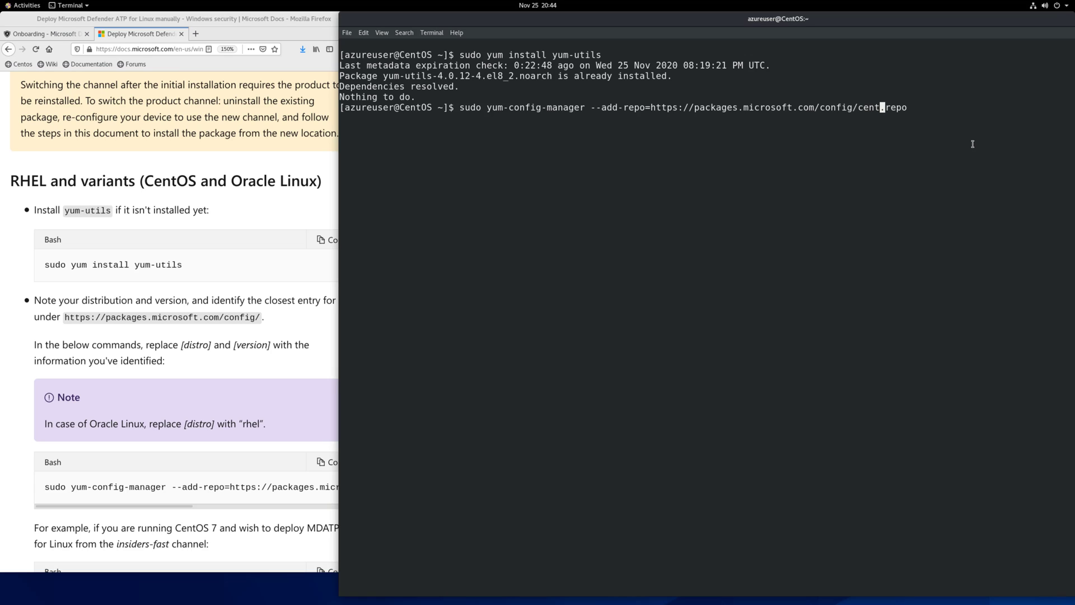
{"action": "type", "text": "os/.repo"}
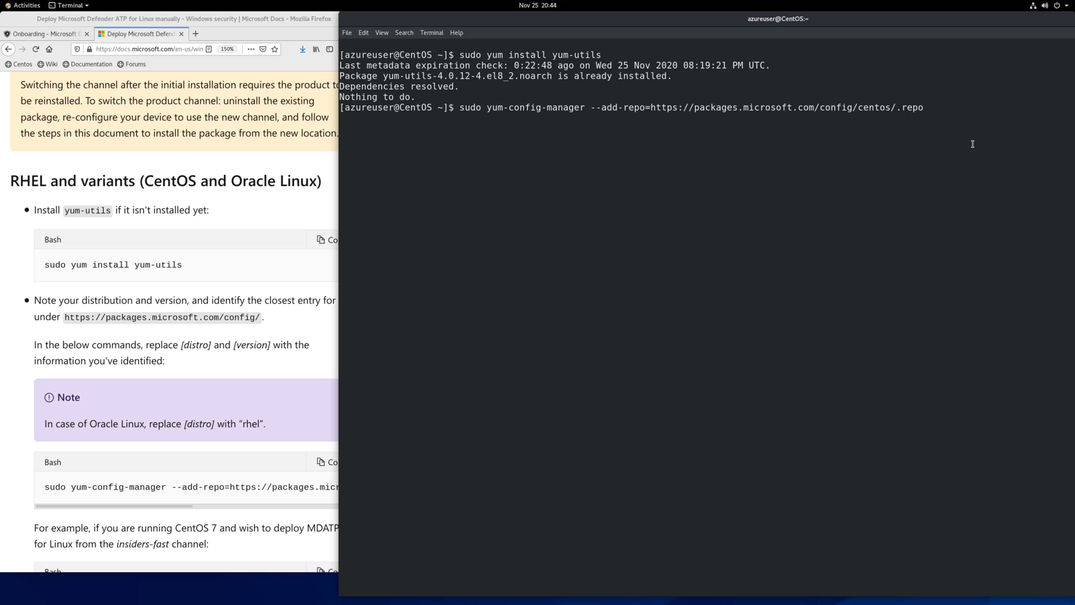
{"action": "type", "text": "8/"}
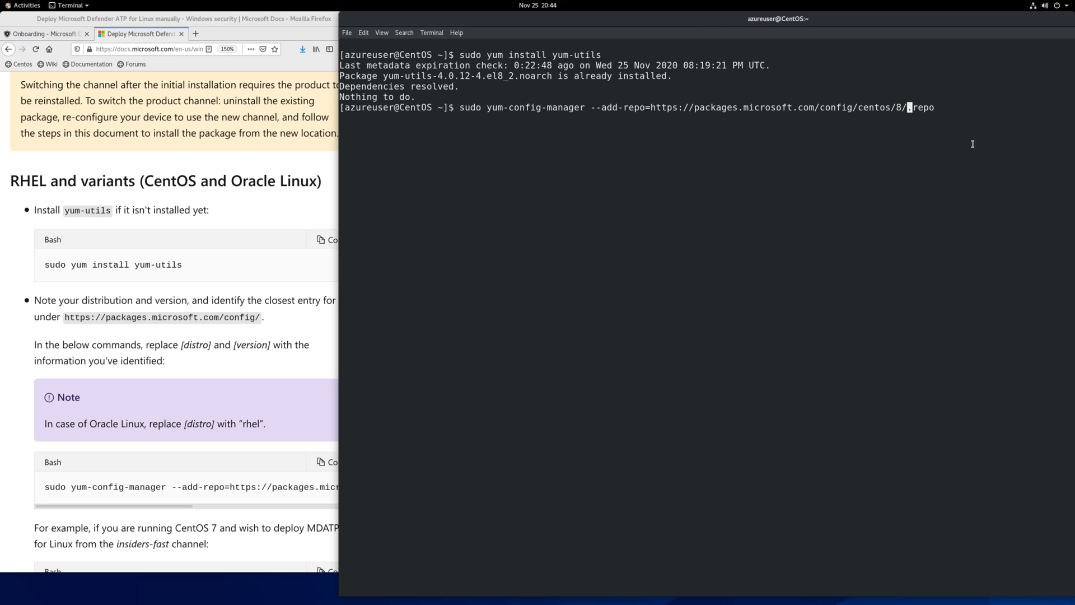
{"action": "type", "text": "prod"}
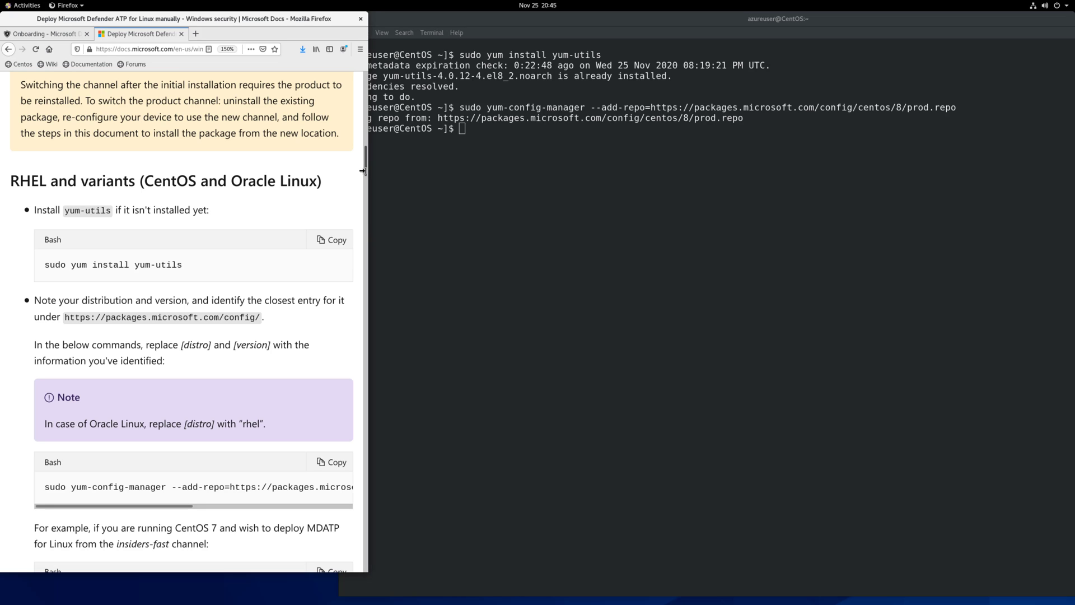
Copy the rpm --import GPG key command from the docs and run it, then run yum makecache
{"action": "scroll", "scroll_direction": "down", "scroll_amount": 3}
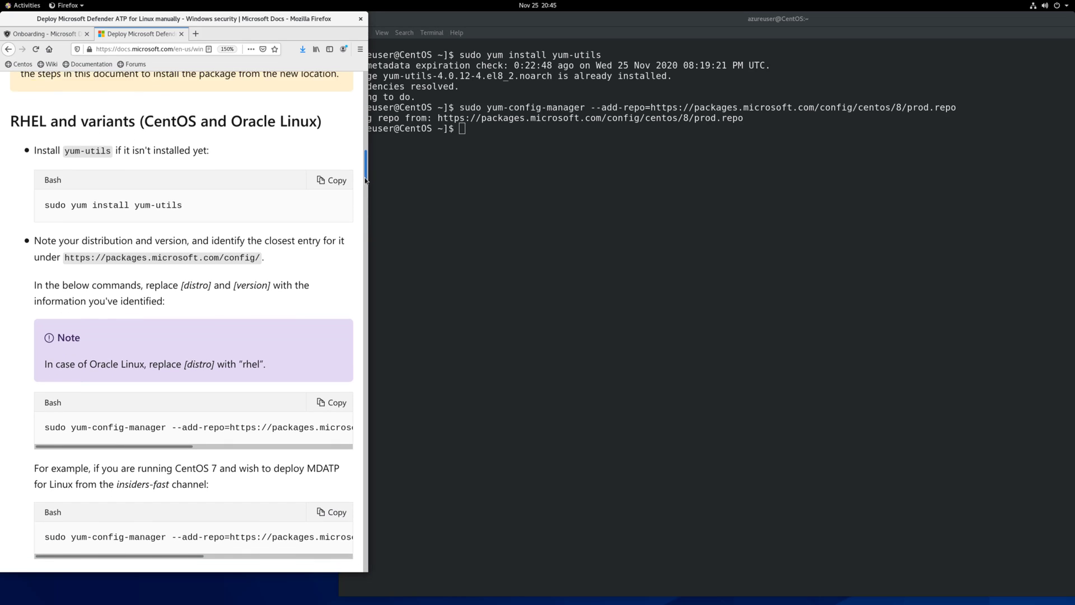
{"action": "scroll", "scroll_direction": "down", "scroll_amount": 3}
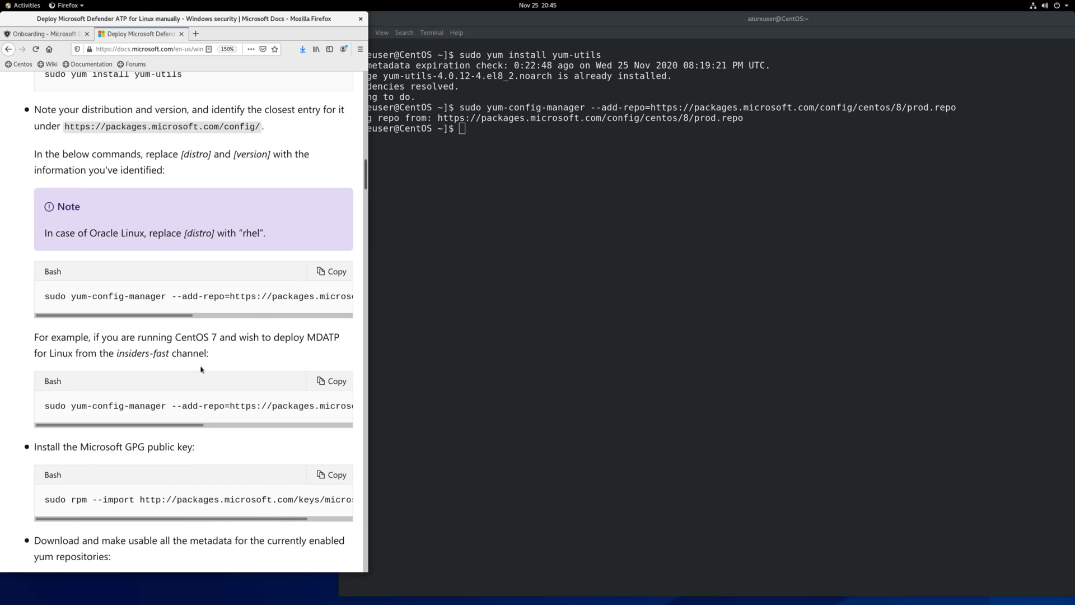
{"action": "left_click_drag", "start_coordinate": [93, 447], "coordinate": [182, 447]}
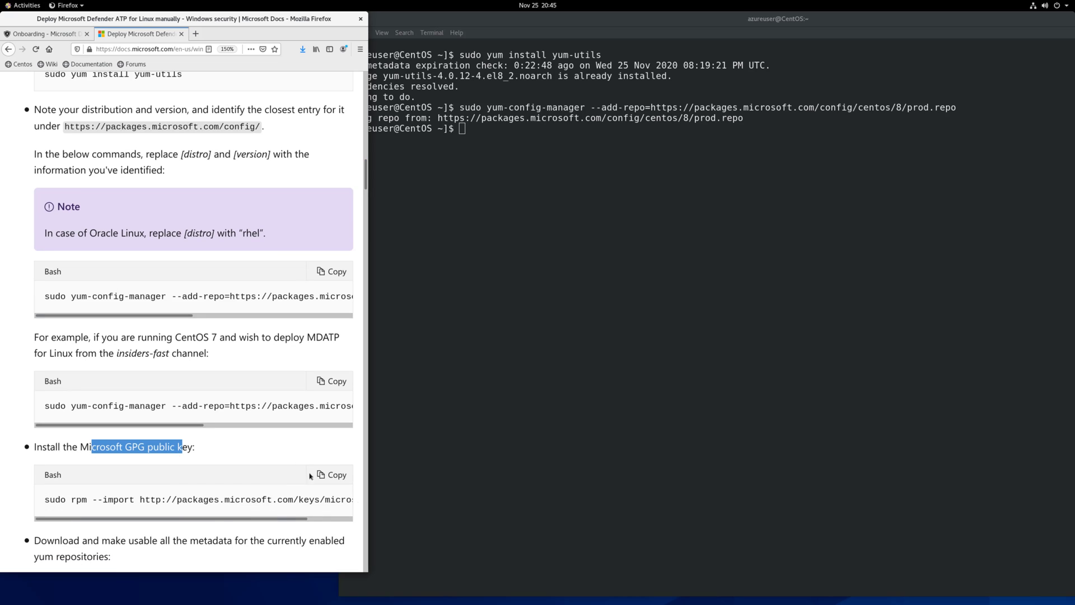
{"action": "left_click", "coordinate": [331, 475]}
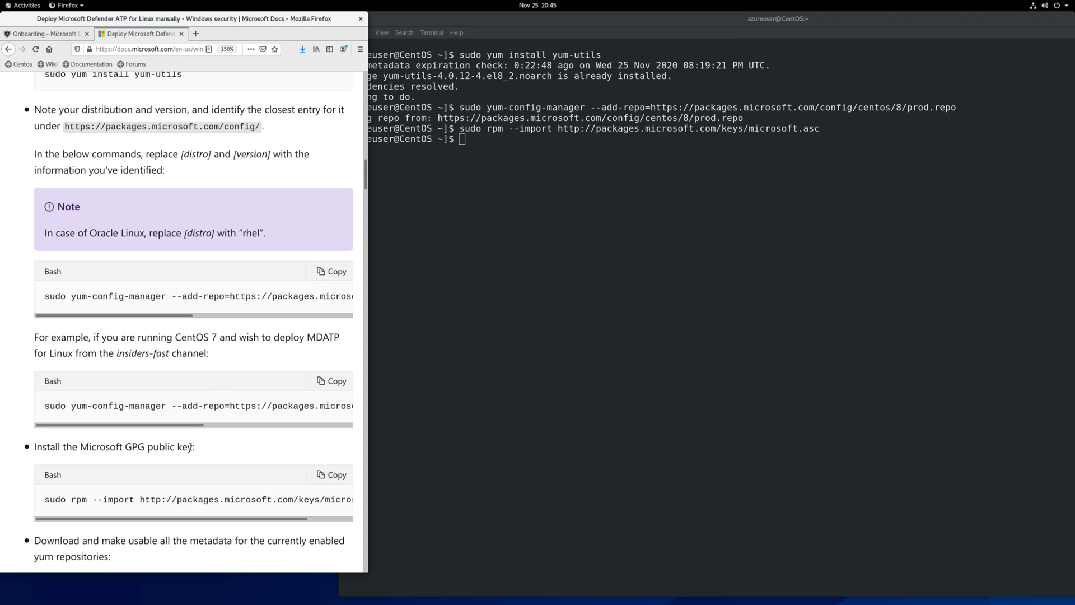
{"action": "scroll", "scroll_direction": "down", "scroll_amount": 3}
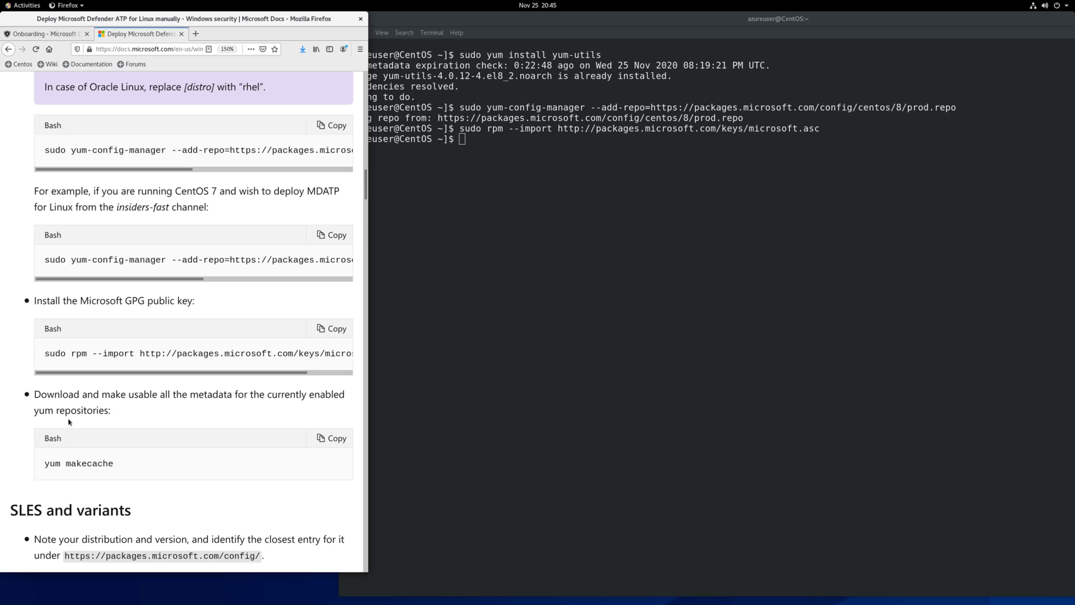
{"action": "mouse_move", "coordinate": [340, 396]}
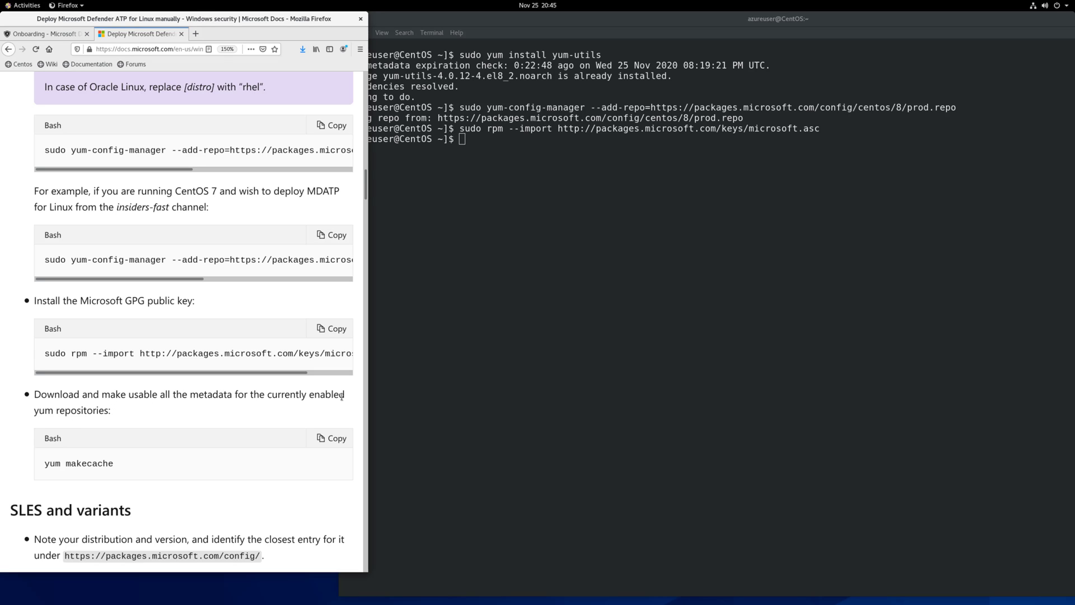
{"action": "left_click", "coordinate": [330, 438]}
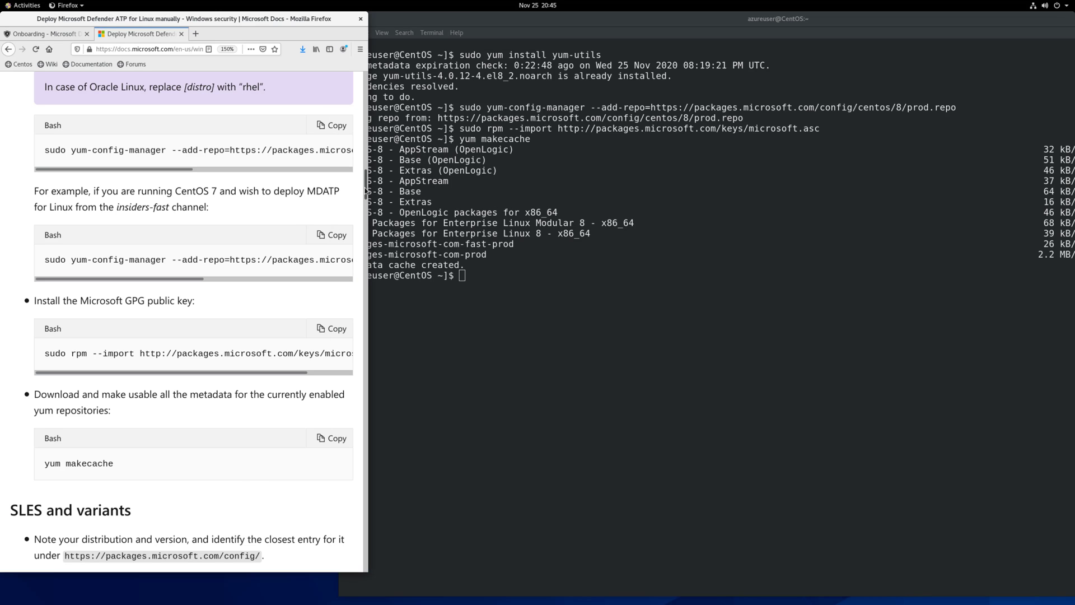
Scroll past the SLES and Ubuntu sections to the Application installation instructions
{"action": "scroll", "scroll_direction": "down", "scroll_amount": 3}
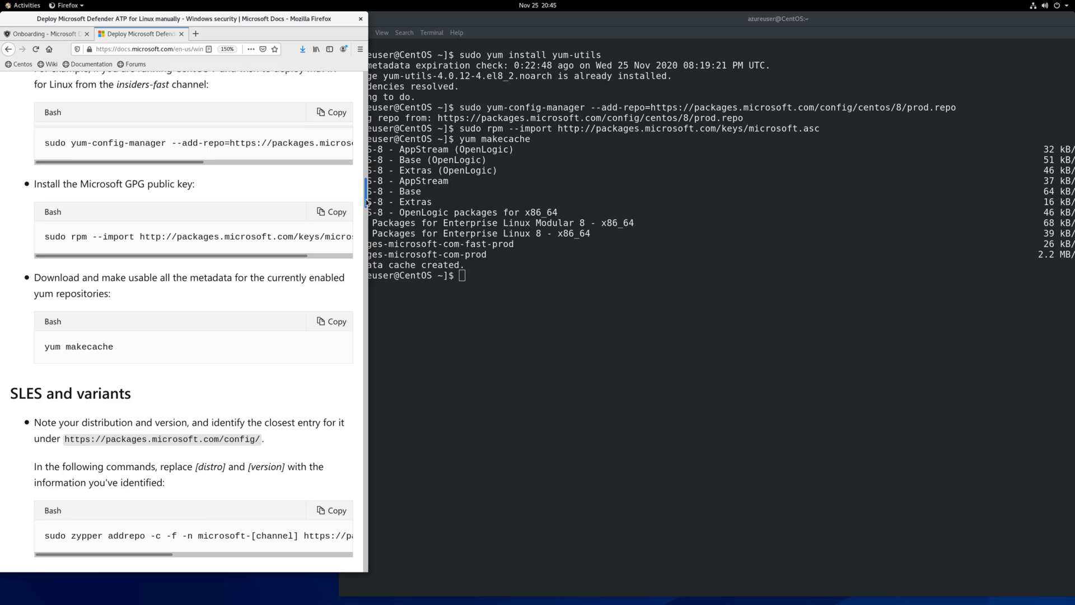
{"action": "scroll", "scroll_direction": "down", "scroll_amount": 3}
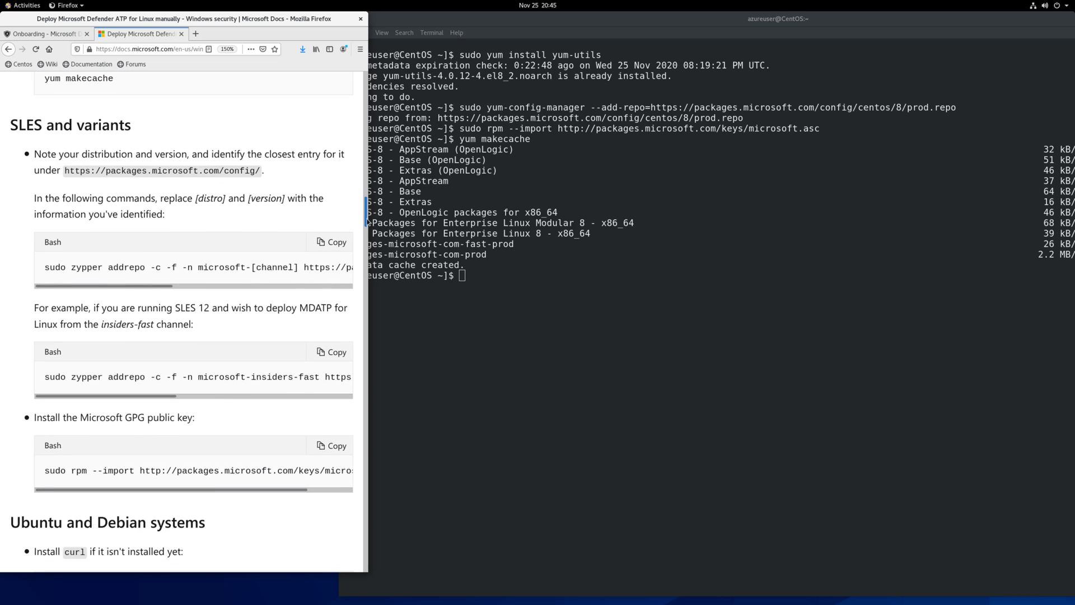
{"action": "scroll", "scroll_direction": "down", "scroll_amount": 3}
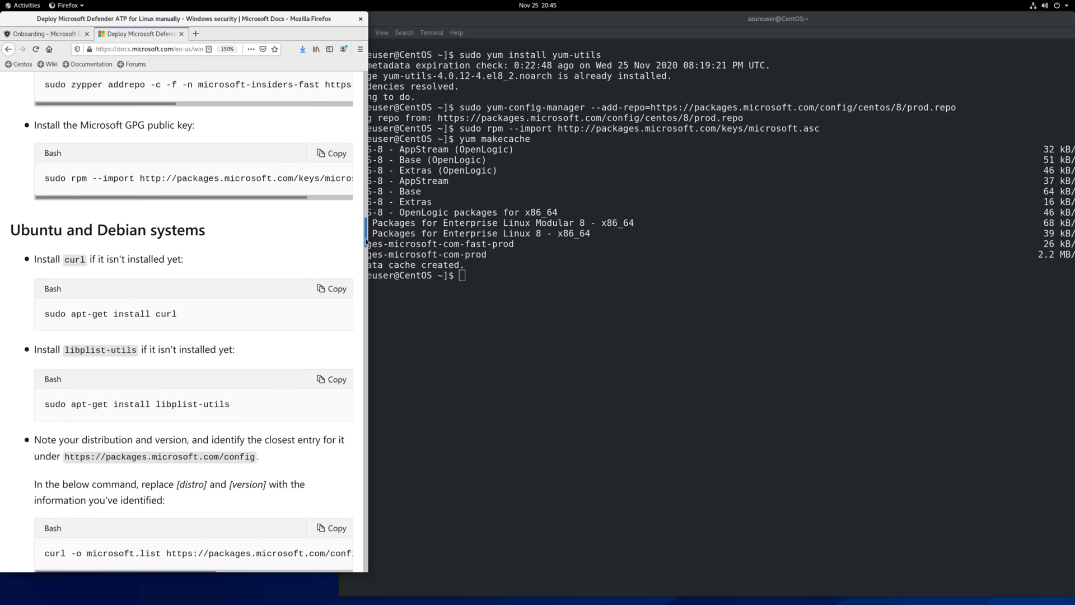
{"action": "scroll", "scroll_direction": "down", "scroll_amount": 3}
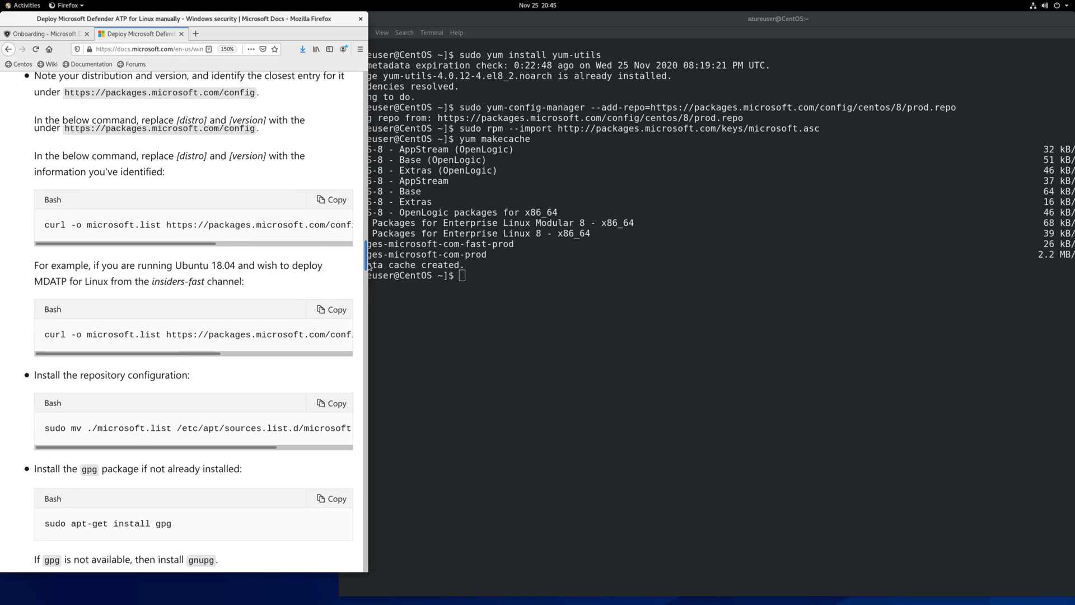
{"action": "scroll", "scroll_direction": "down", "scroll_amount": 3}
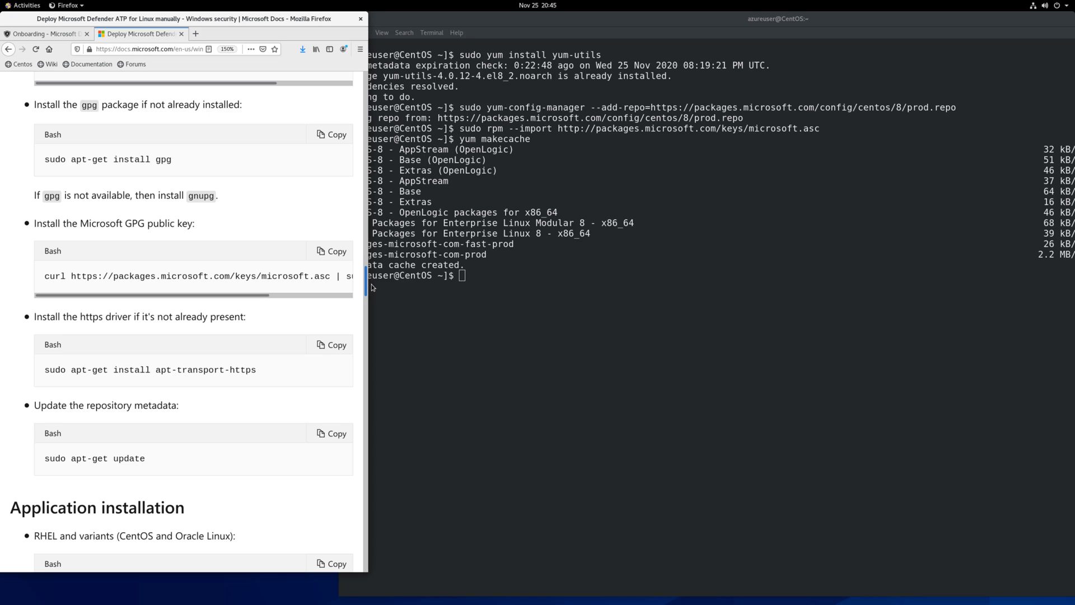
{"action": "scroll", "scroll_direction": "down", "scroll_amount": 3}
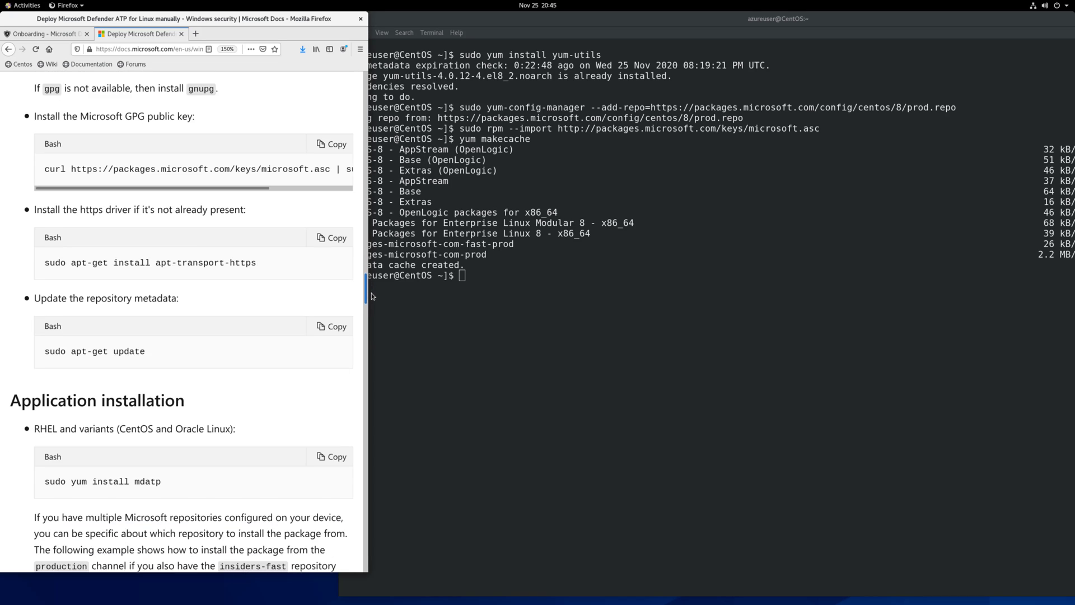
{"action": "scroll", "scroll_direction": "down", "scroll_amount": 3}
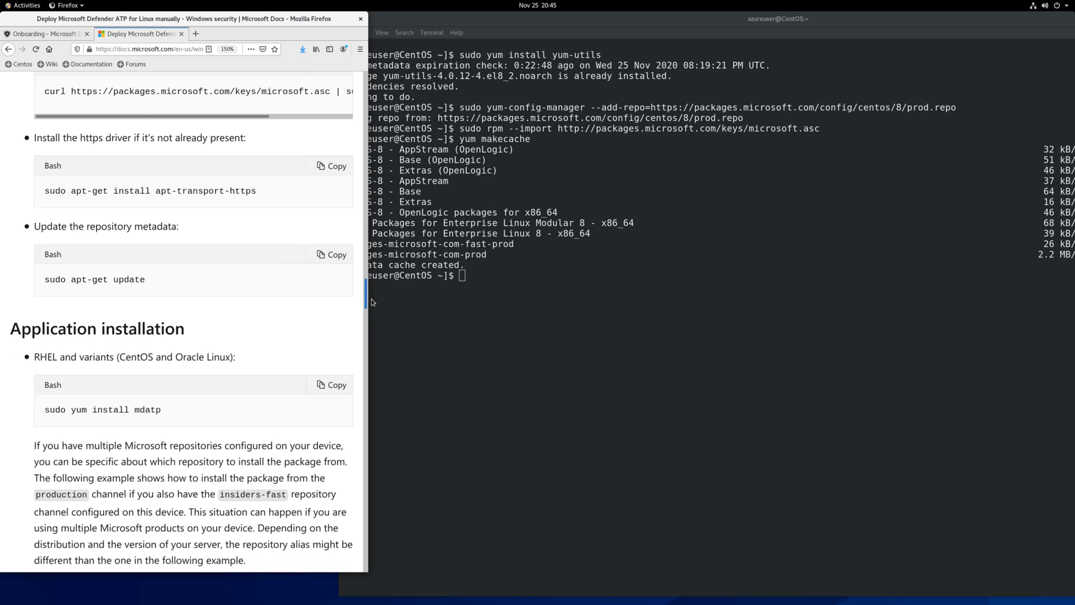
{"action": "scroll", "scroll_direction": "down", "scroll_amount": 3}
{"action": "type", "text": "sudo yum install mdatp"}
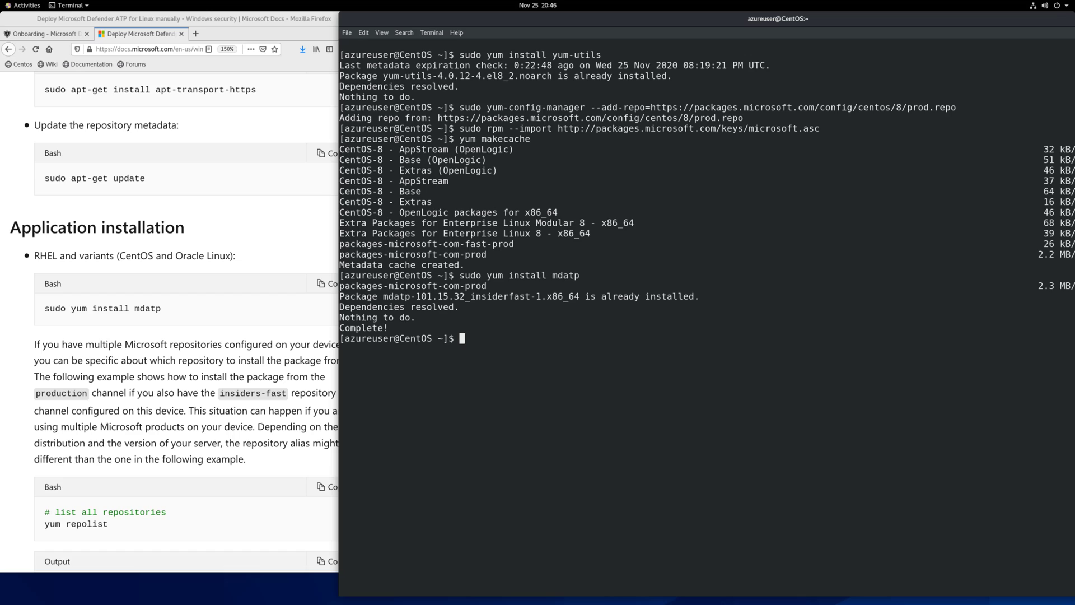
{"action": "mouse_move", "coordinate": [995, 477]}
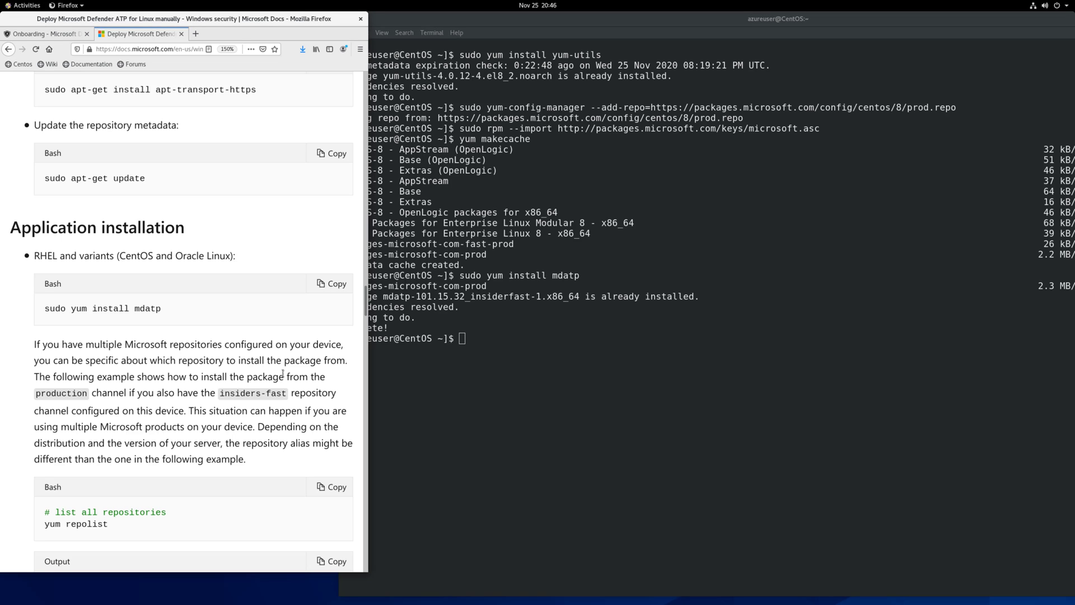
Run 'yum repolist' to show packages-microsoft-com-prod and fast-prod alongside the CentOS repos
{"action": "scroll", "scroll_direction": "down", "scroll_amount": 3}
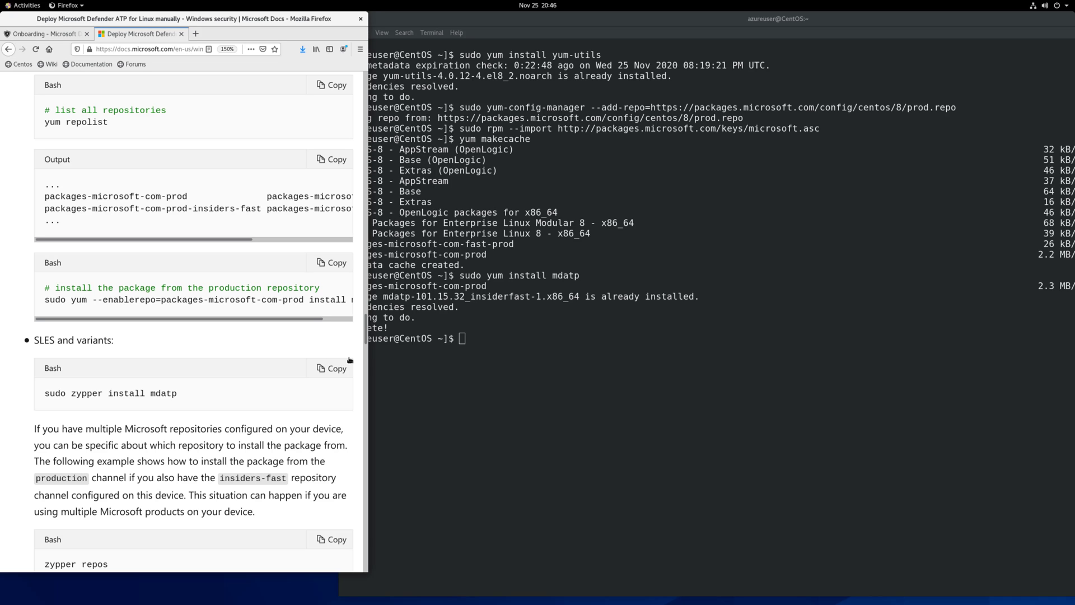
{"action": "scroll", "scroll_direction": "down", "scroll_amount": 3}
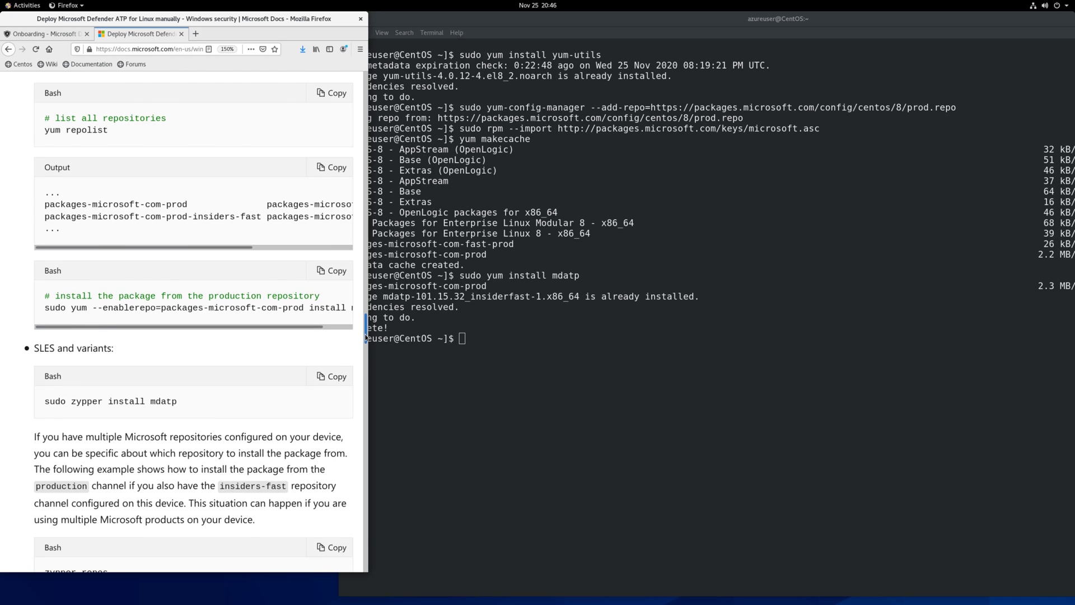
{"action": "scroll", "scroll_direction": "down", "scroll_amount": 3}
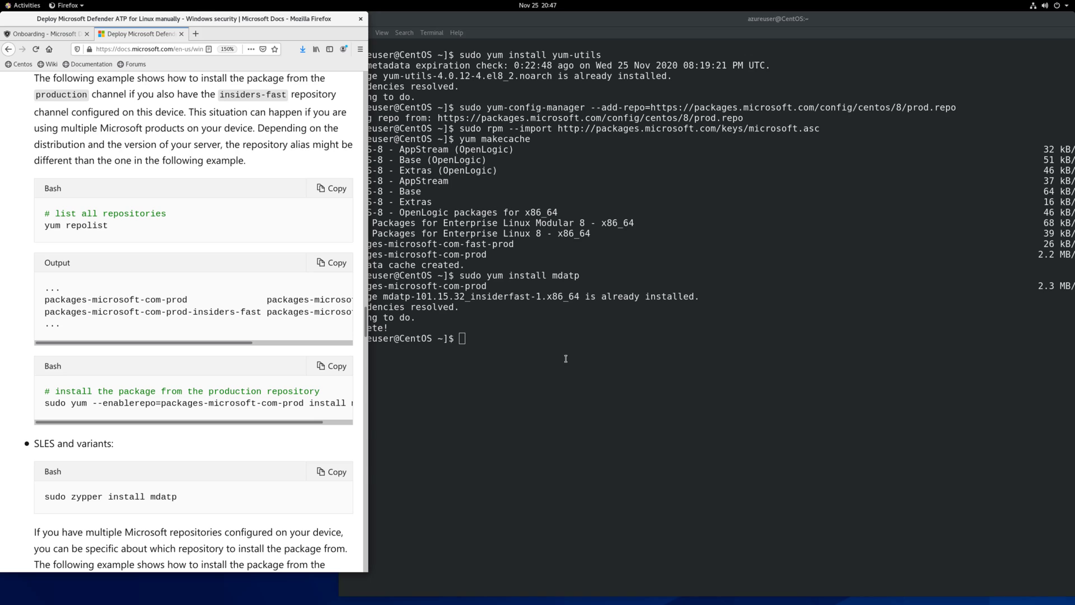
{"action": "type", "text": "yum"}
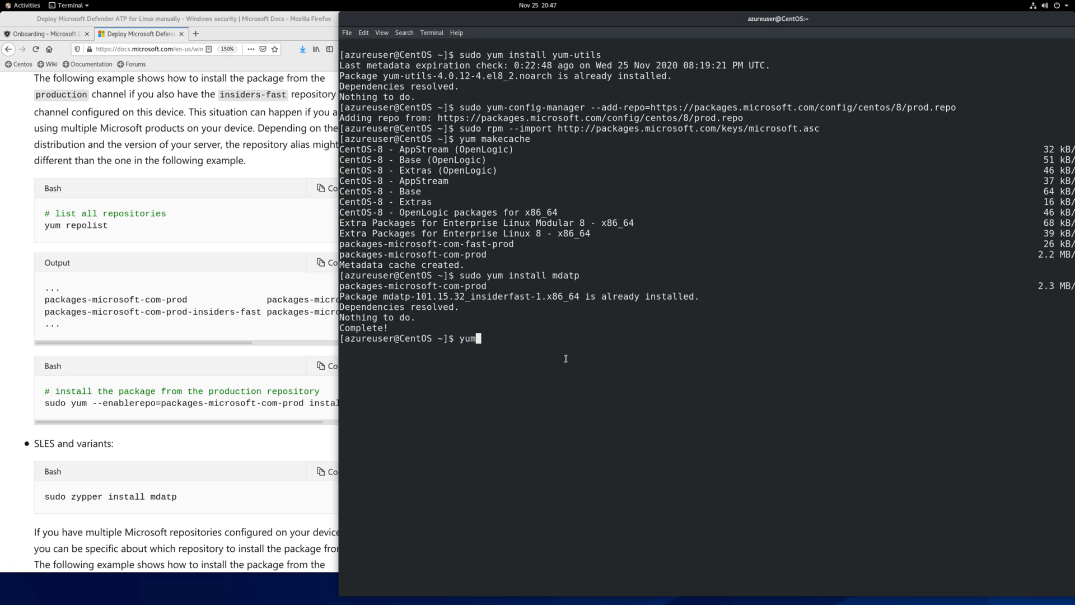
{"action": "type", "text": "repolist"}
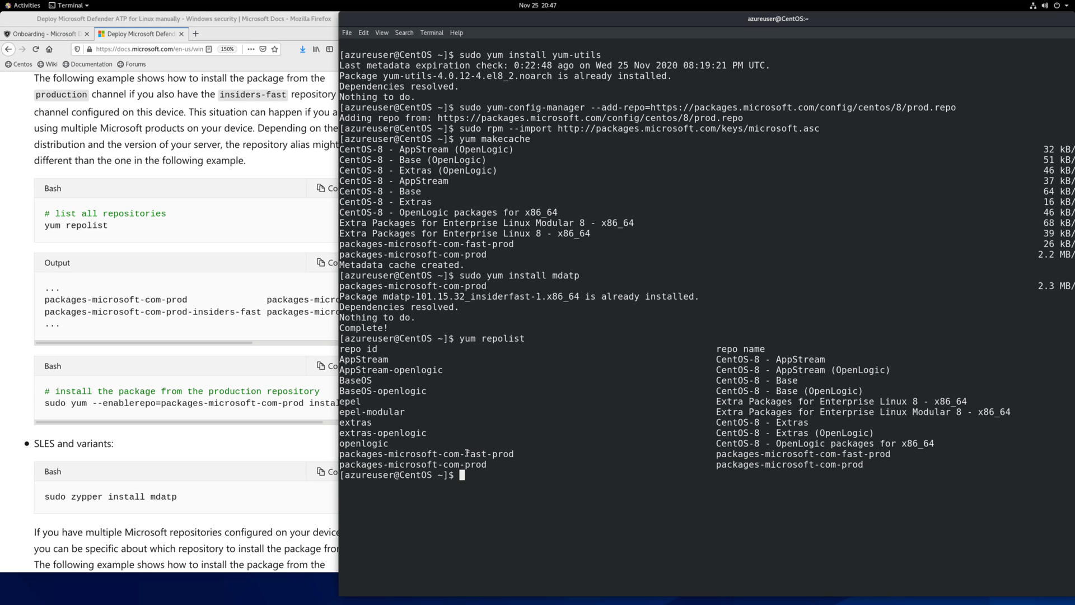
{"action": "double_click", "coordinate": [473, 464]}
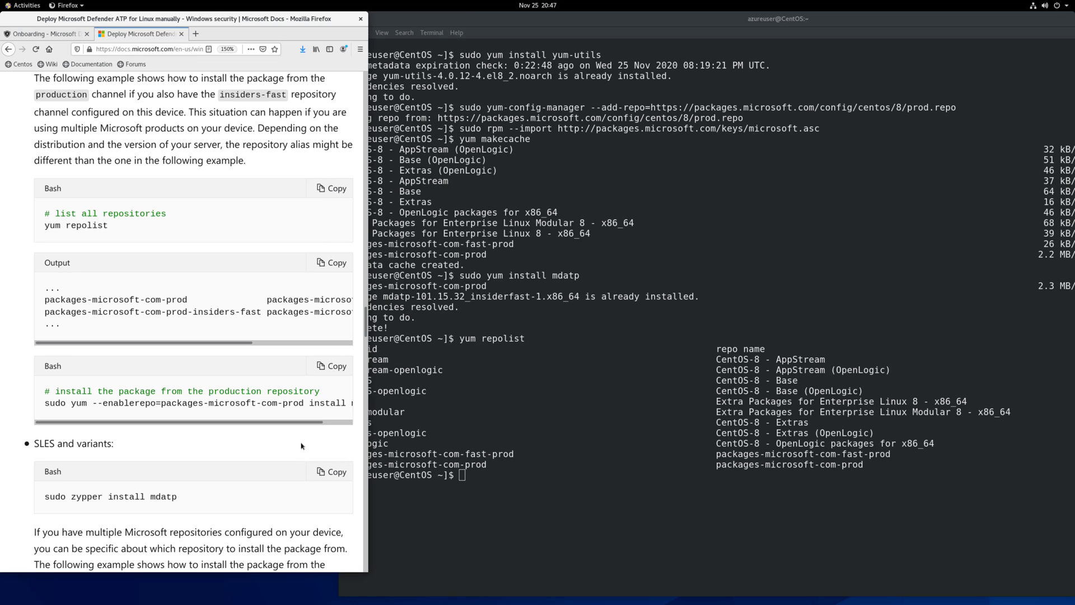
{"action": "scroll", "scroll_direction": "down", "scroll_amount": 3}
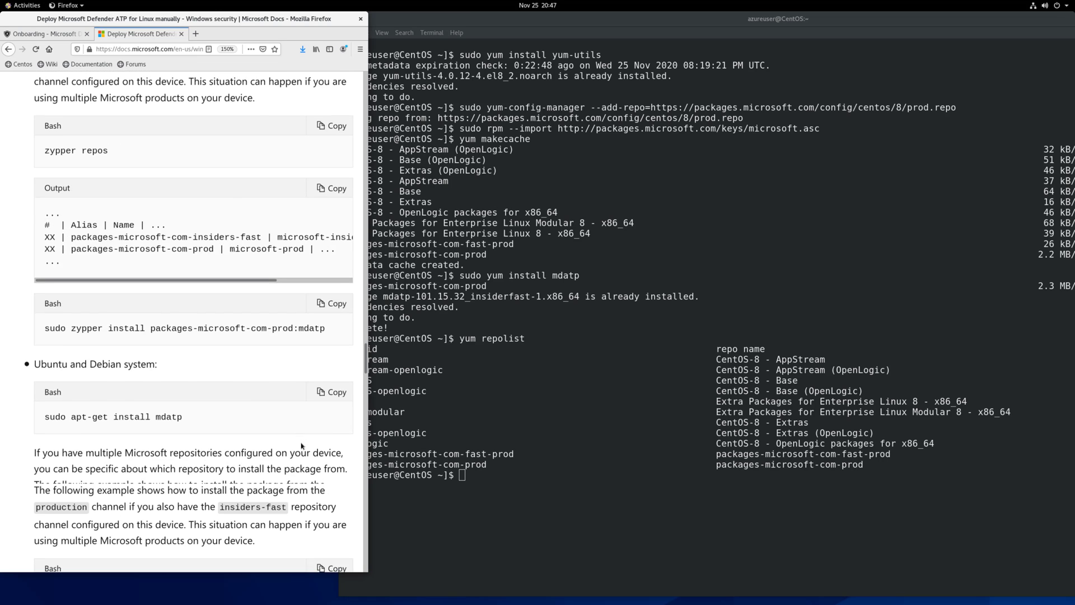
Read the 'Download the onboarding package' steps, then switch to the Defender onboarding settings tab
{"action": "scroll", "scroll_direction": "down", "scroll_amount": 3}
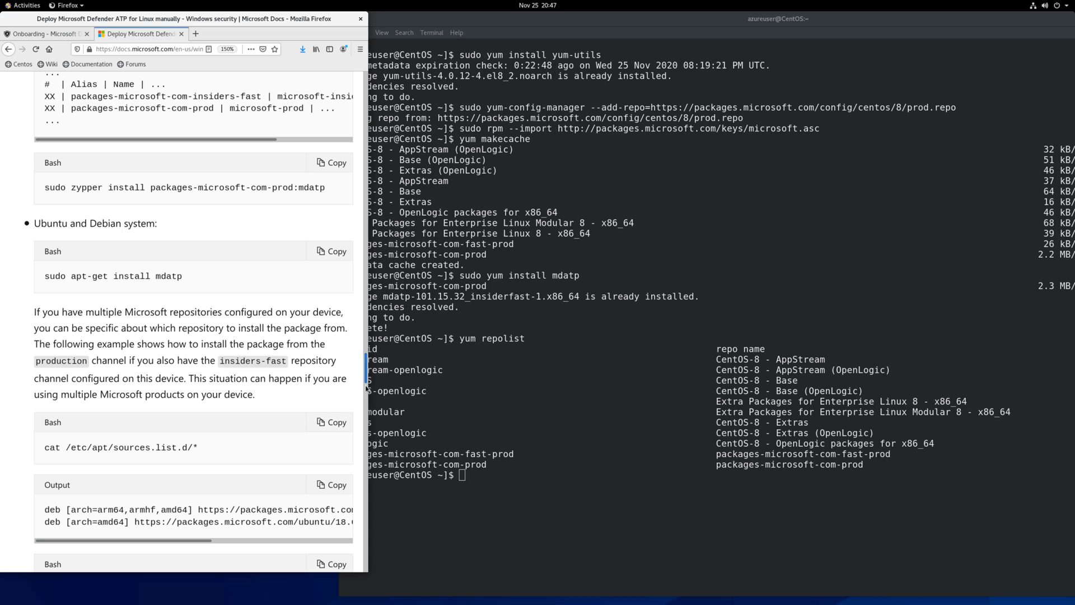
{"action": "scroll", "scroll_direction": "down", "scroll_amount": 3}
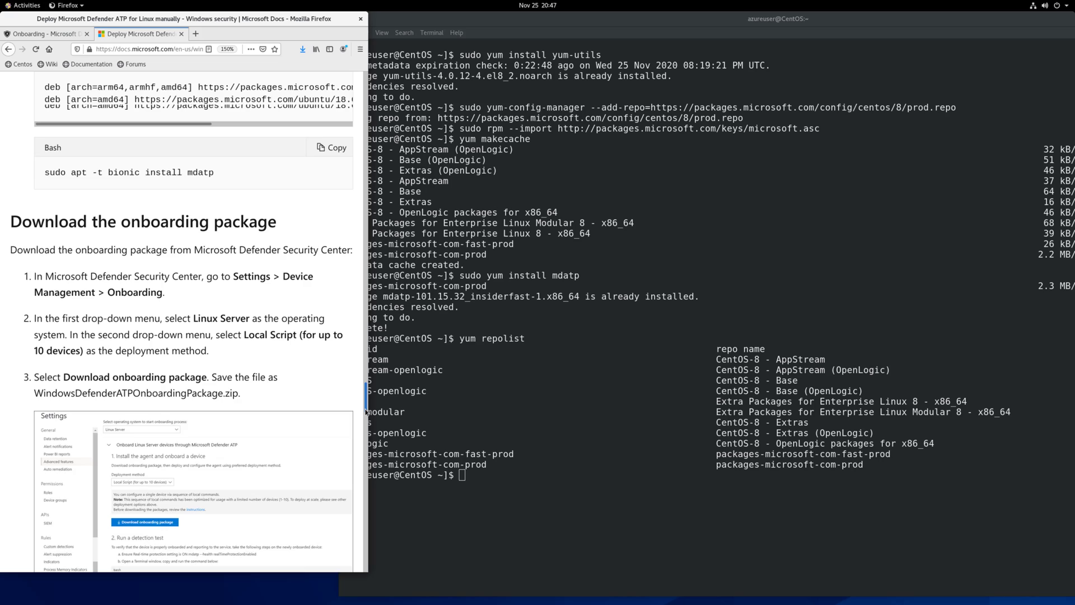
{"action": "scroll", "scroll_direction": "down", "scroll_amount": 3}
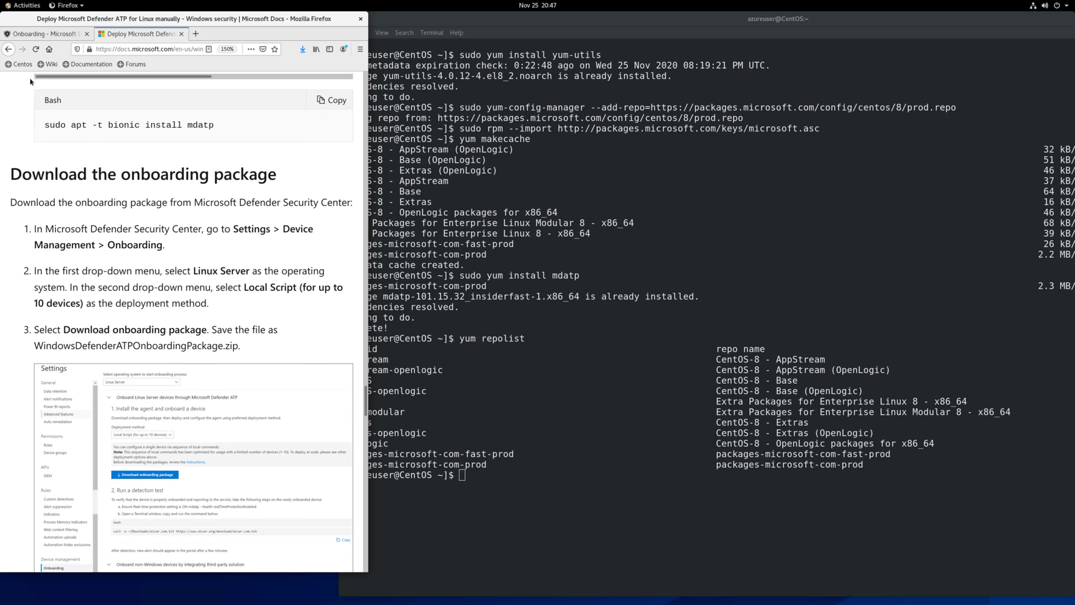
{"action": "left_click", "coordinate": [43, 33]}
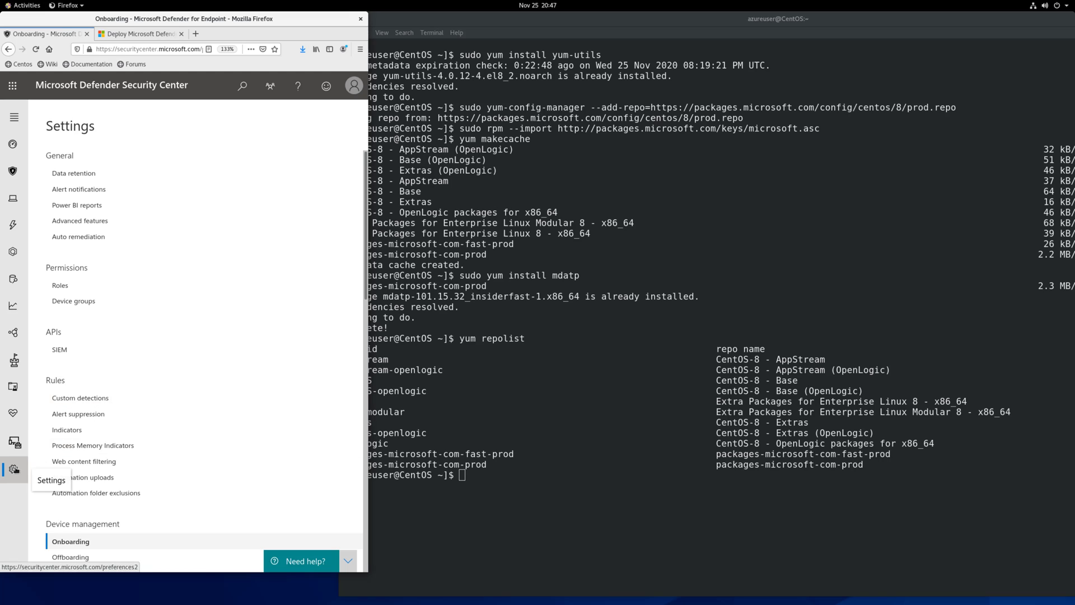
{"action": "mouse_move", "coordinate": [149, 487]}
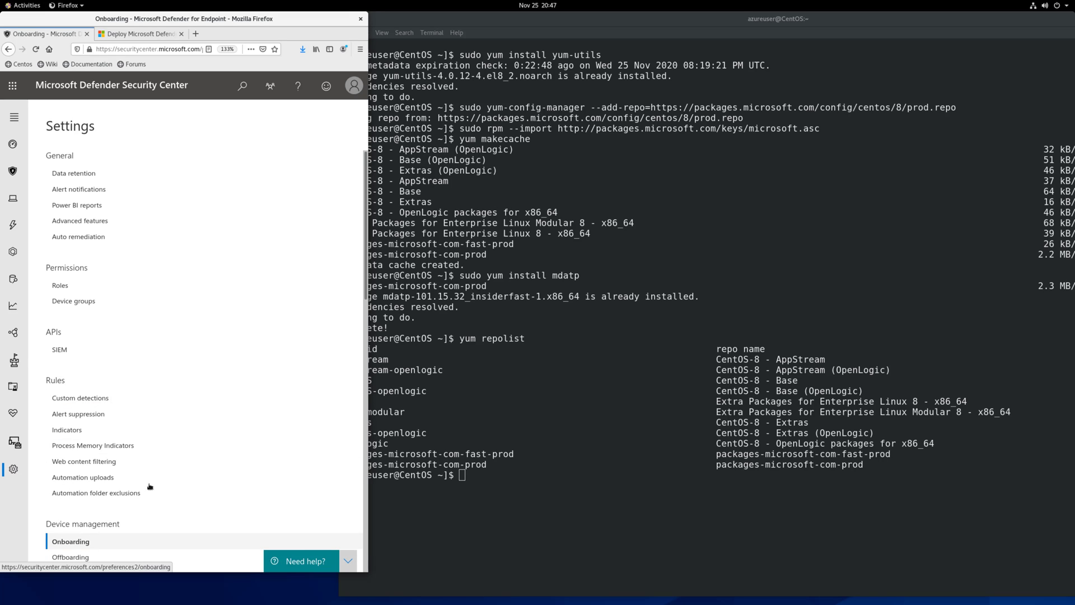
Zoom the Defender page out and keep Local Script in the Deployment method dropdown
{"action": "left_click", "coordinate": [359, 48]}
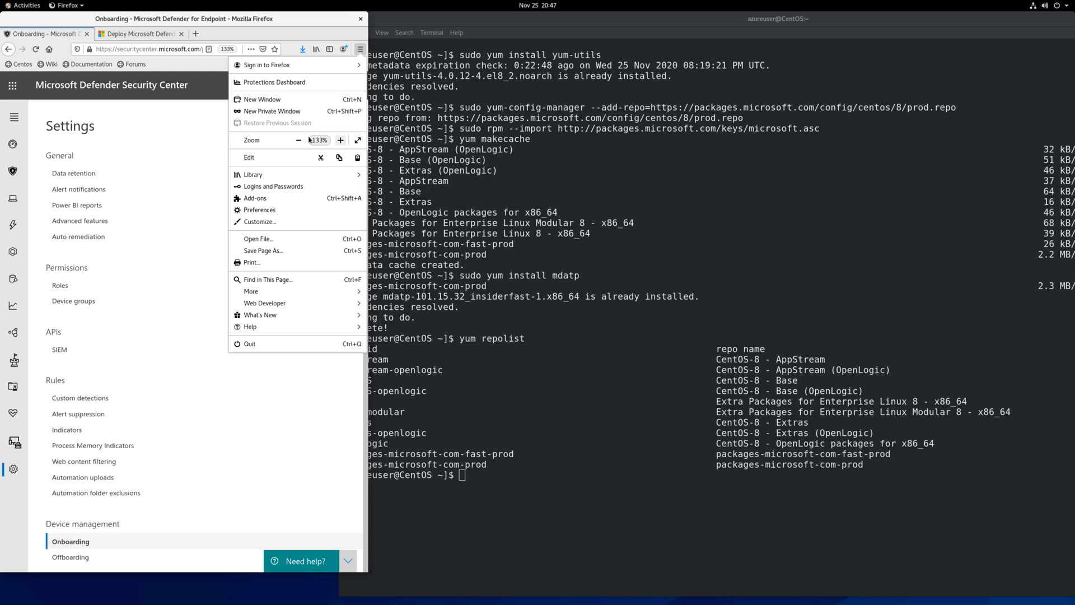
{"action": "left_click", "coordinate": [299, 141]}
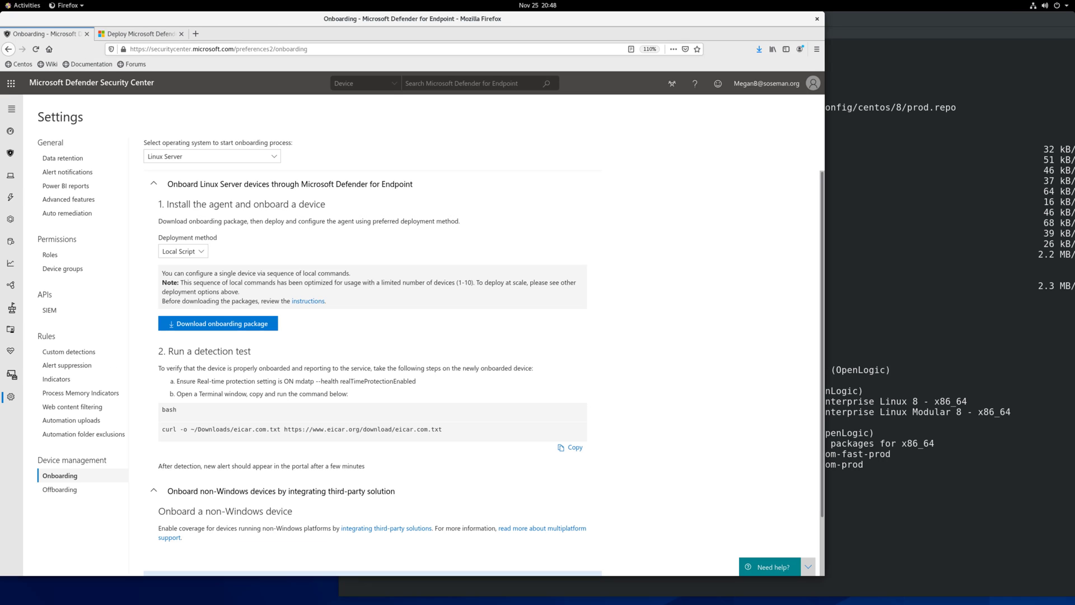
{"action": "mouse_move", "coordinate": [100, 470]}
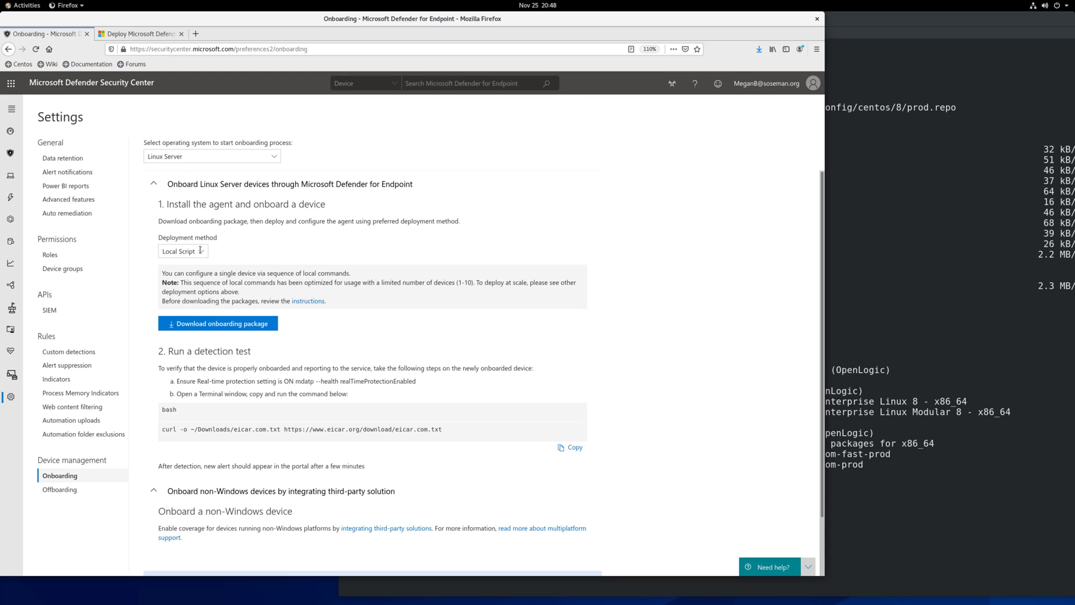
{"action": "left_click", "coordinate": [183, 250]}
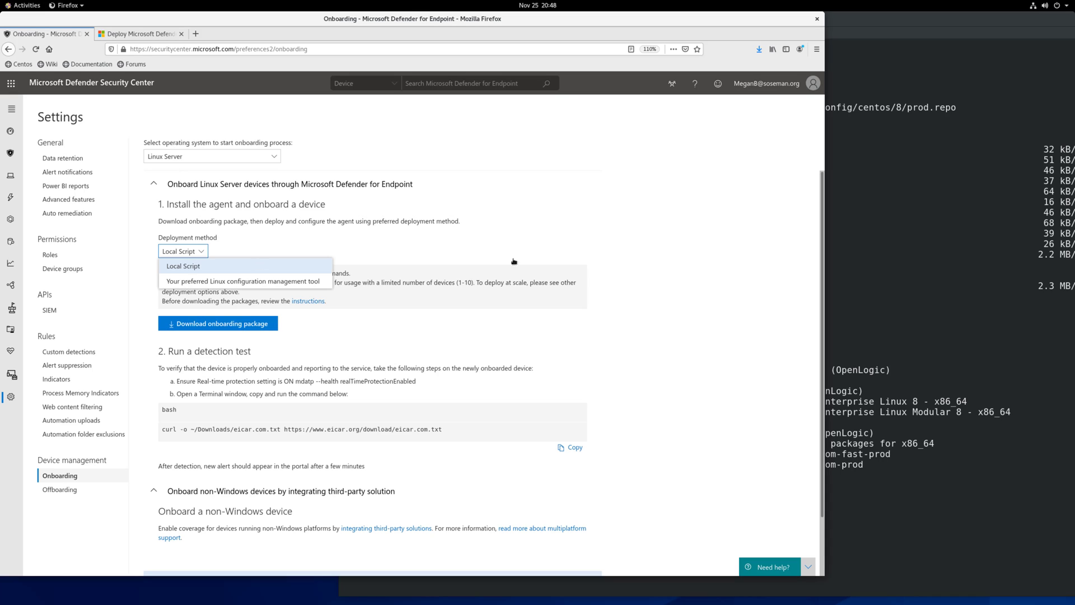
{"action": "left_click", "coordinate": [182, 267]}
{"action": "type", "text": "unzip"}
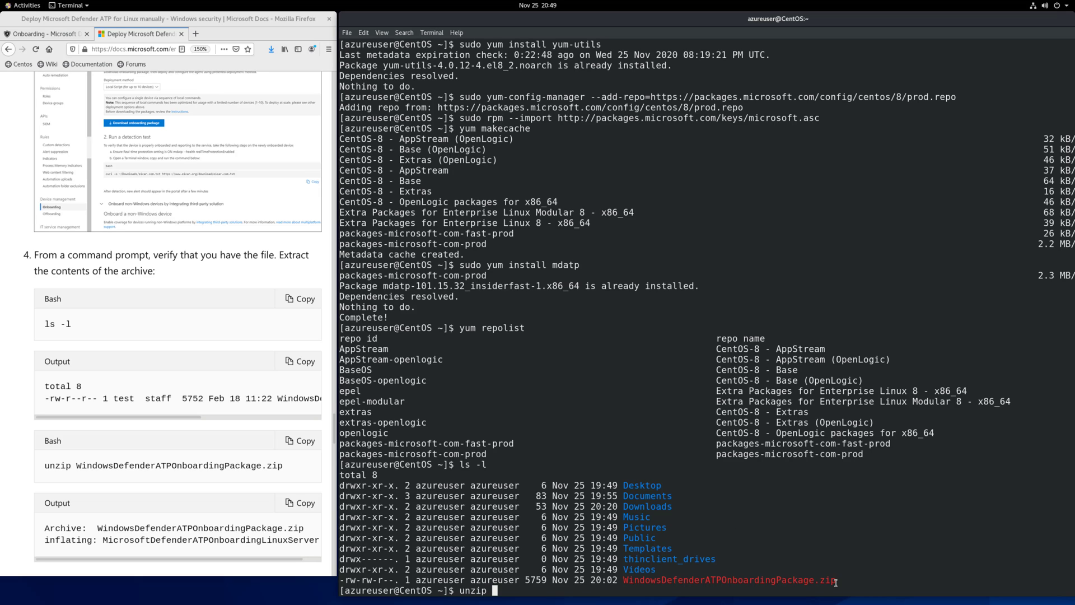
Copy the WindowsDefenderATPOnboardingPackage.zip name from the listing and unzip it
{"action": "double_click", "coordinate": [729, 579]}
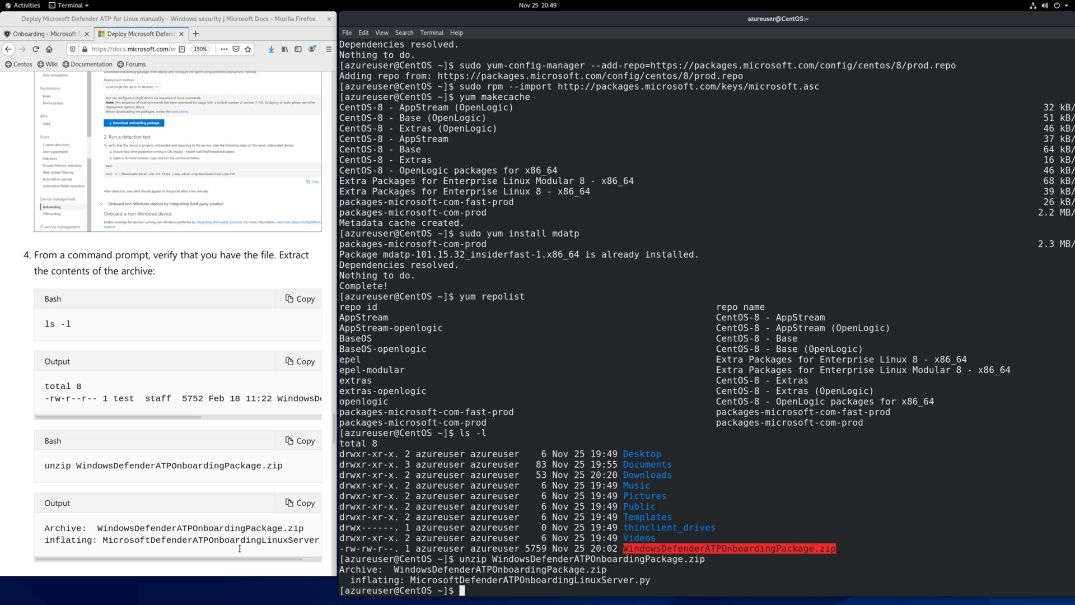
{"action": "scroll", "scroll_direction": "down", "scroll_amount": 3}
{"action": "type", "text": "python MicrosoftDefenderATPOnboardingLinuxServer.py"}
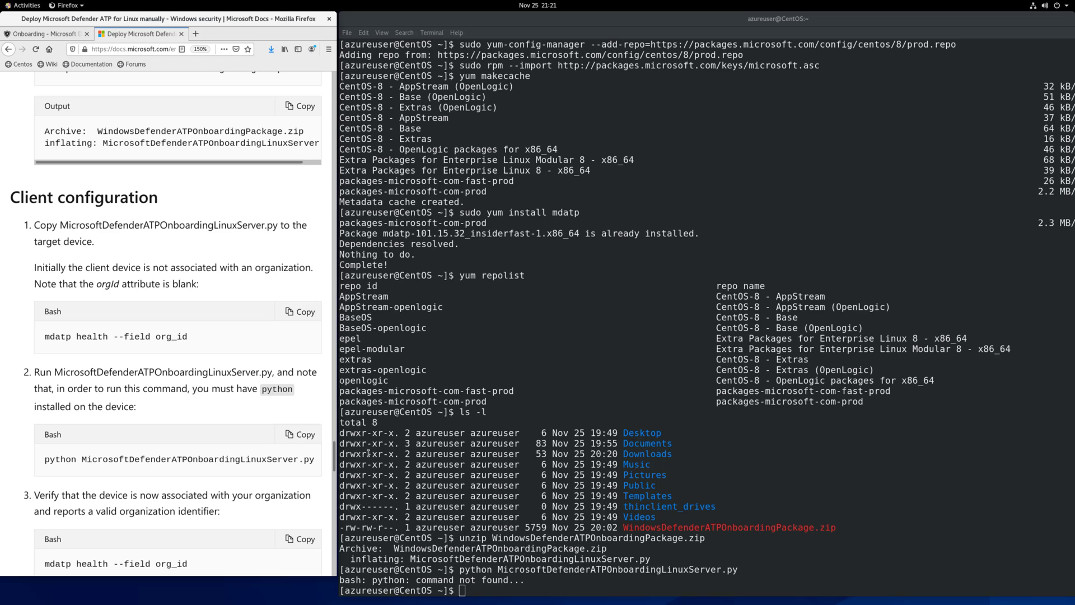
Run 'sudo python3 MicrosoftDefenderATPOnboardingLinuxServer.py' with the script name pasted from the docs
{"action": "double_click", "coordinate": [61, 459]}
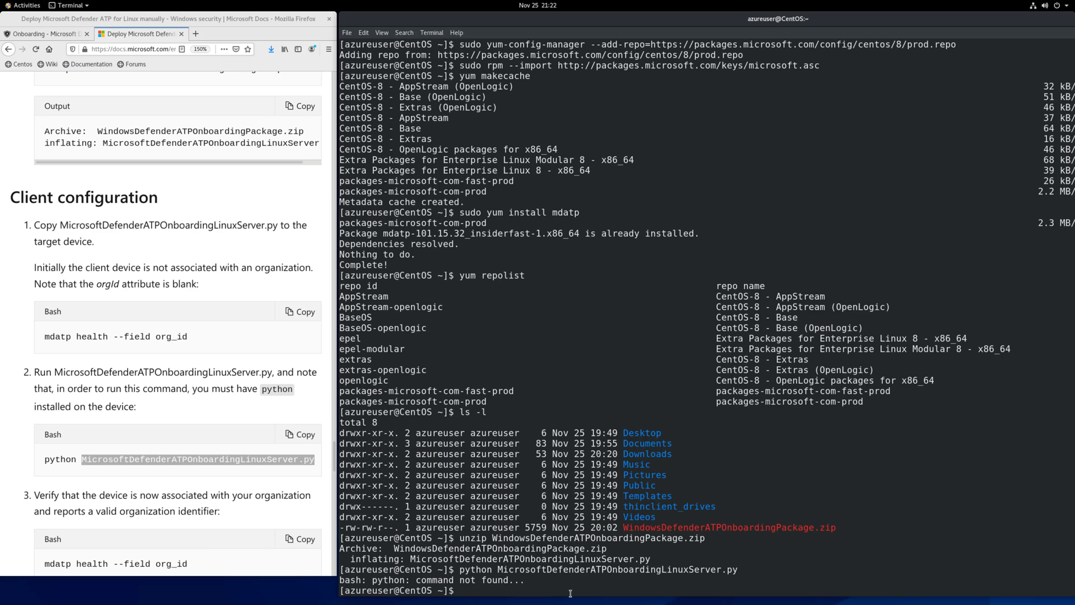
{"action": "type", "text": "python3"}
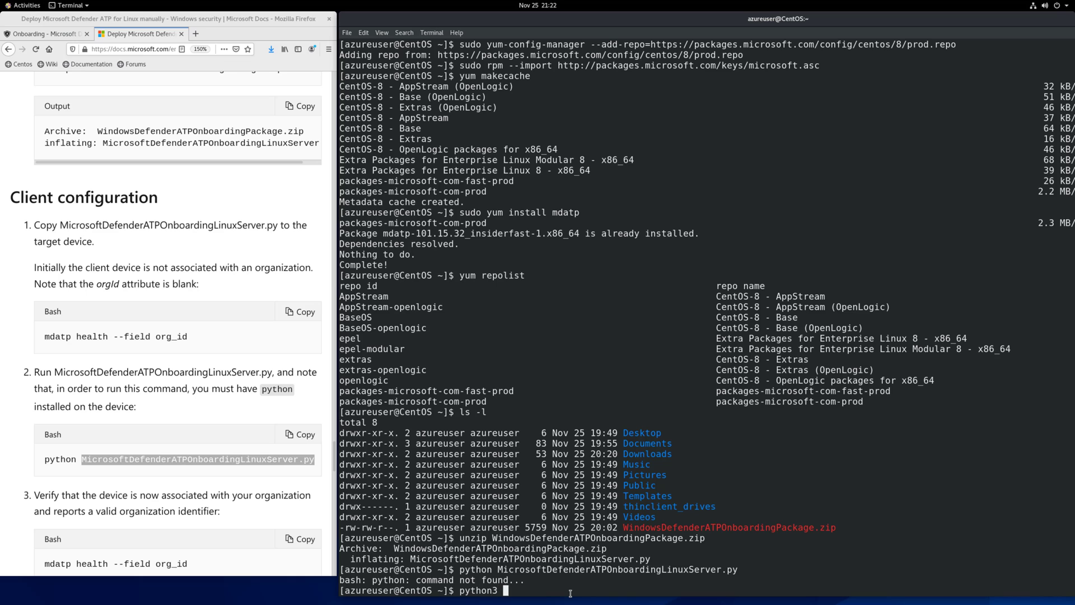
{"action": "right_click", "coordinate": [604, 521]}
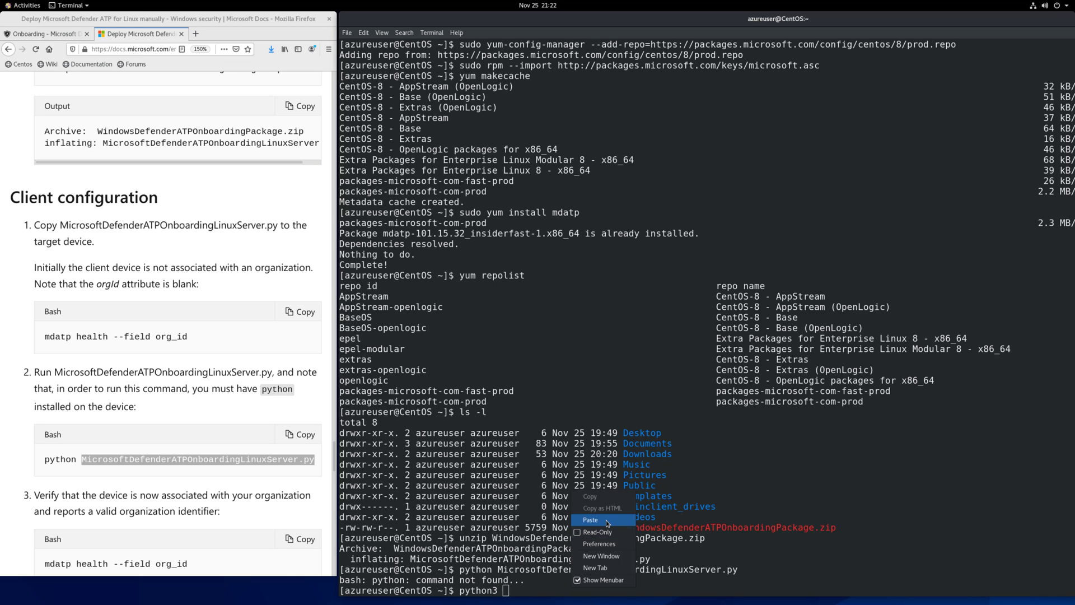
{"action": "left_click", "coordinate": [589, 518]}
{"action": "type", "text": "s"}
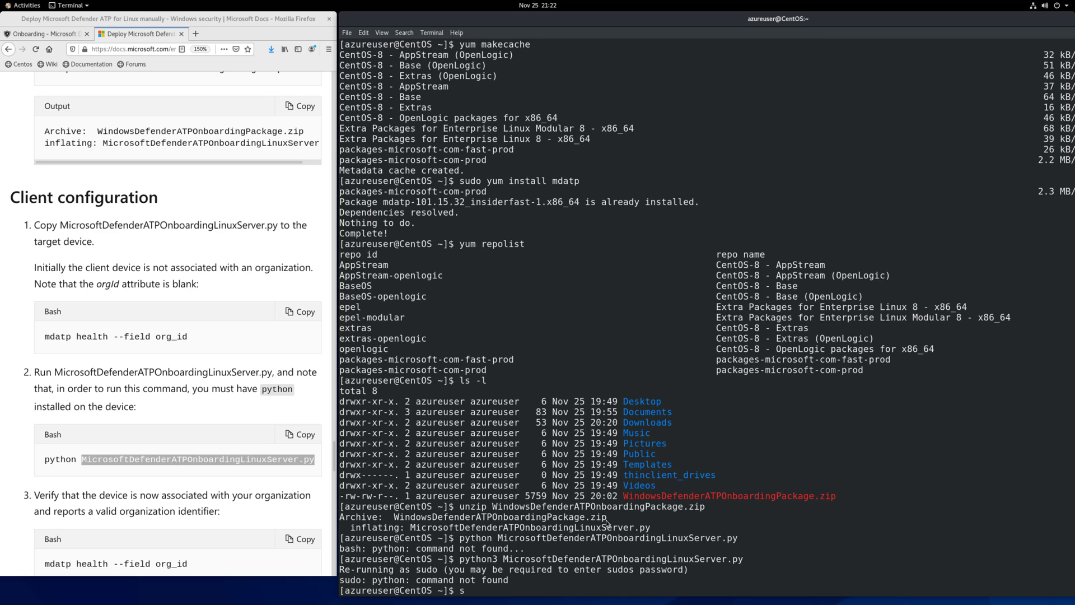
{"action": "type", "text": "udo python3"}
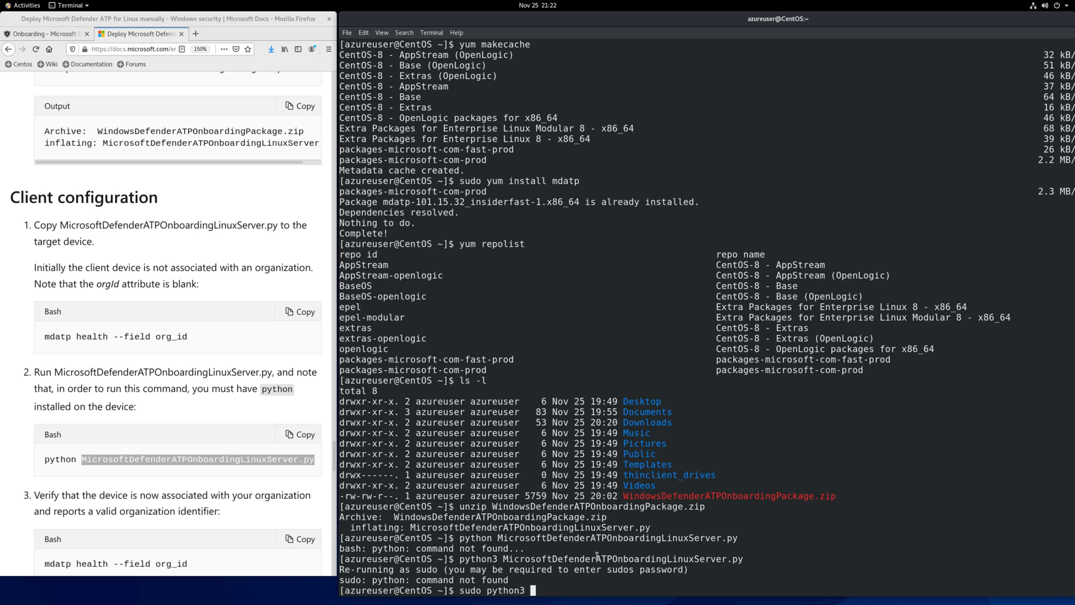
{"action": "right_click", "coordinate": [597, 521]}
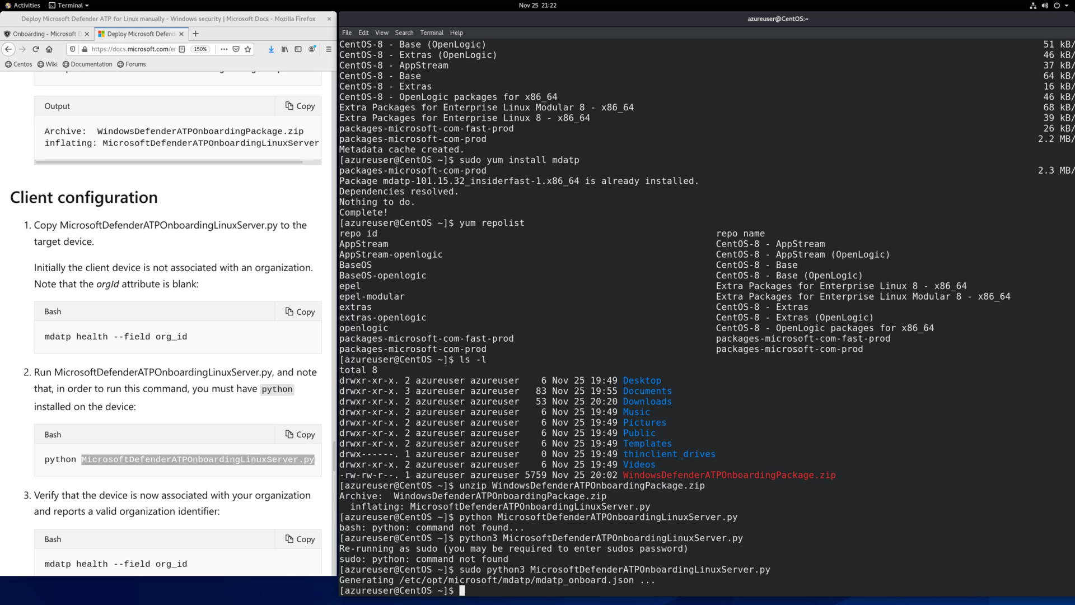
{"action": "scroll", "scroll_direction": "down", "scroll_amount": 3}
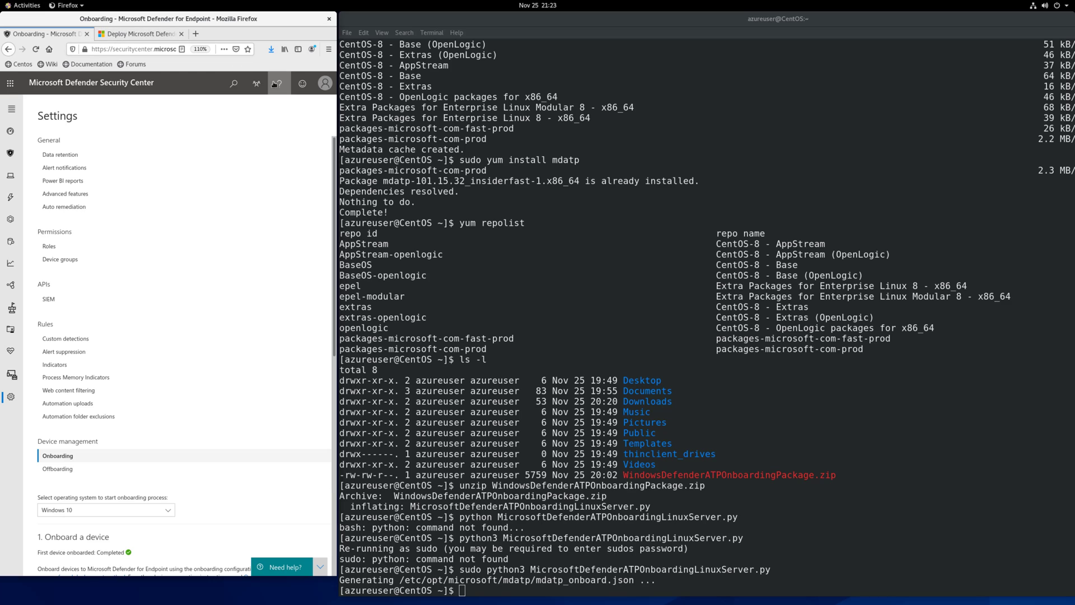
Check the Help menu and signed-in account, then return to the 'Deploy Microsoft Defender ATP for Linux manually' tab
{"action": "left_click", "coordinate": [279, 83]}
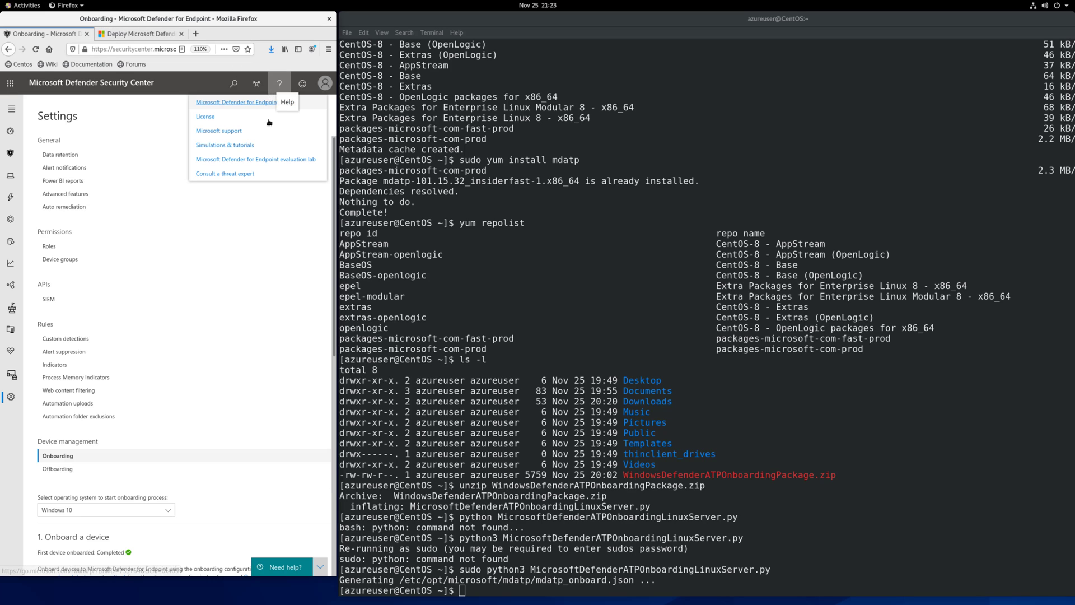
{"action": "left_click", "coordinate": [325, 81]}
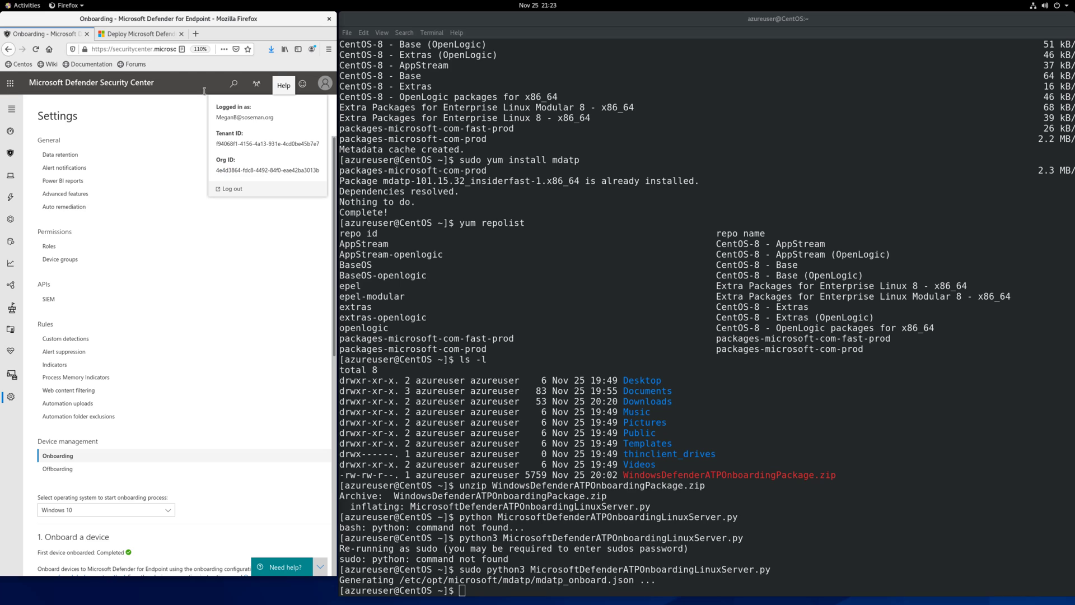
{"action": "left_click", "coordinate": [141, 33]}
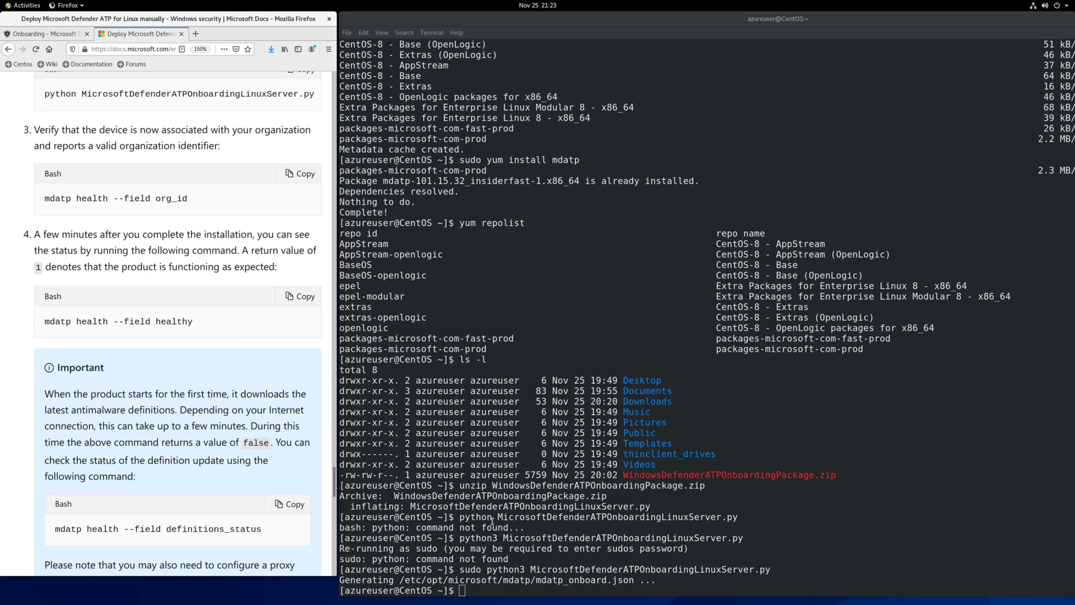
Run 'mdatp health' and review the report: healthy, licensed, definitions up to date, real-time protection true
{"action": "type", "text": "mdatp health --field"}
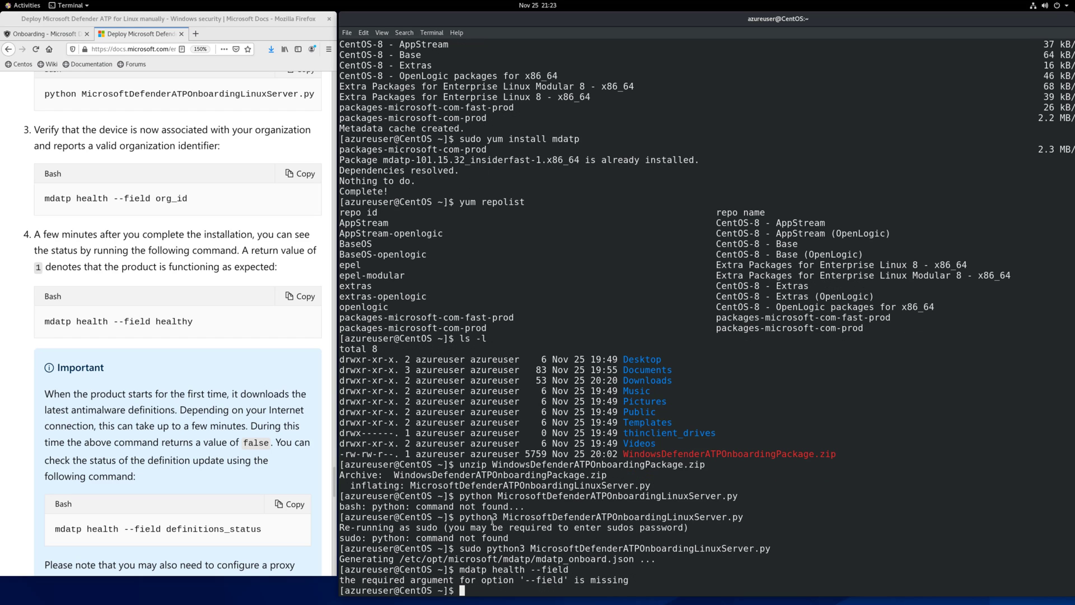
{"action": "type", "text": "mdatp health"}
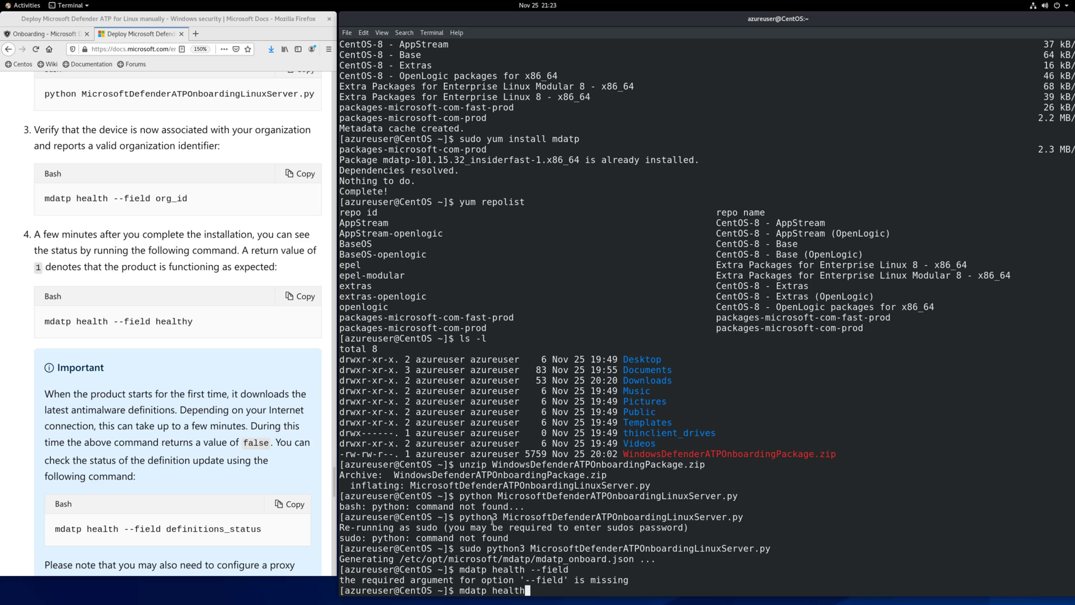
{"action": "key", "text": "Return"}
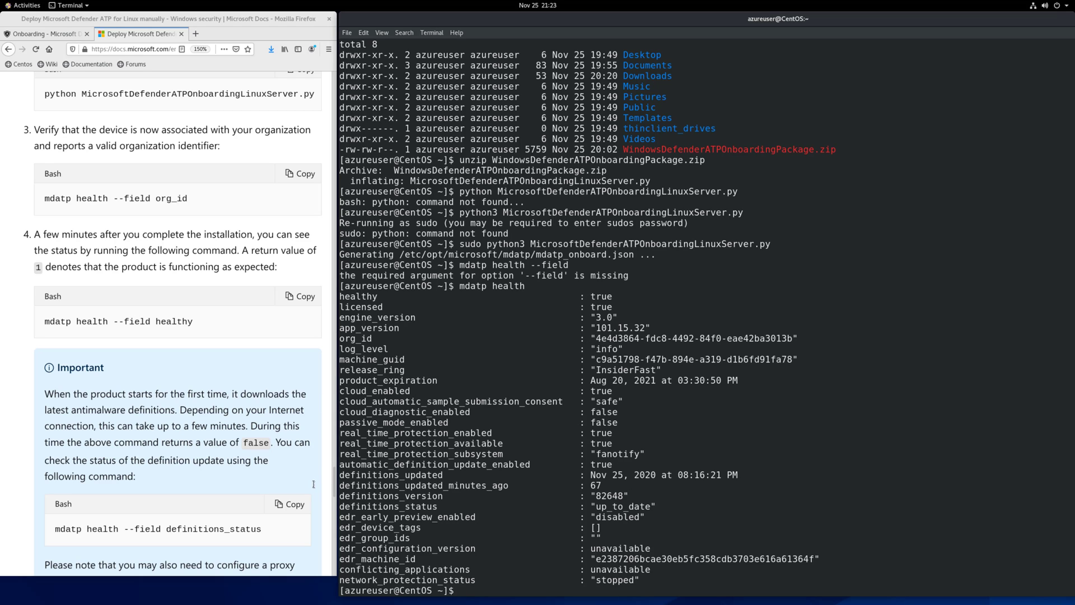
{"action": "scroll", "scroll_direction": "down", "scroll_amount": 3}
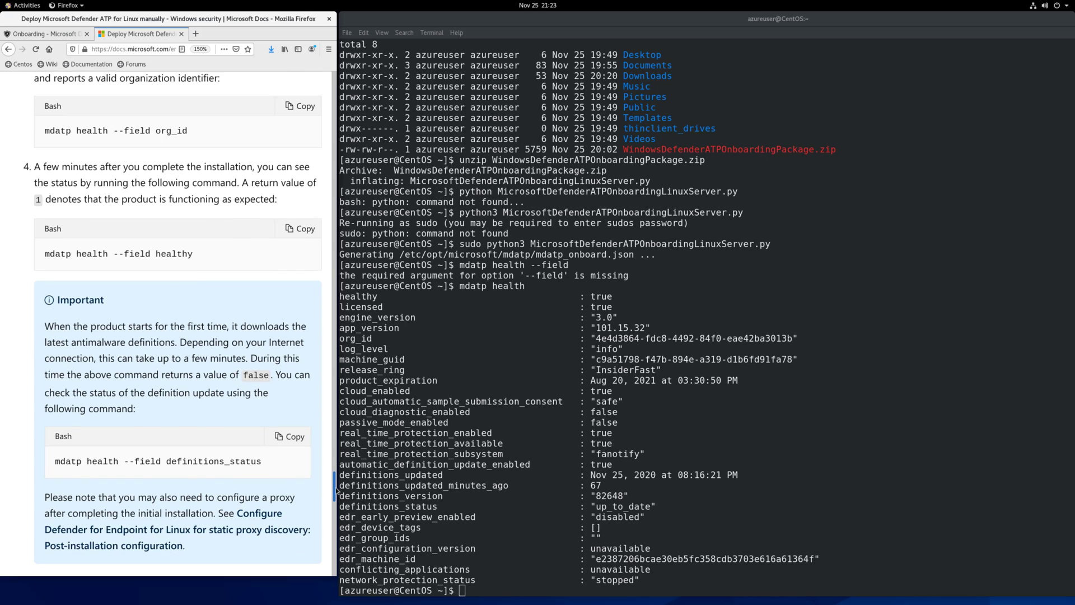
{"action": "scroll", "scroll_direction": "down", "scroll_amount": 3}
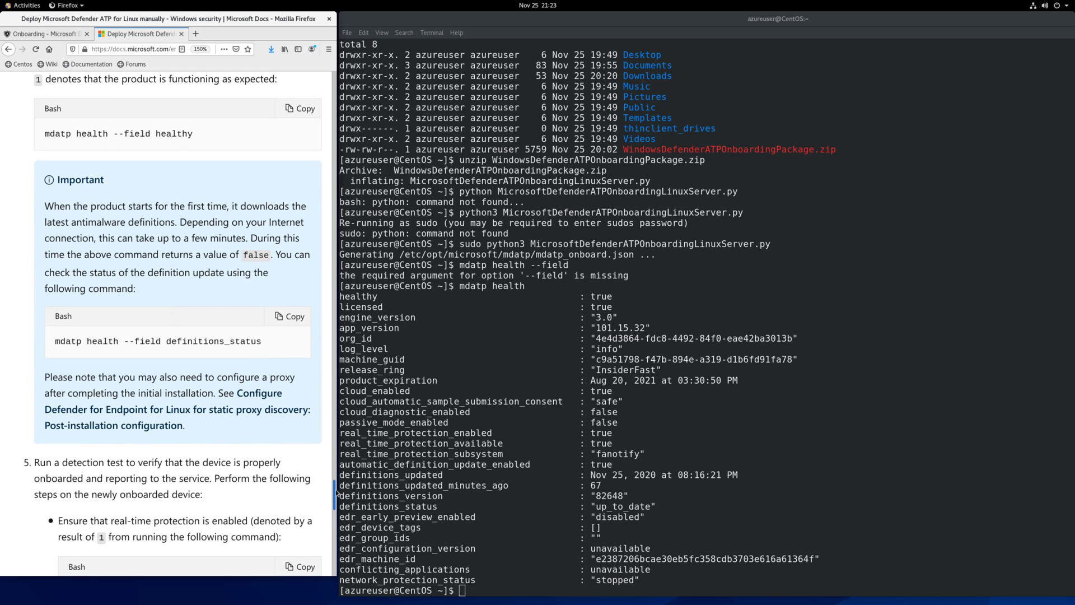
{"action": "scroll", "scroll_direction": "down", "scroll_amount": 3}
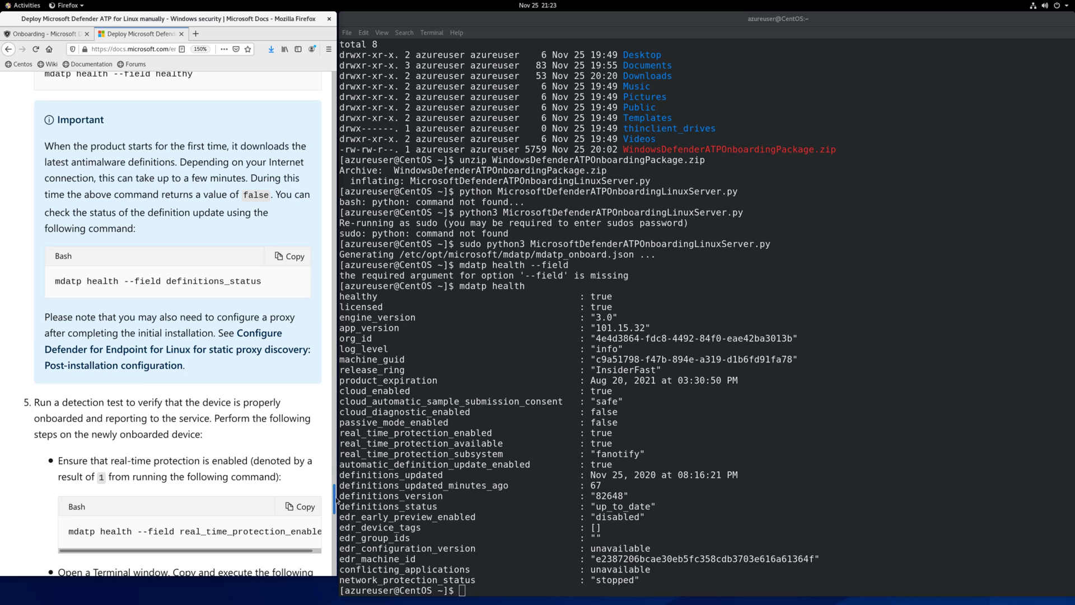
{"action": "scroll", "scroll_direction": "down", "scroll_amount": 3}
{"action": "type", "text": "mdatp health --field real_time_protection_enabled"}
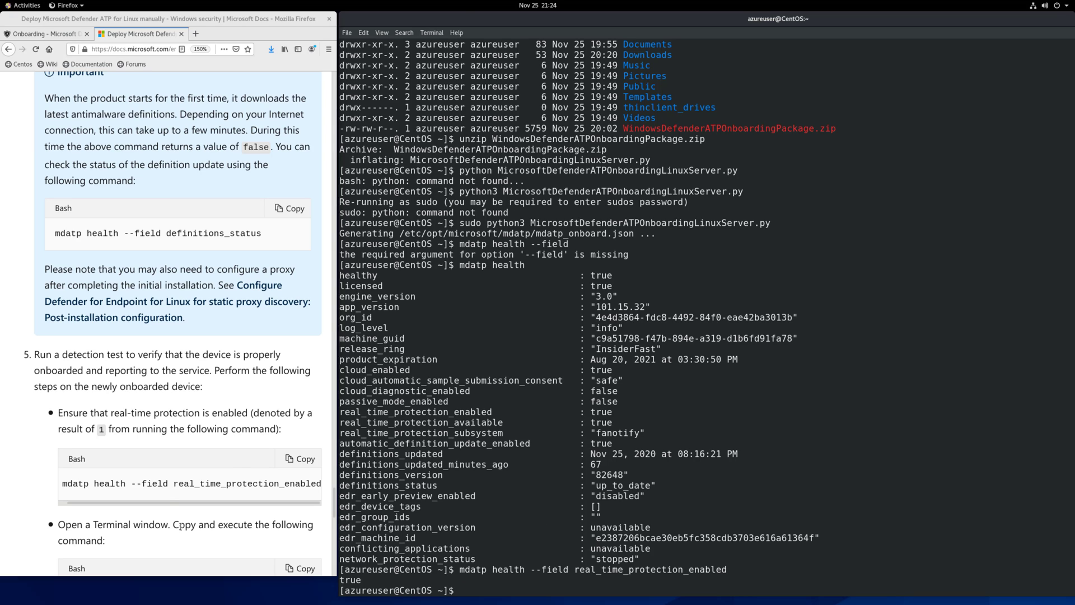
Scroll the docs to the detection test steps for the EICAR file
{"action": "scroll", "scroll_direction": "down", "scroll_amount": 3}
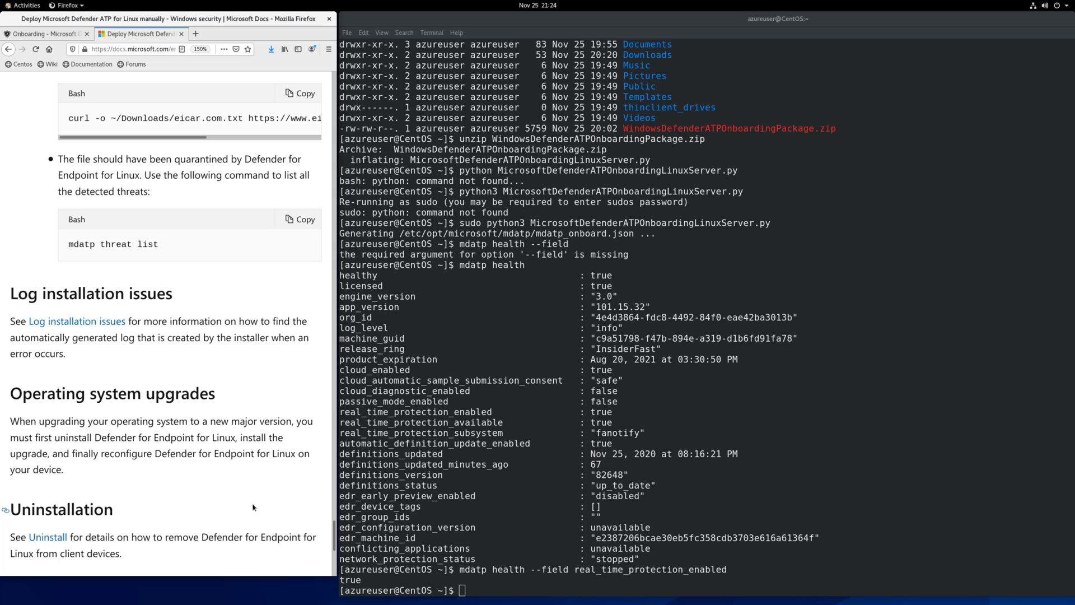
Copy the curl EICAR download command from the docs and paste it at the terminal prompt
{"action": "scroll", "scroll_direction": "down", "scroll_amount": 3}
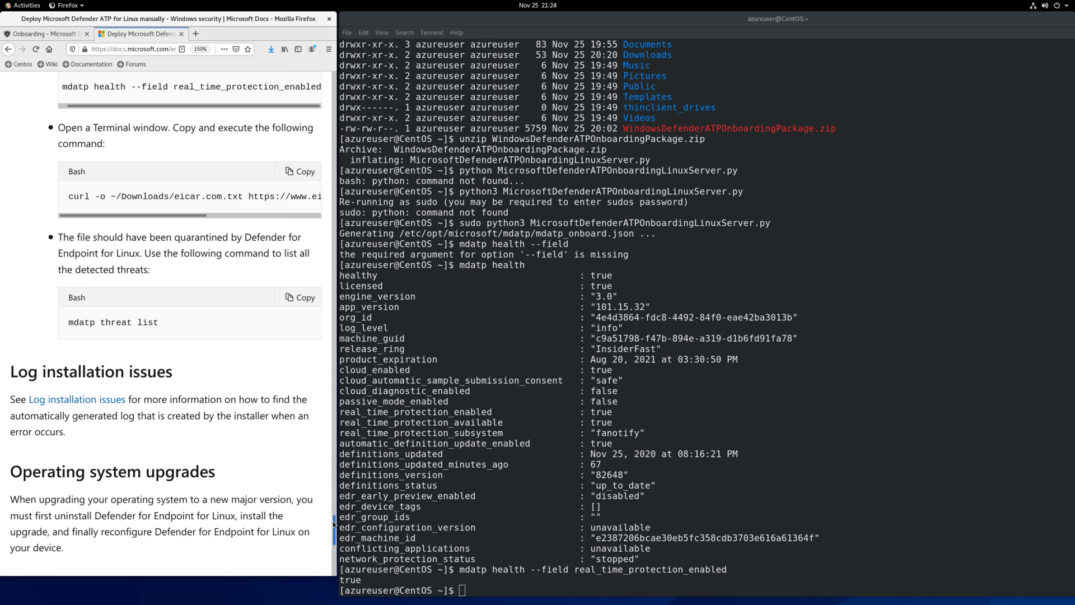
{"action": "scroll", "scroll_direction": "down", "scroll_amount": 3}
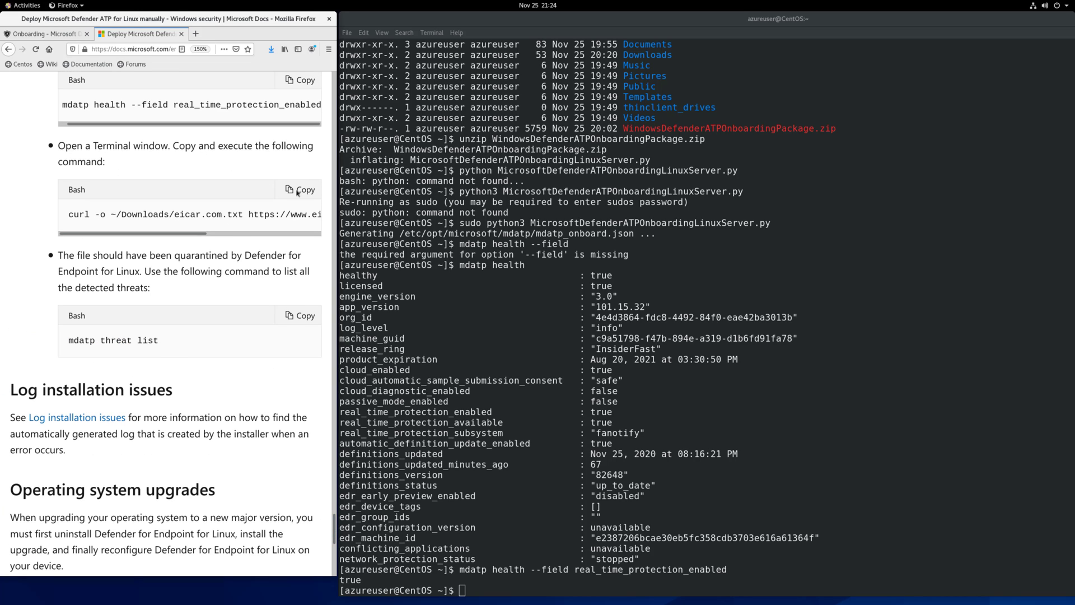
{"action": "left_click", "coordinate": [298, 189]}
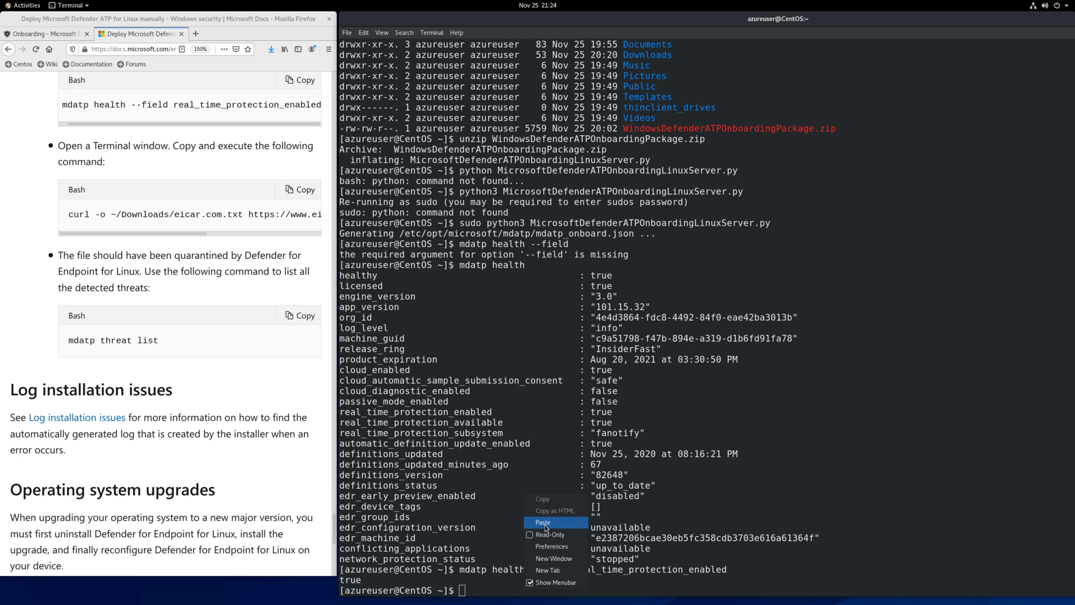
{"action": "left_click", "coordinate": [542, 522]}
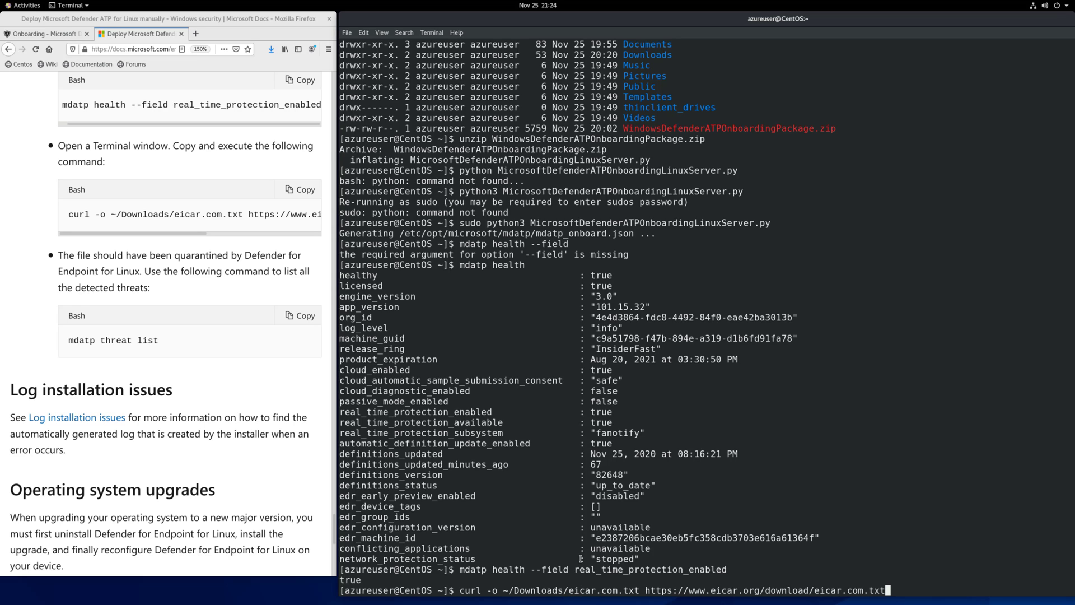
{"action": "mouse_move", "coordinate": [898, 581]}
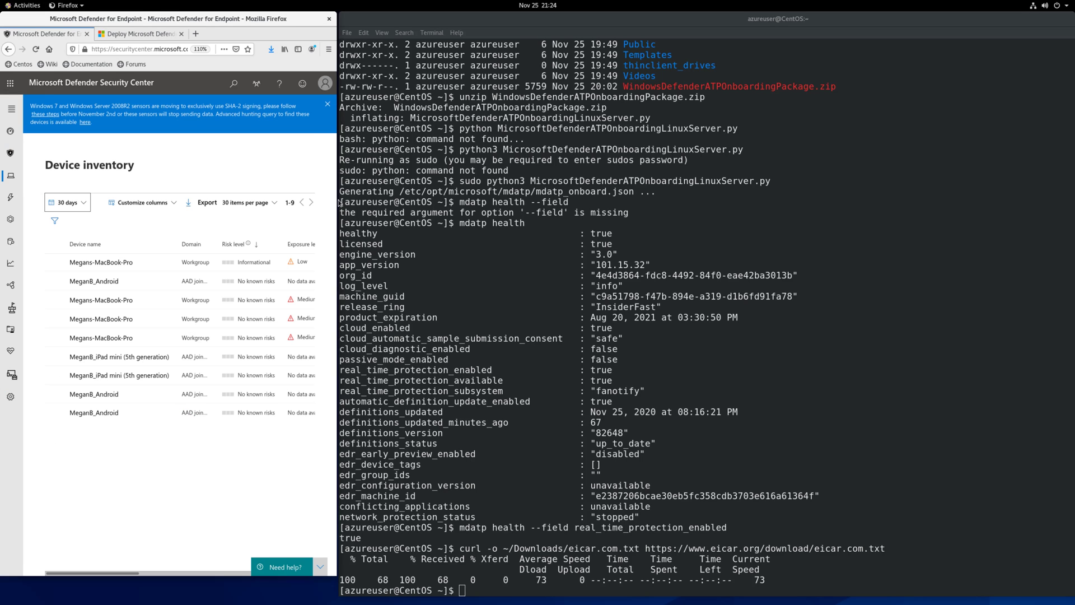
{"action": "mouse_move", "coordinate": [141, 356]}
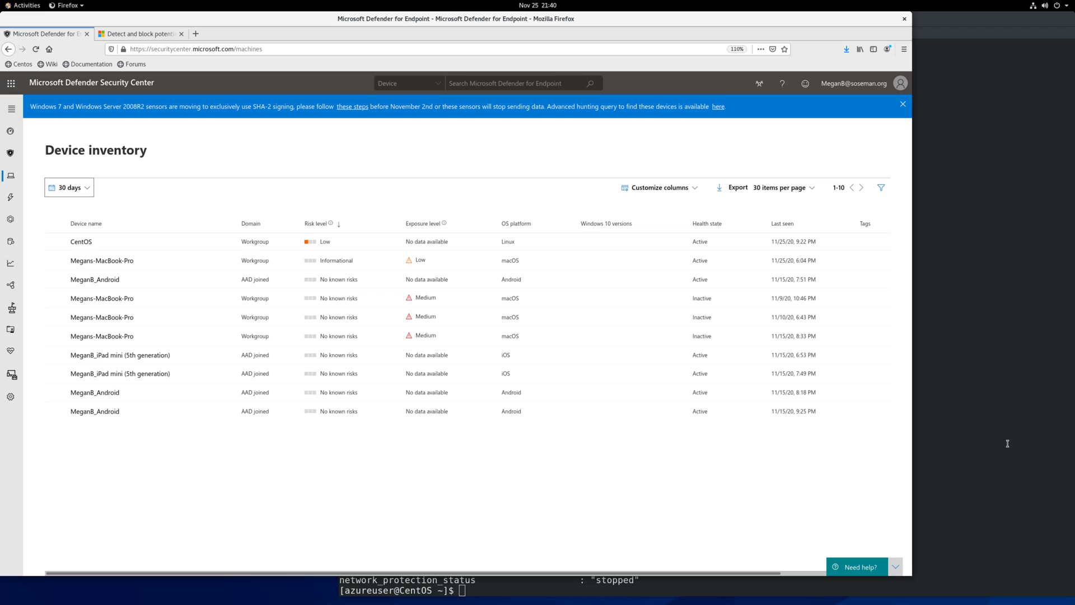
{"action": "mouse_move", "coordinate": [133, 227]}
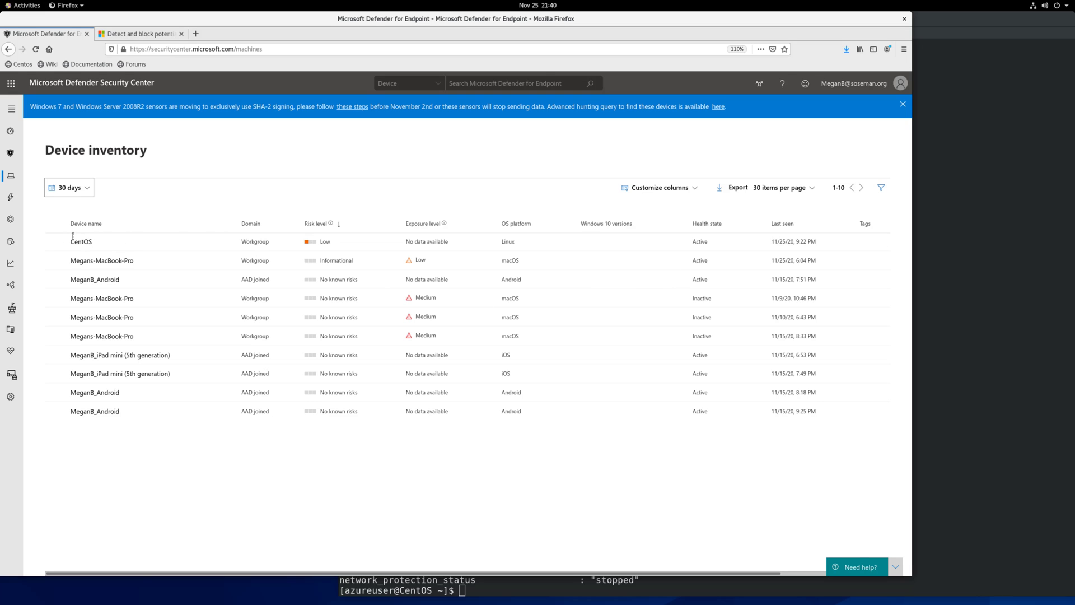
From the CentOS device's Alerts list, open the full EICAR-Test-File malware alert page
{"action": "left_click", "coordinate": [81, 240]}
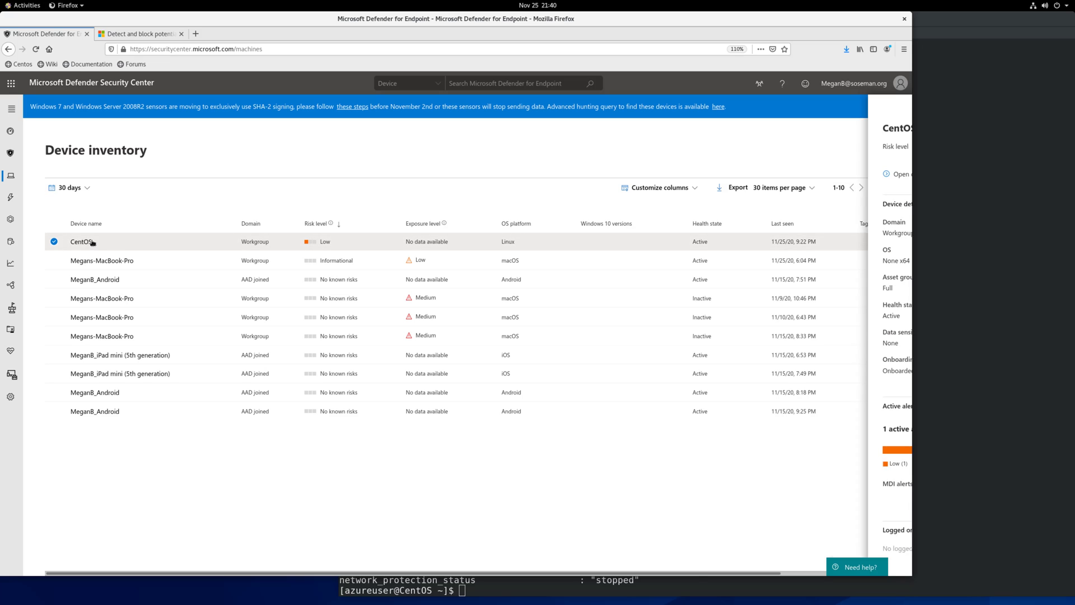
{"action": "left_click", "coordinate": [81, 242]}
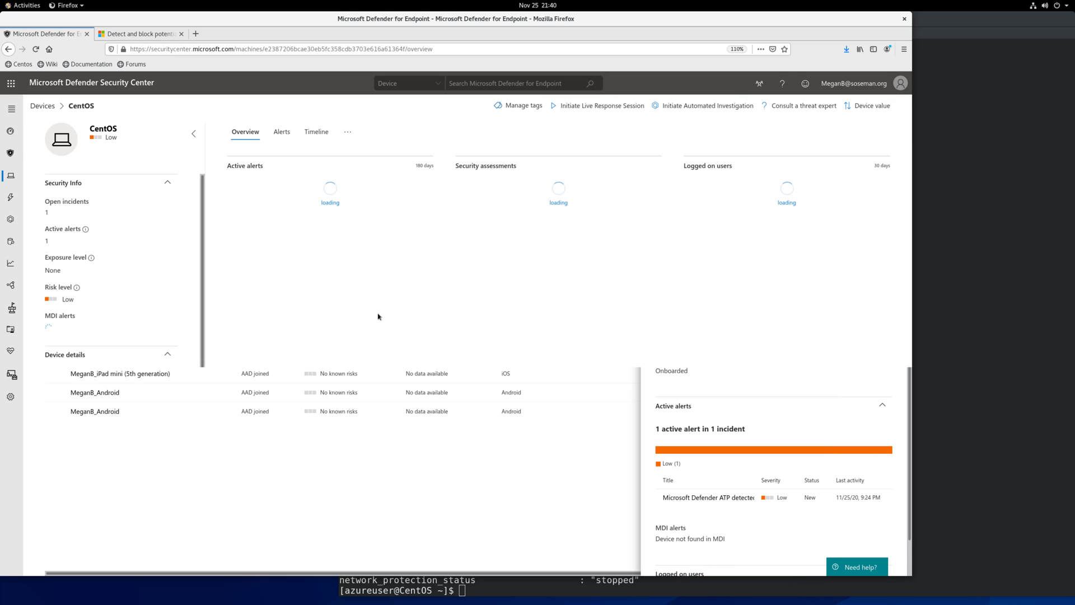
{"action": "left_click", "coordinate": [281, 132]}
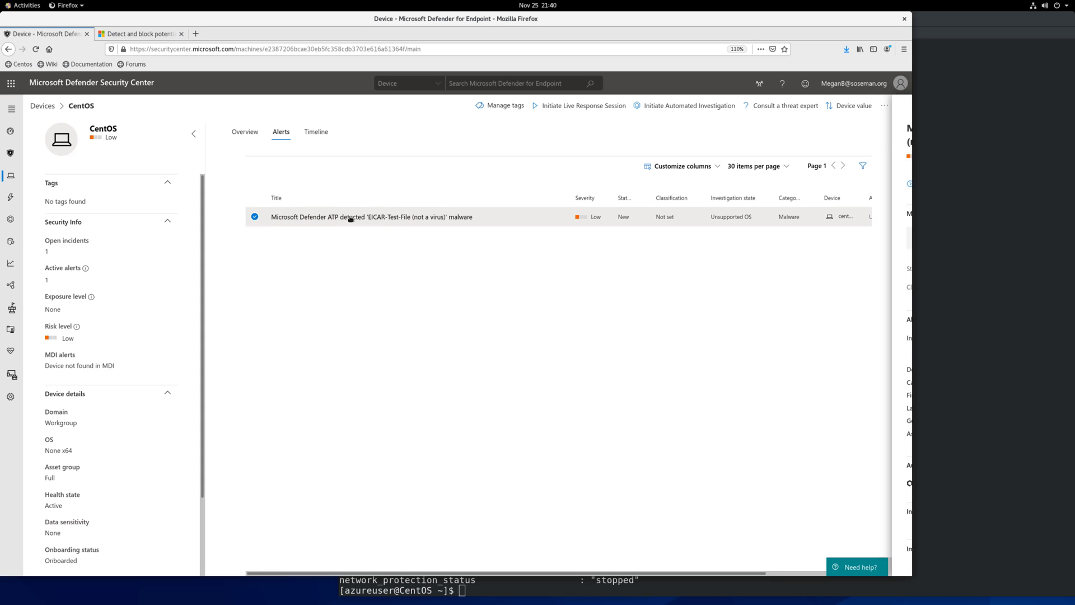
{"action": "left_click", "coordinate": [372, 216]}
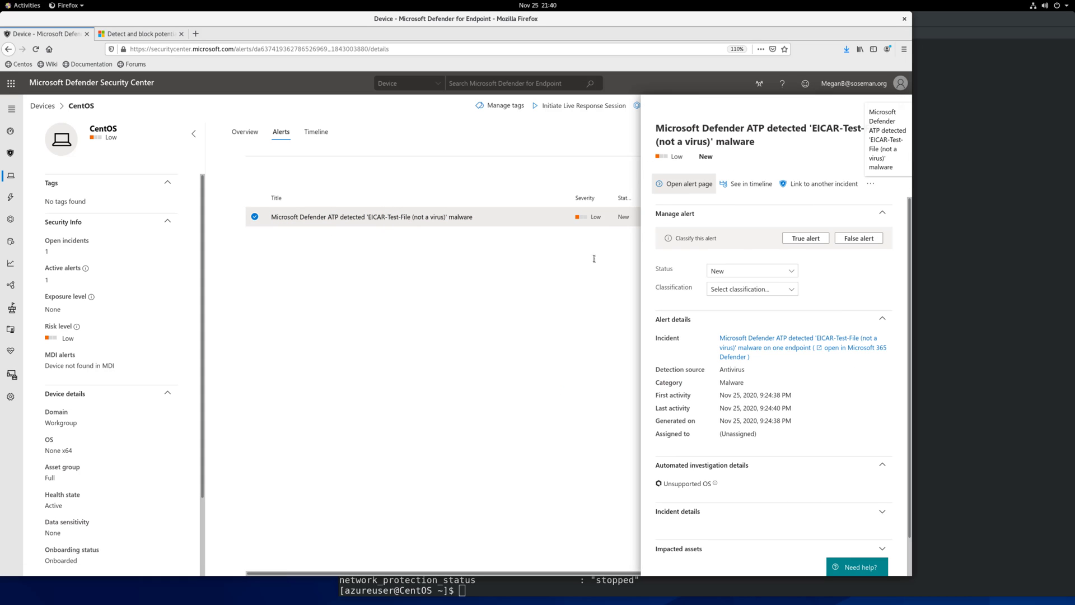
{"action": "left_click", "coordinate": [686, 182]}
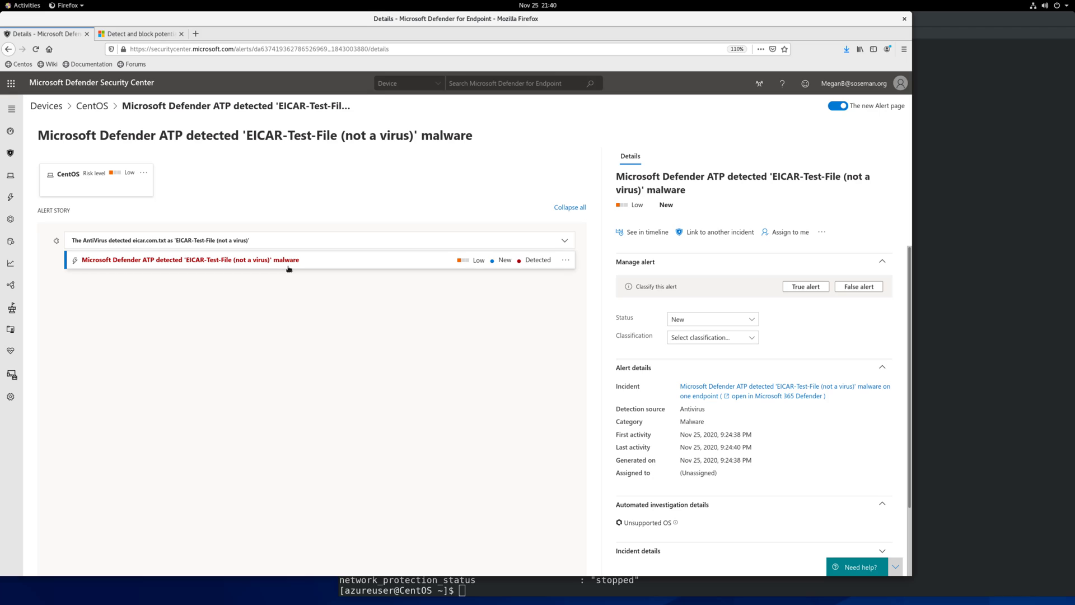
{"action": "mouse_move", "coordinate": [356, 171]}
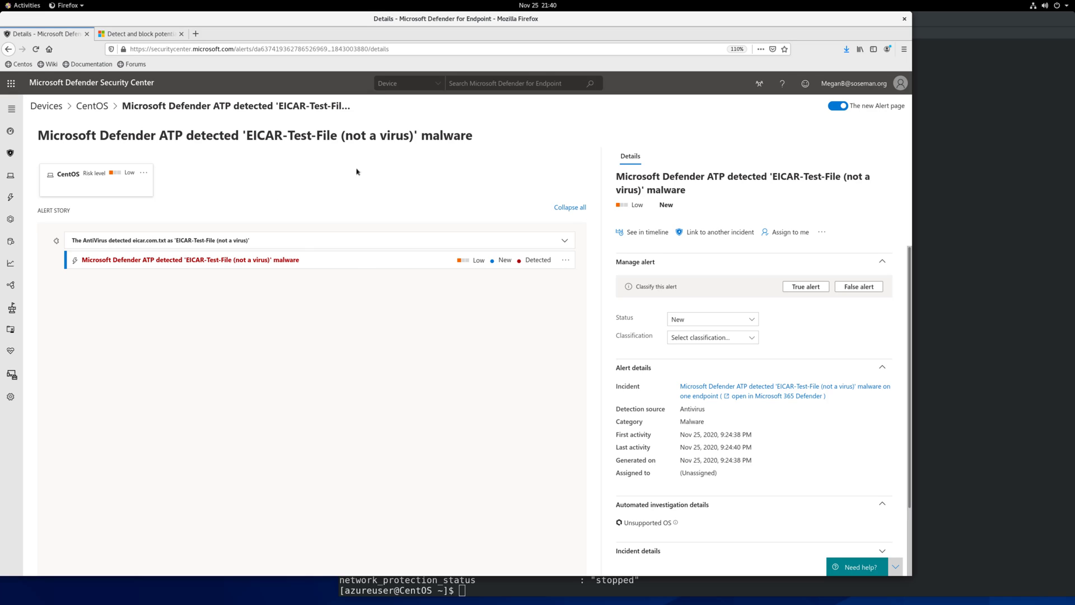
{"action": "mouse_move", "coordinate": [360, 268]}
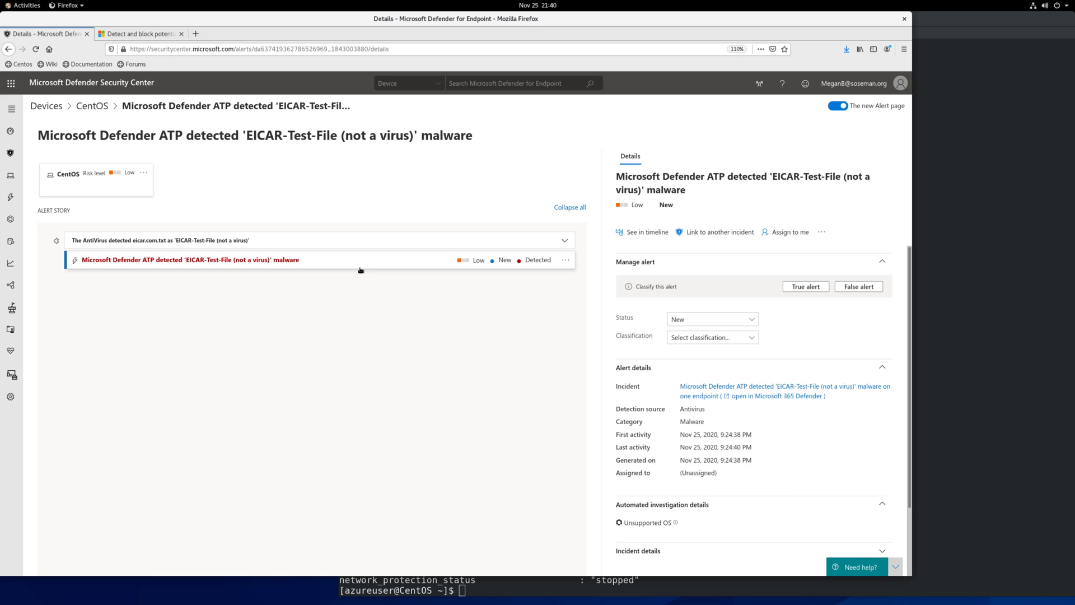
In the Linux updates article, highlight the sentence warning about the product expiration date
{"action": "left_click", "coordinate": [141, 33]}
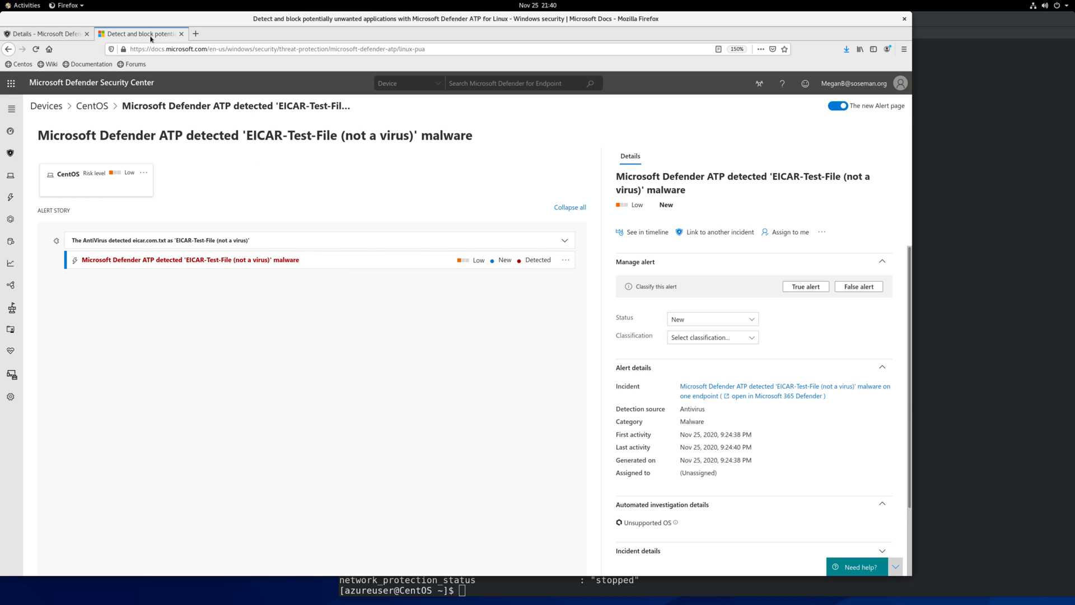
{"action": "left_click", "coordinate": [137, 33]}
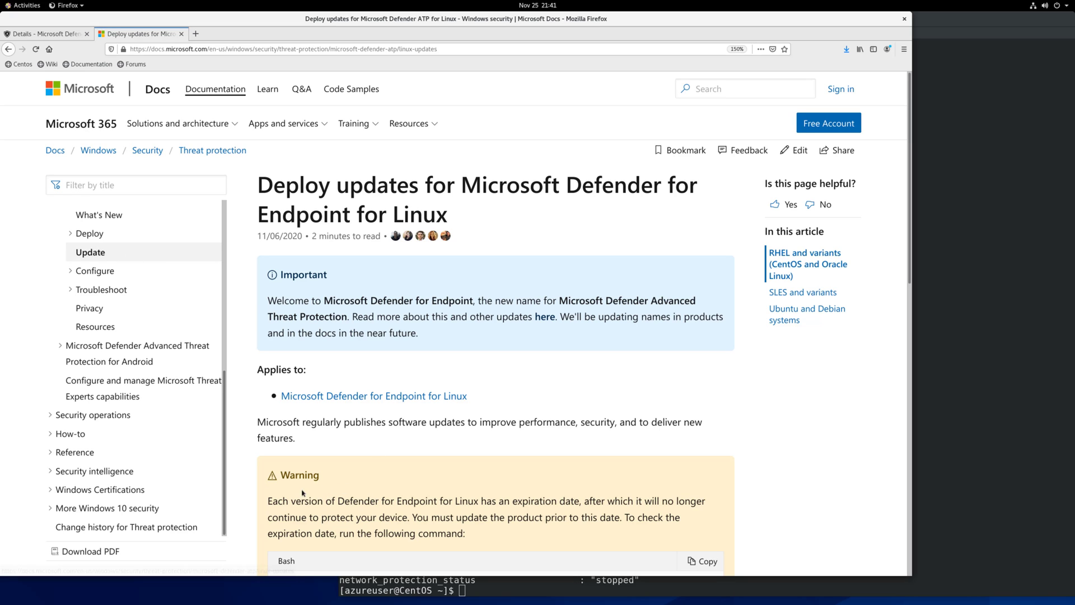
{"action": "left_click_drag", "start_coordinate": [266, 501], "coordinate": [453, 500]}
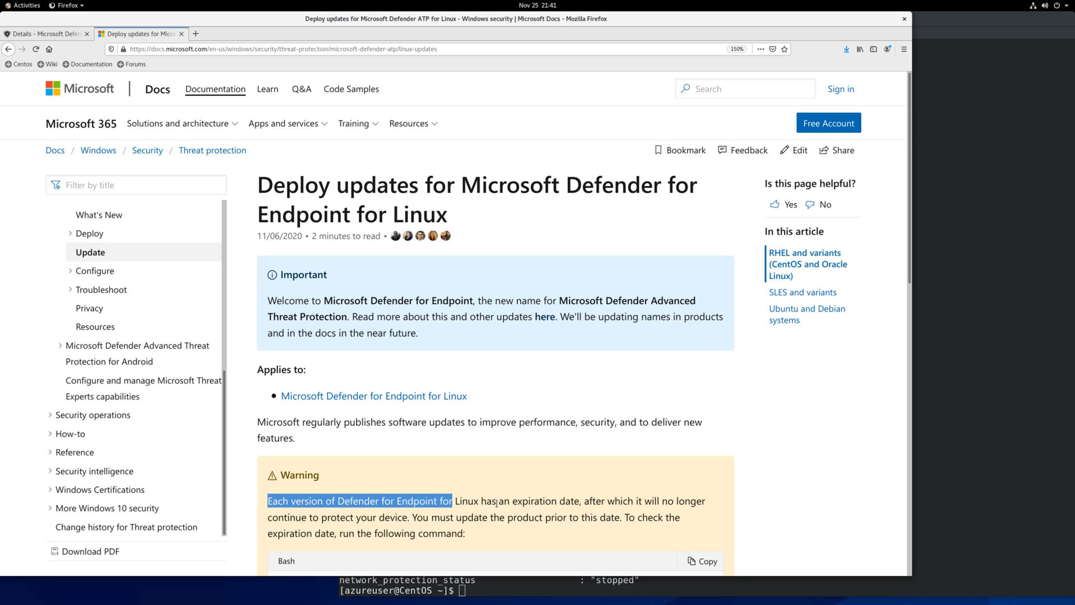
{"action": "left_click_drag", "start_coordinate": [452, 501], "coordinate": [579, 500]}
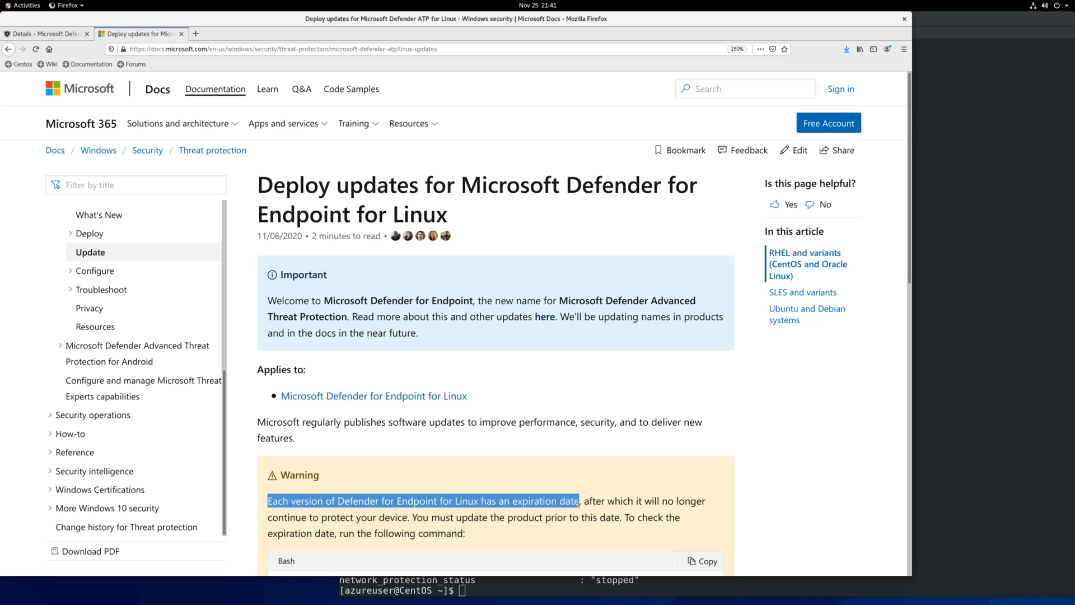
{"action": "left_click_drag", "start_coordinate": [579, 501], "coordinate": [429, 517]}
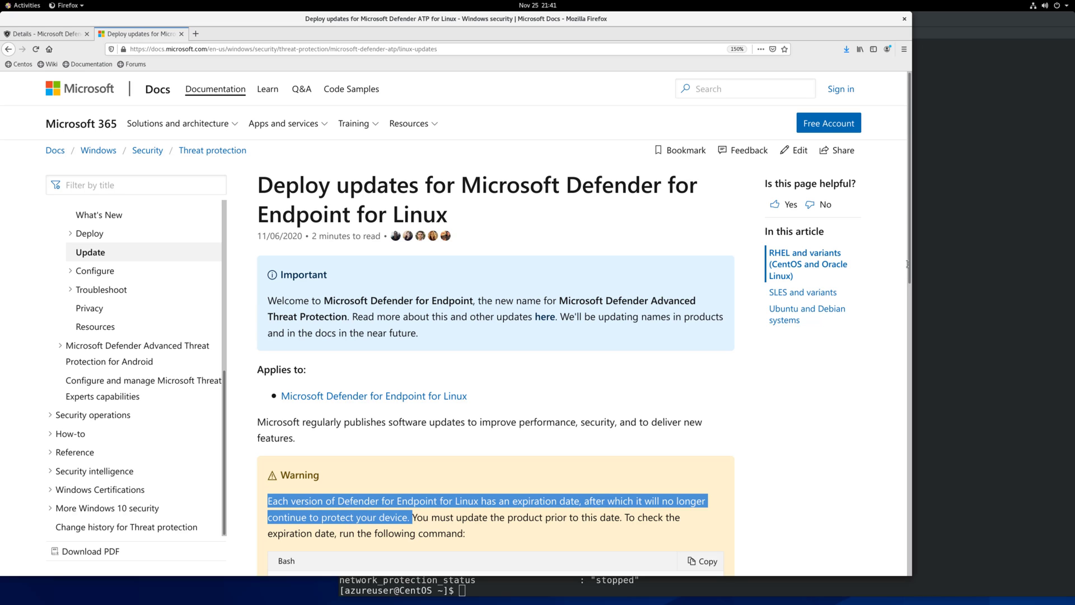
Review the per-distribution mdatp update commands for RHEL/CentOS (yum), SLES and Ubuntu
{"action": "scroll", "scroll_direction": "down", "scroll_amount": 3}
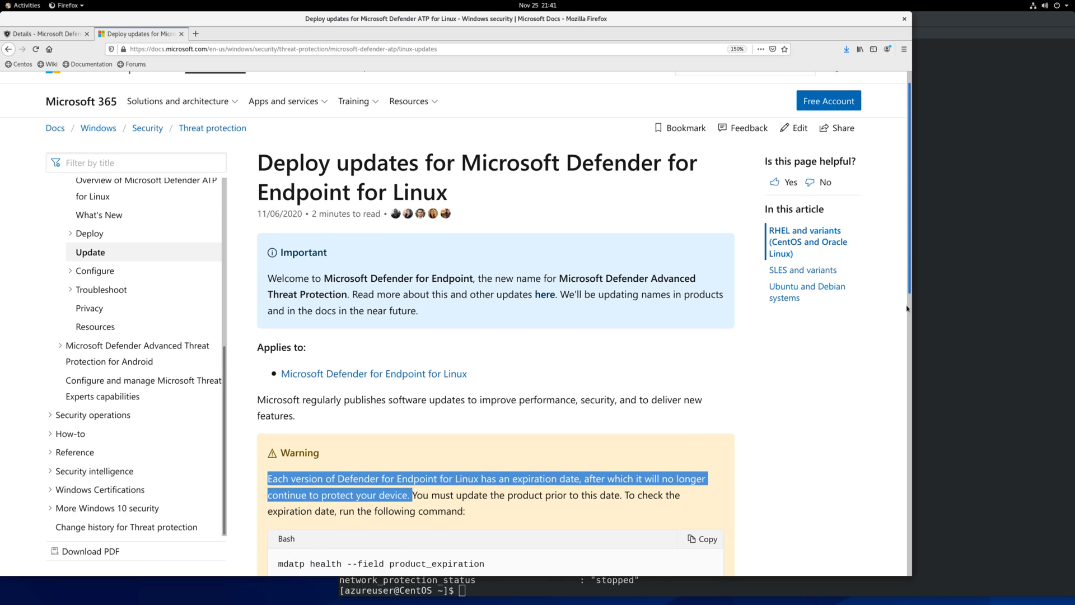
{"action": "scroll", "scroll_direction": "down", "scroll_amount": 3}
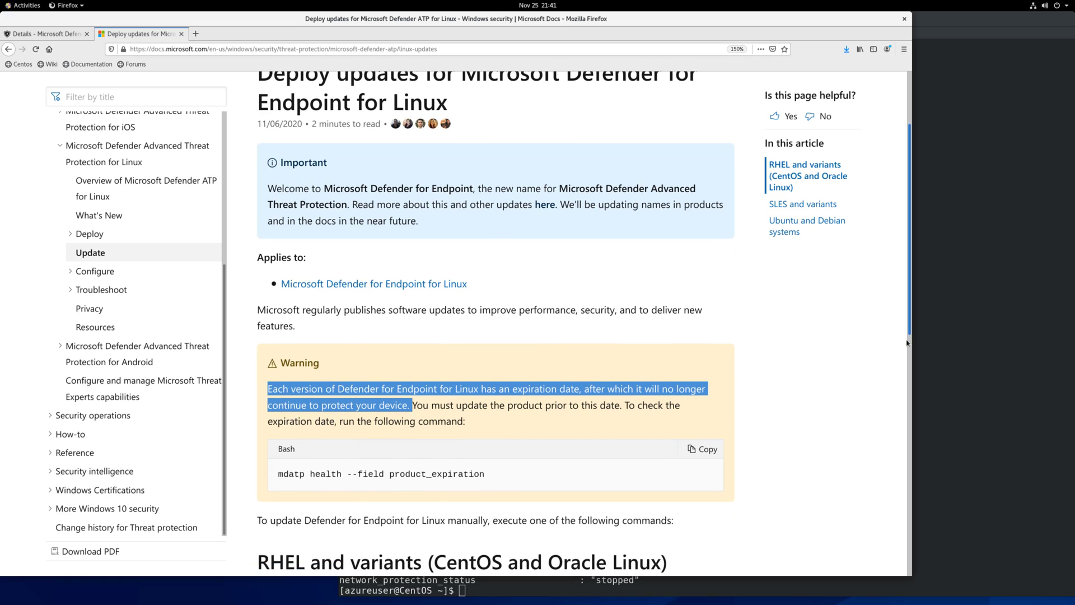
{"action": "scroll", "scroll_direction": "down", "scroll_amount": 3}
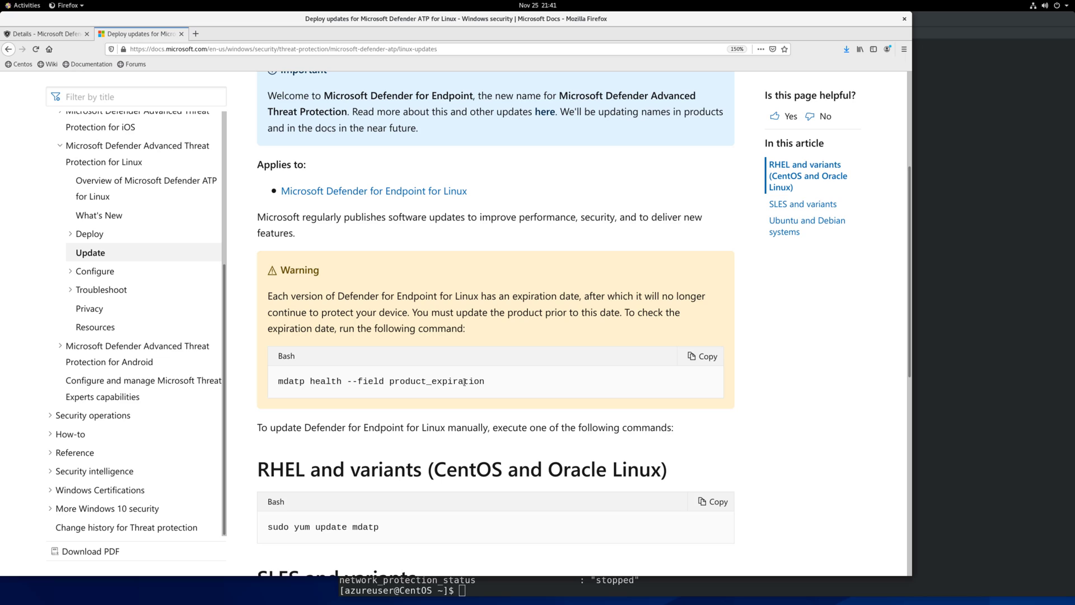
{"action": "scroll", "scroll_direction": "down", "scroll_amount": 3}
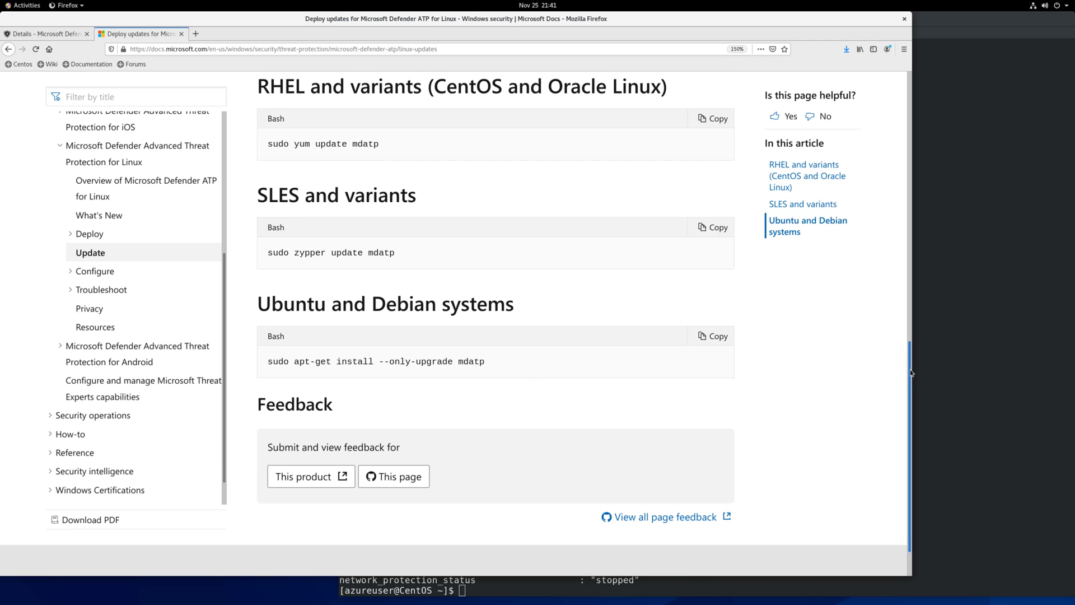
{"action": "left_click_drag", "start_coordinate": [303, 144], "coordinate": [380, 144]}
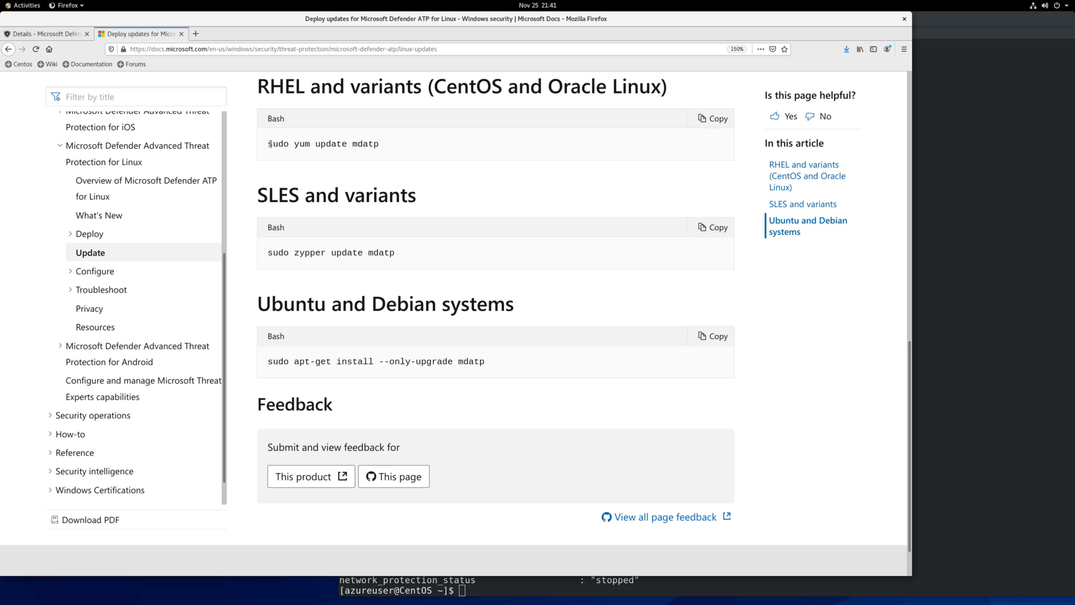
{"action": "mouse_move", "coordinate": [48, 276]}
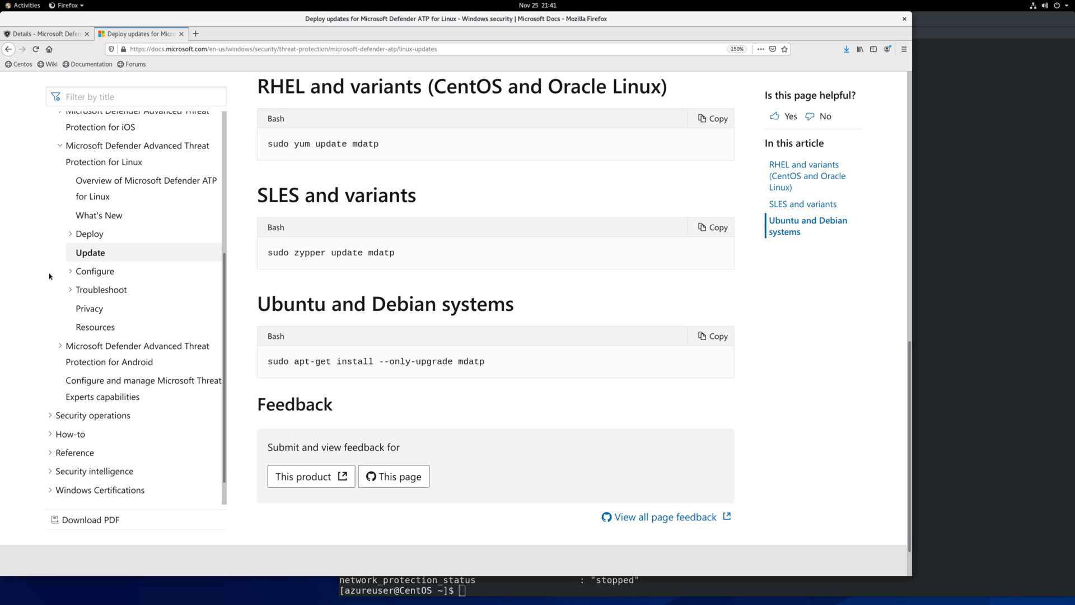
Under Configure, read the exclusions article, then the static proxy configuration article
{"action": "left_click", "coordinate": [70, 271]}
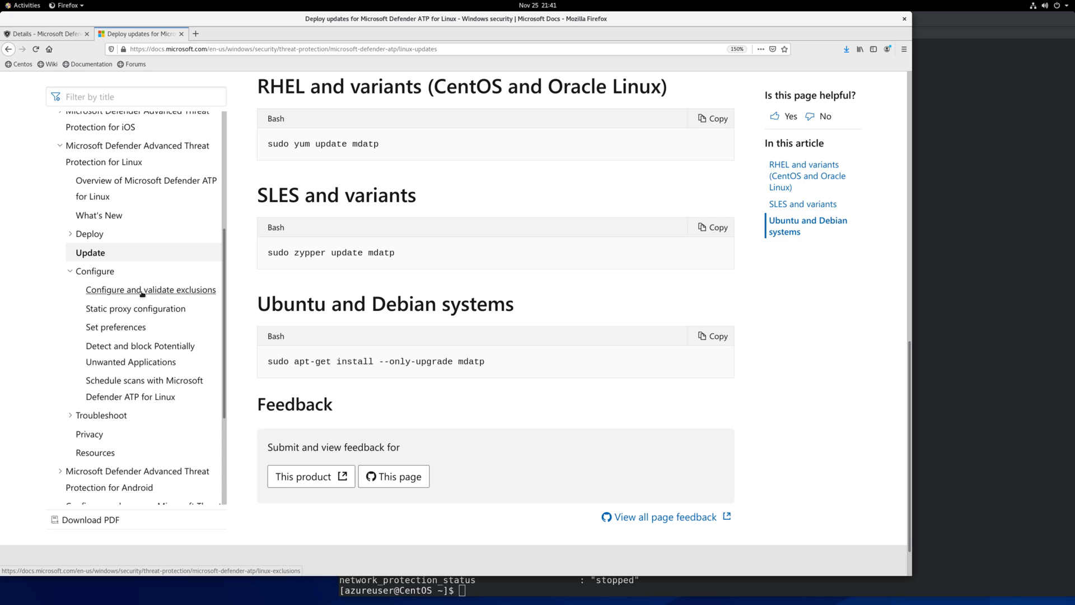
{"action": "left_click", "coordinate": [149, 289]}
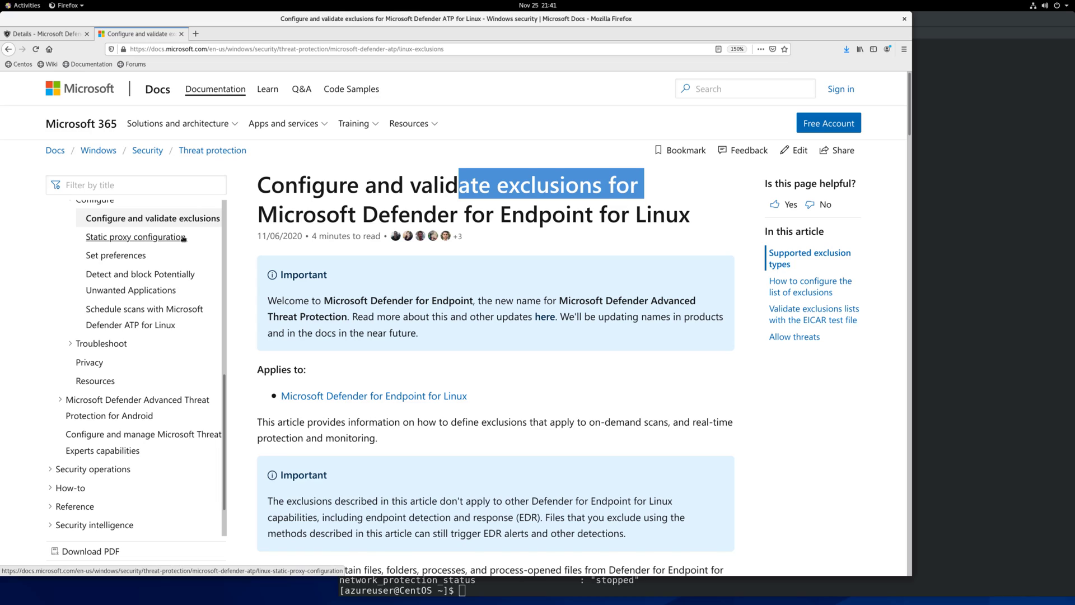
{"action": "left_click", "coordinate": [135, 237]}
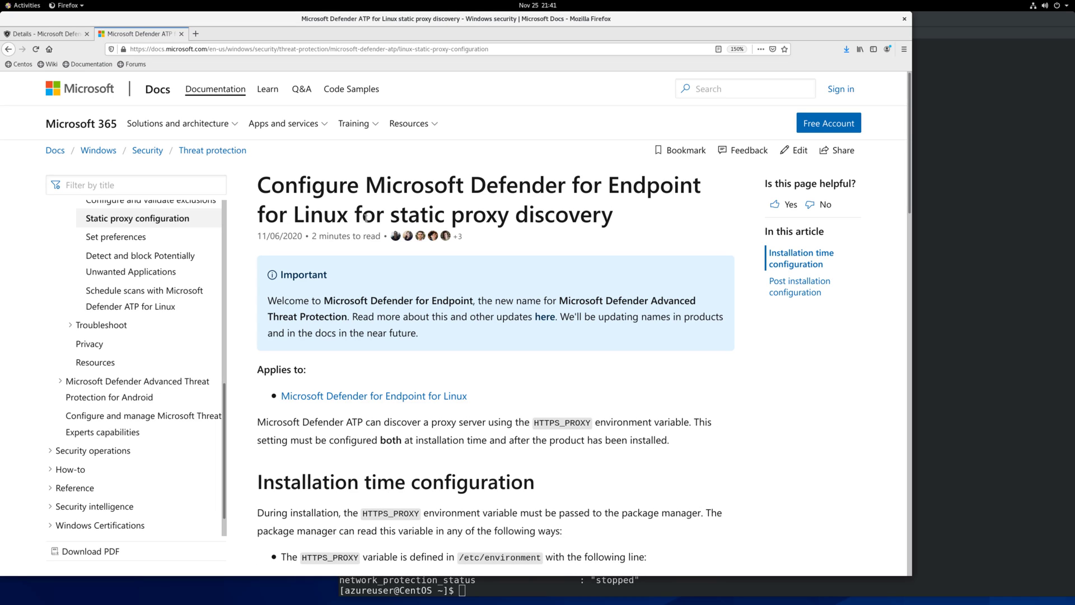
{"action": "left_click_drag", "start_coordinate": [292, 215], "coordinate": [604, 215]}
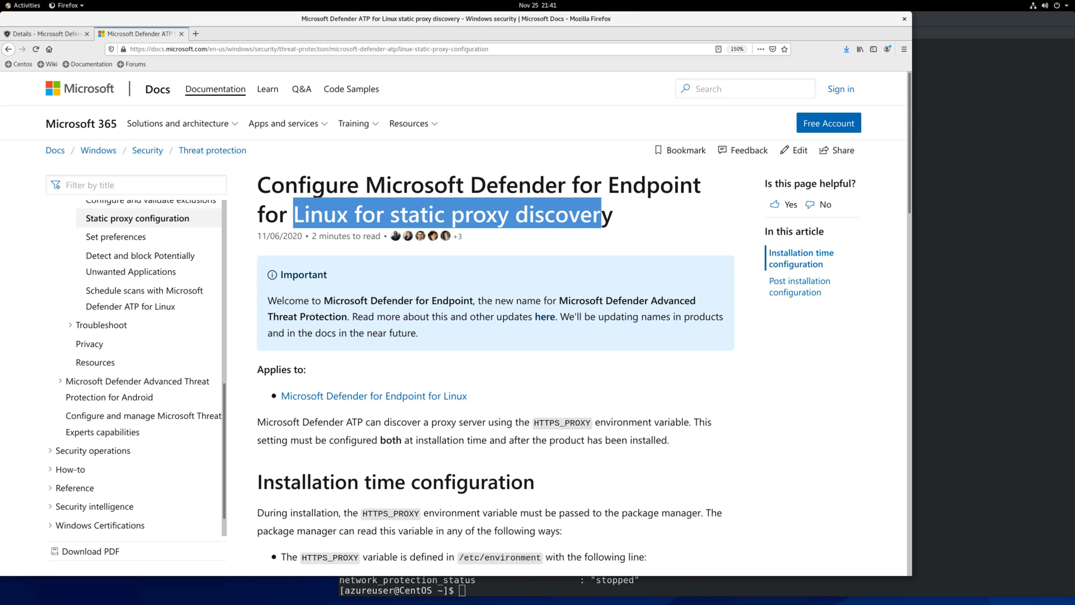
{"action": "scroll", "scroll_direction": "down", "scroll_amount": 3}
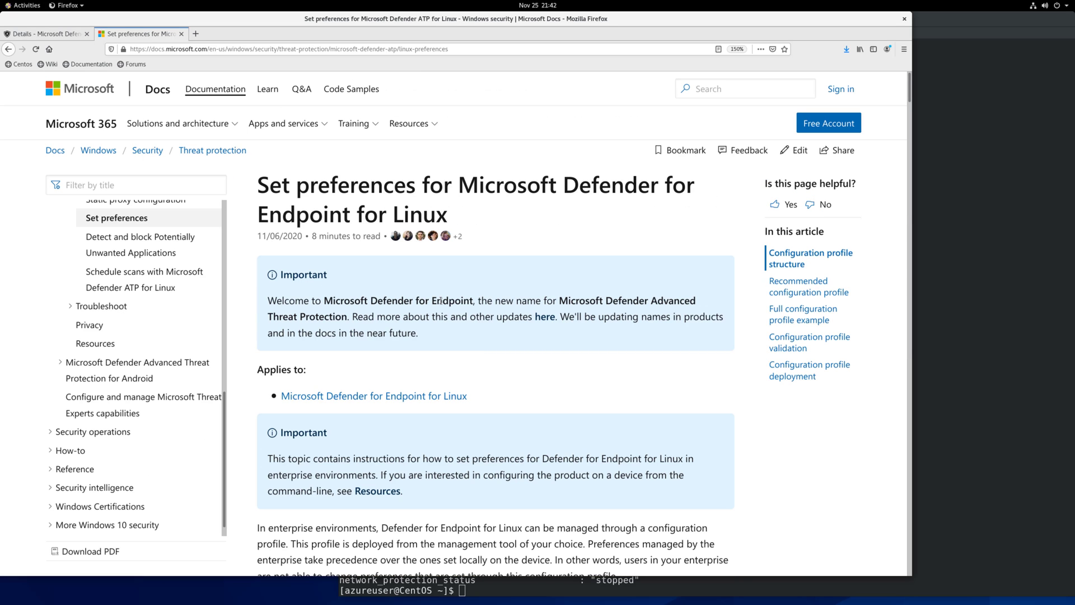
Skim Set preferences, then open the Detect and block Potentially Unwanted Applications article
{"action": "scroll", "scroll_direction": "down", "scroll_amount": 3}
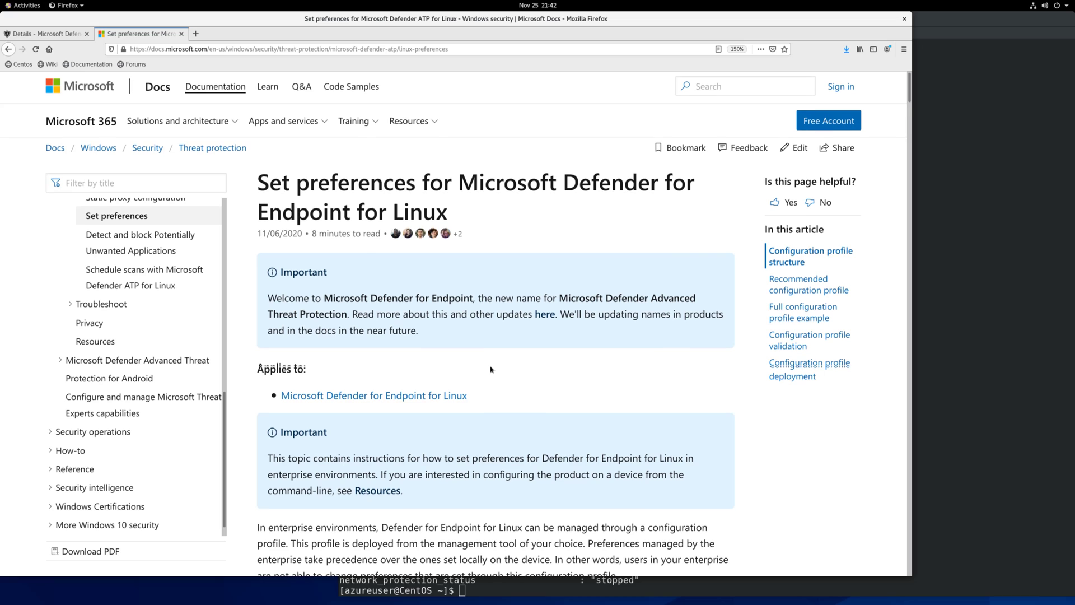
{"action": "scroll", "scroll_direction": "down", "scroll_amount": 3}
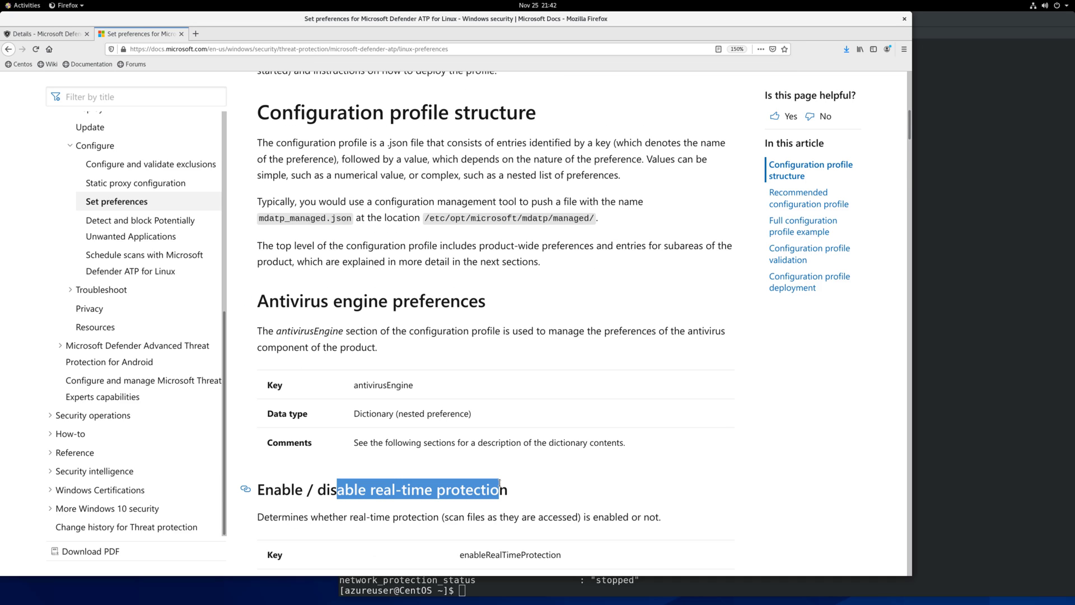
{"action": "mouse_move", "coordinate": [155, 225]}
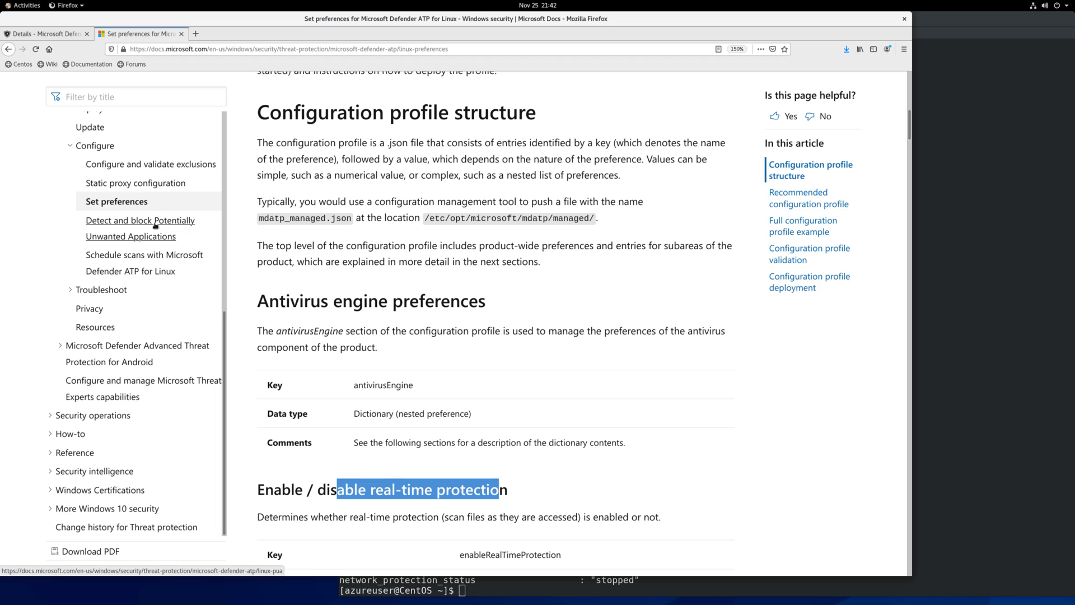
{"action": "left_click", "coordinate": [139, 228]}
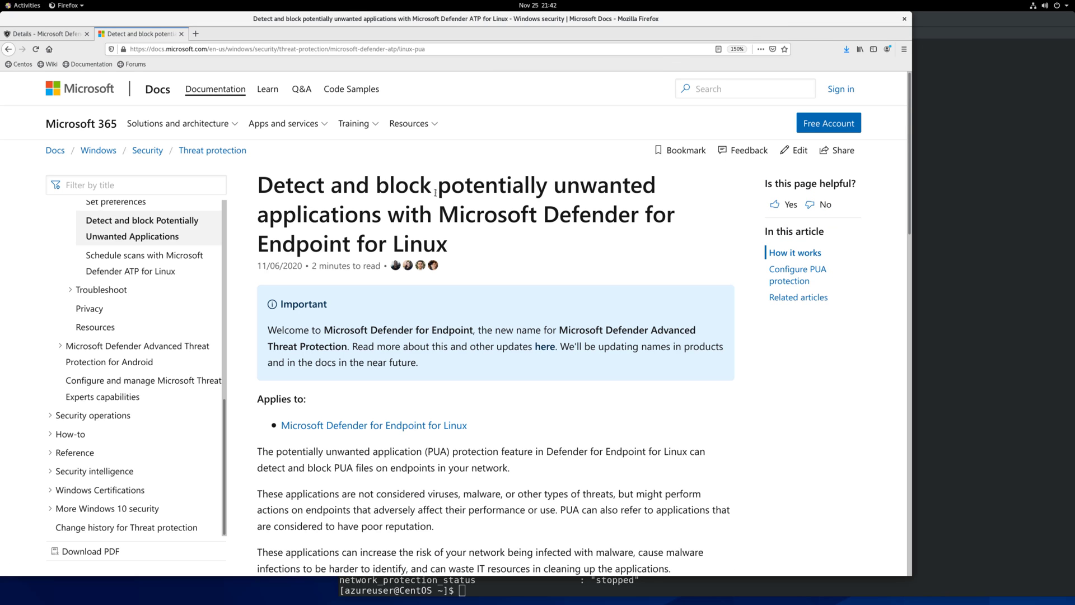
{"action": "mouse_move", "coordinate": [459, 383]}
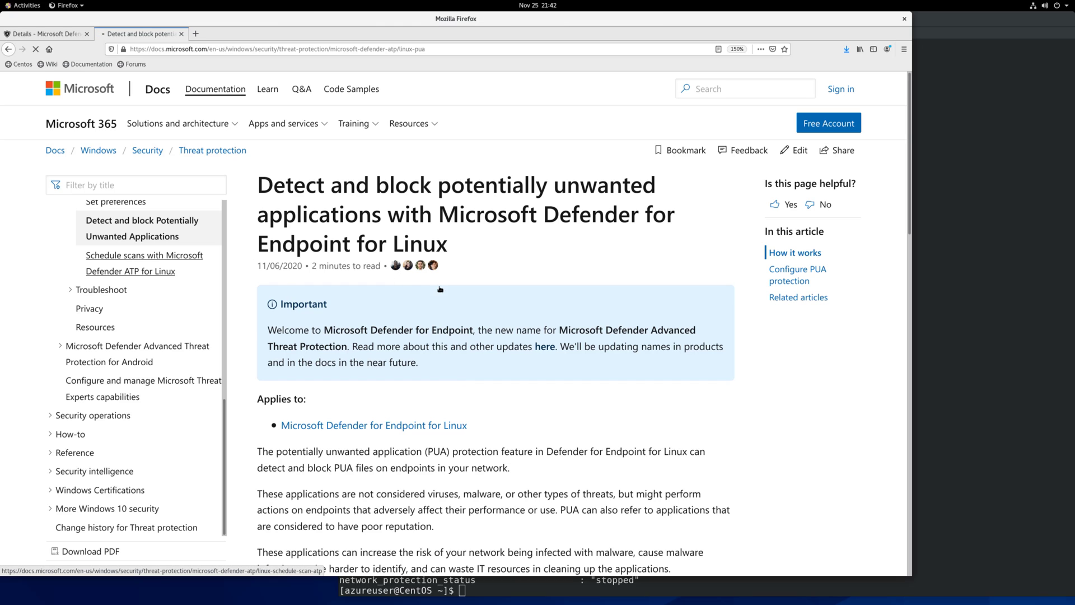
Open the Schedule scans article and review its crontab prerequisites
{"action": "left_click", "coordinate": [144, 259]}
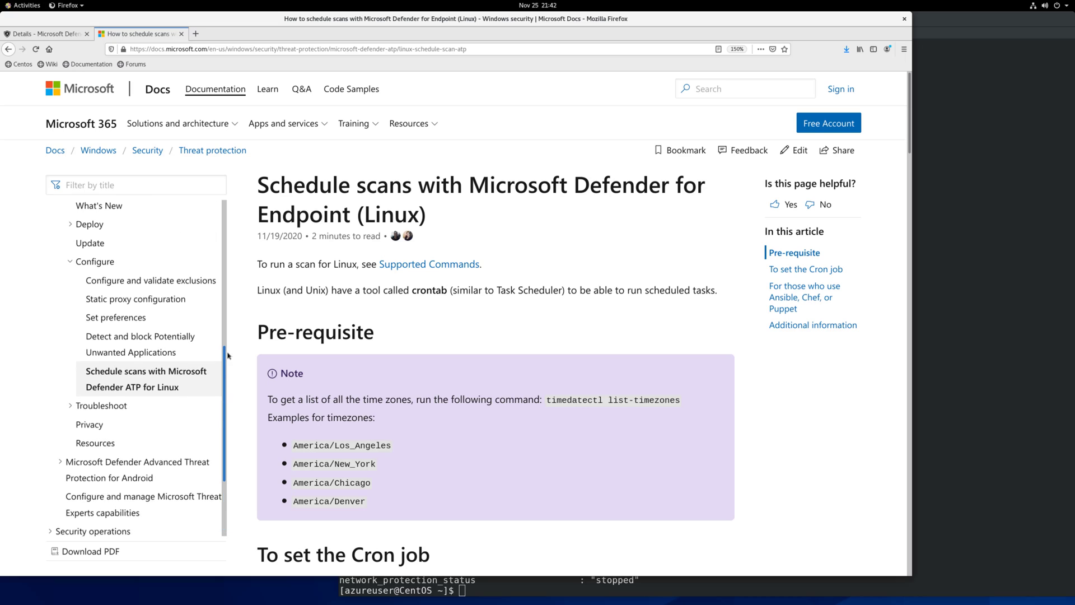
{"action": "scroll", "scroll_direction": "down", "scroll_amount": 3}
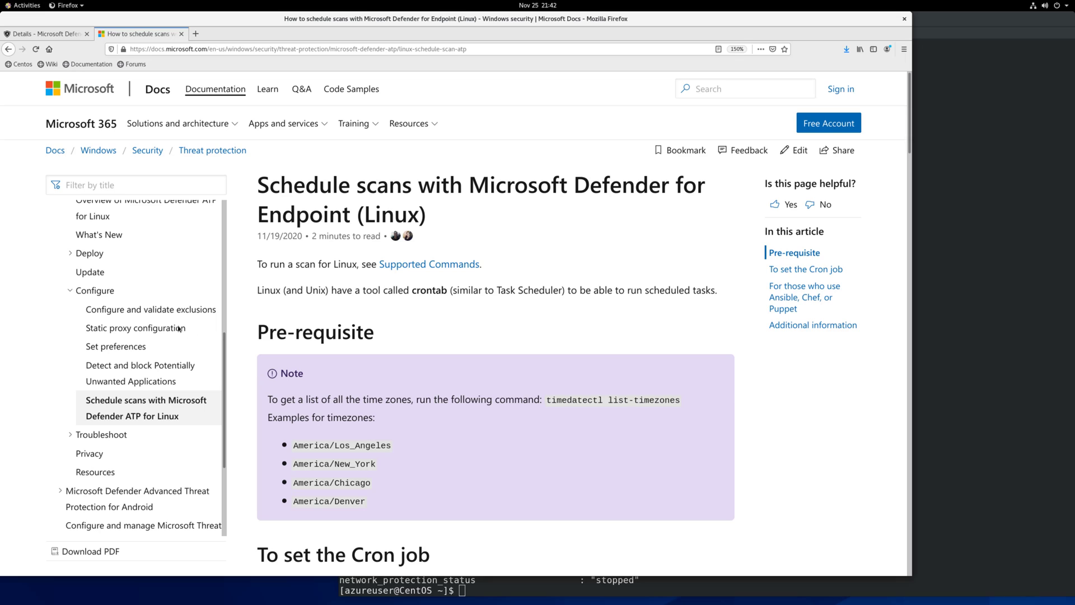
{"action": "mouse_move", "coordinate": [138, 365]}
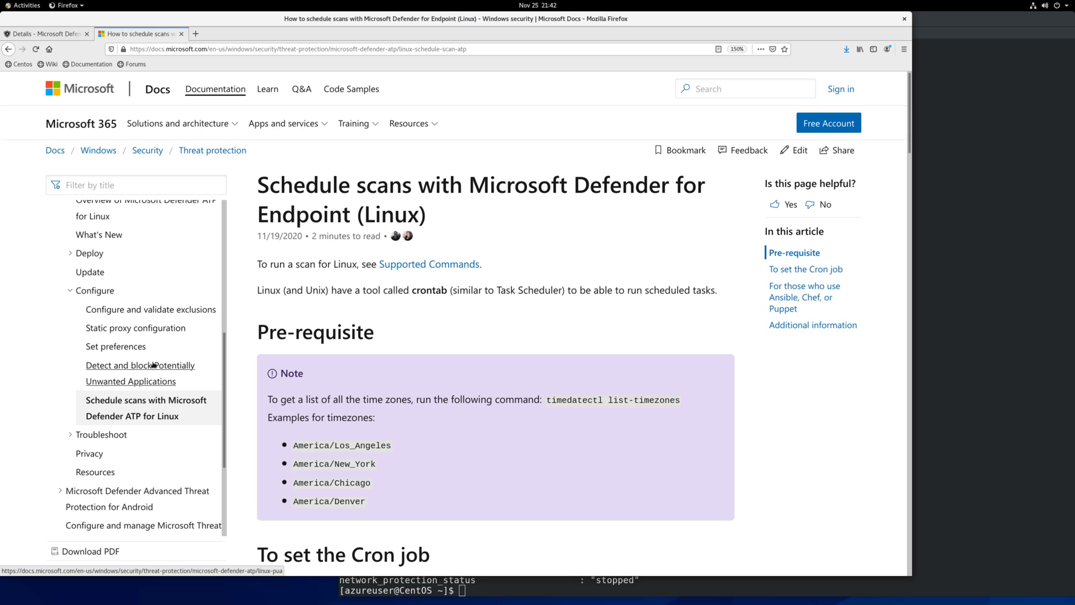
{"action": "mouse_move", "coordinate": [203, 362]}
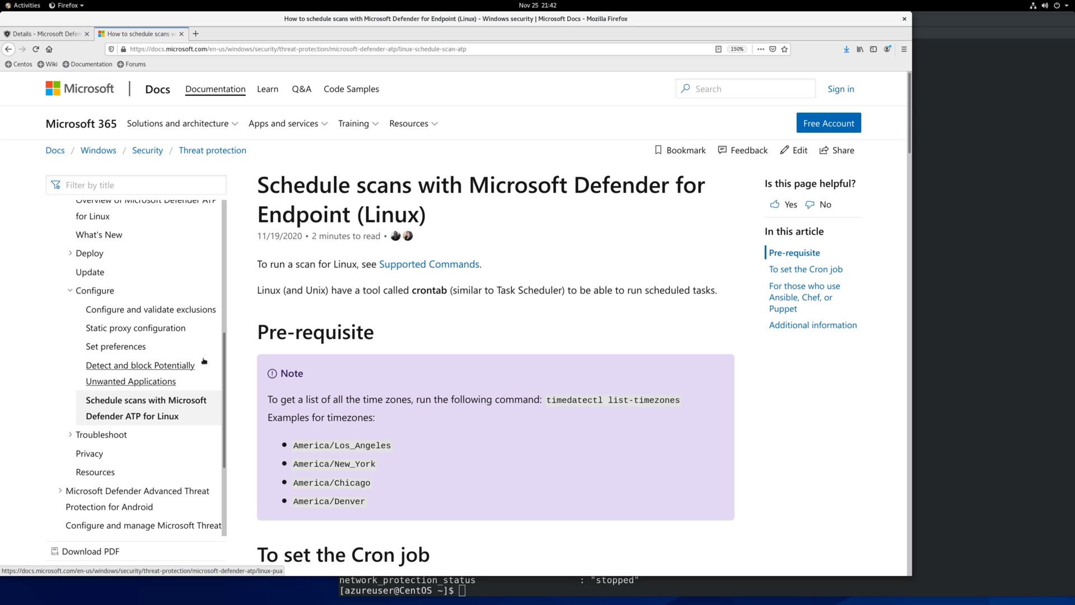